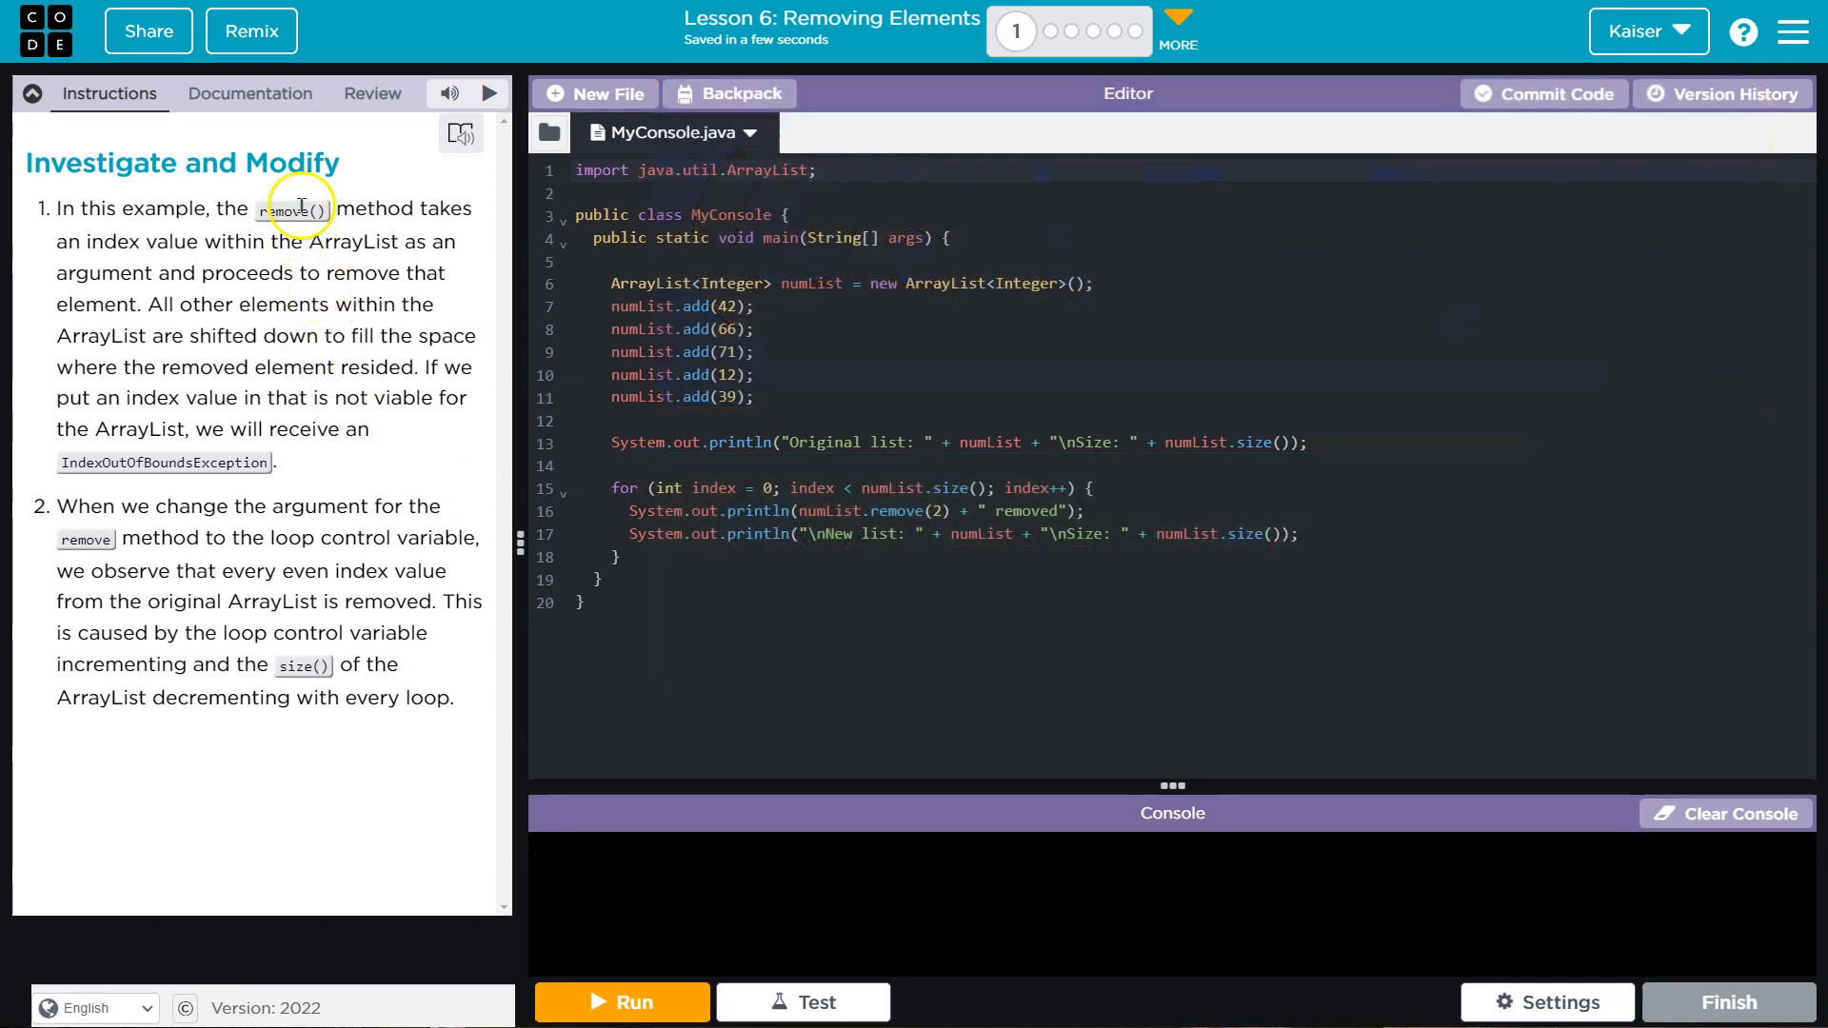
pyautogui.moveTo(160, 242)
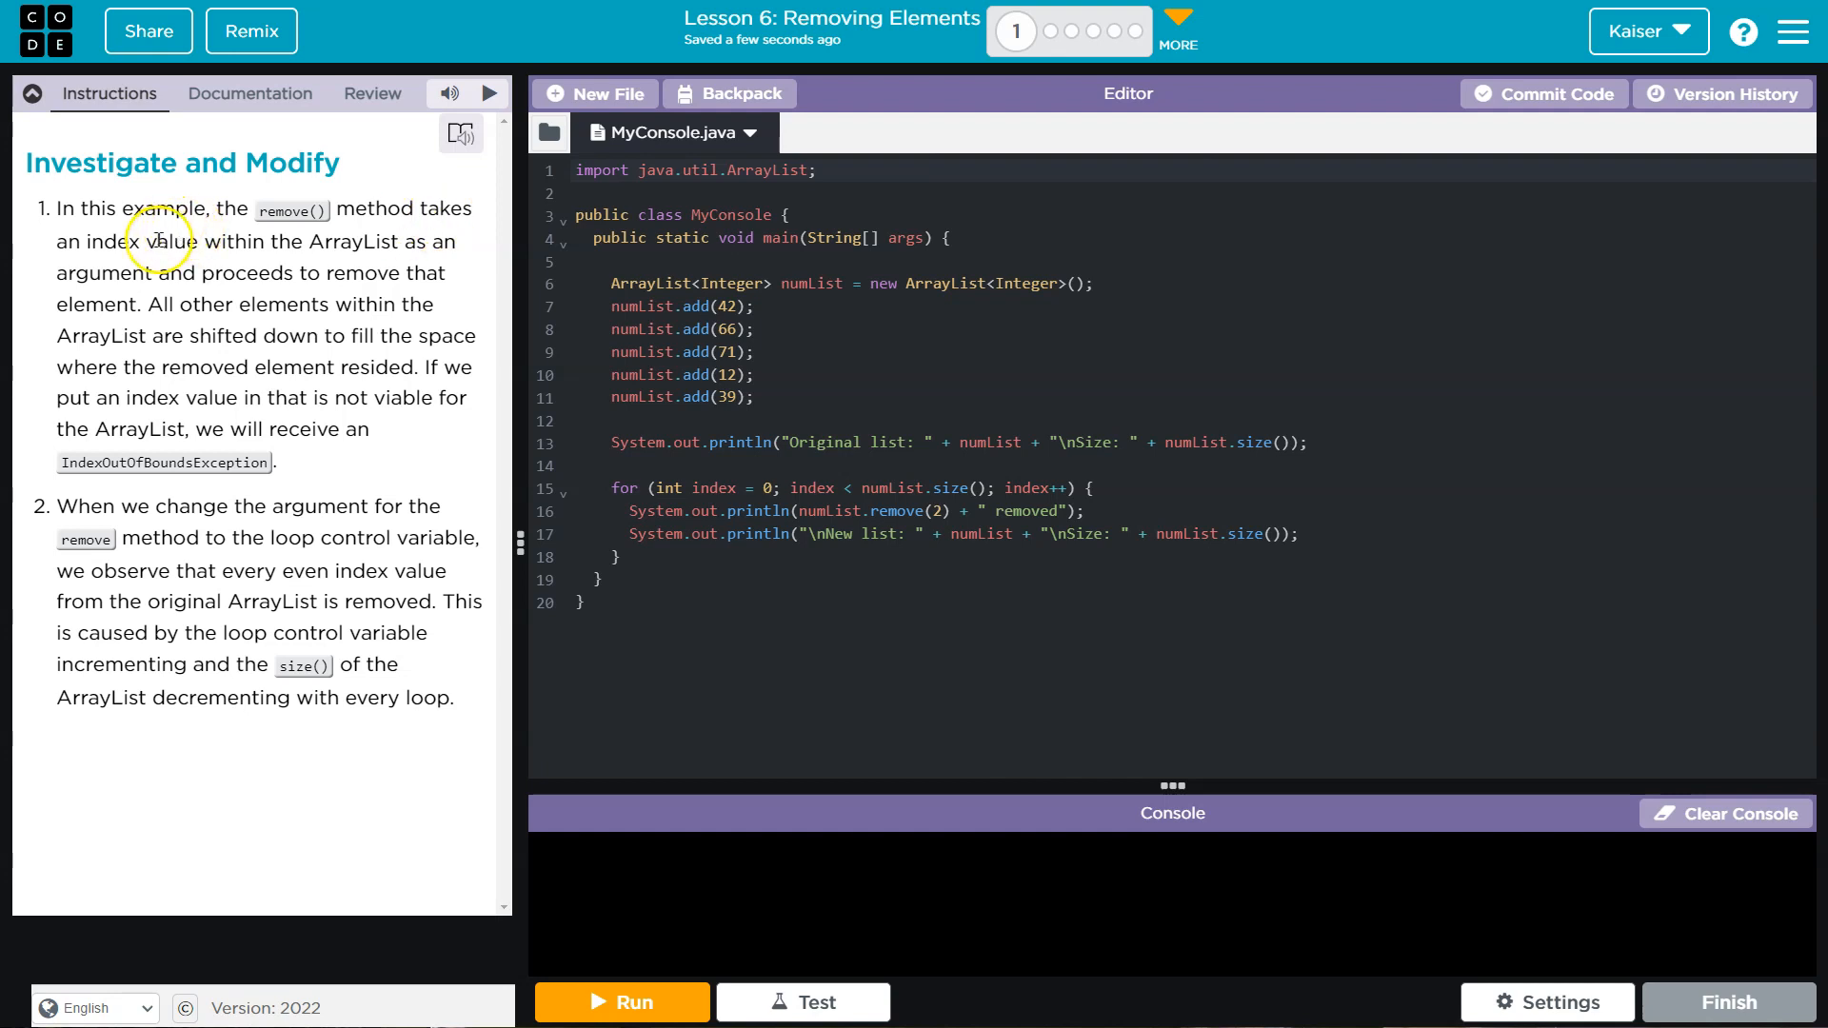
# Step: Review the lesson text about ArrayList before running anything
pyautogui.doubleClick(356, 242)
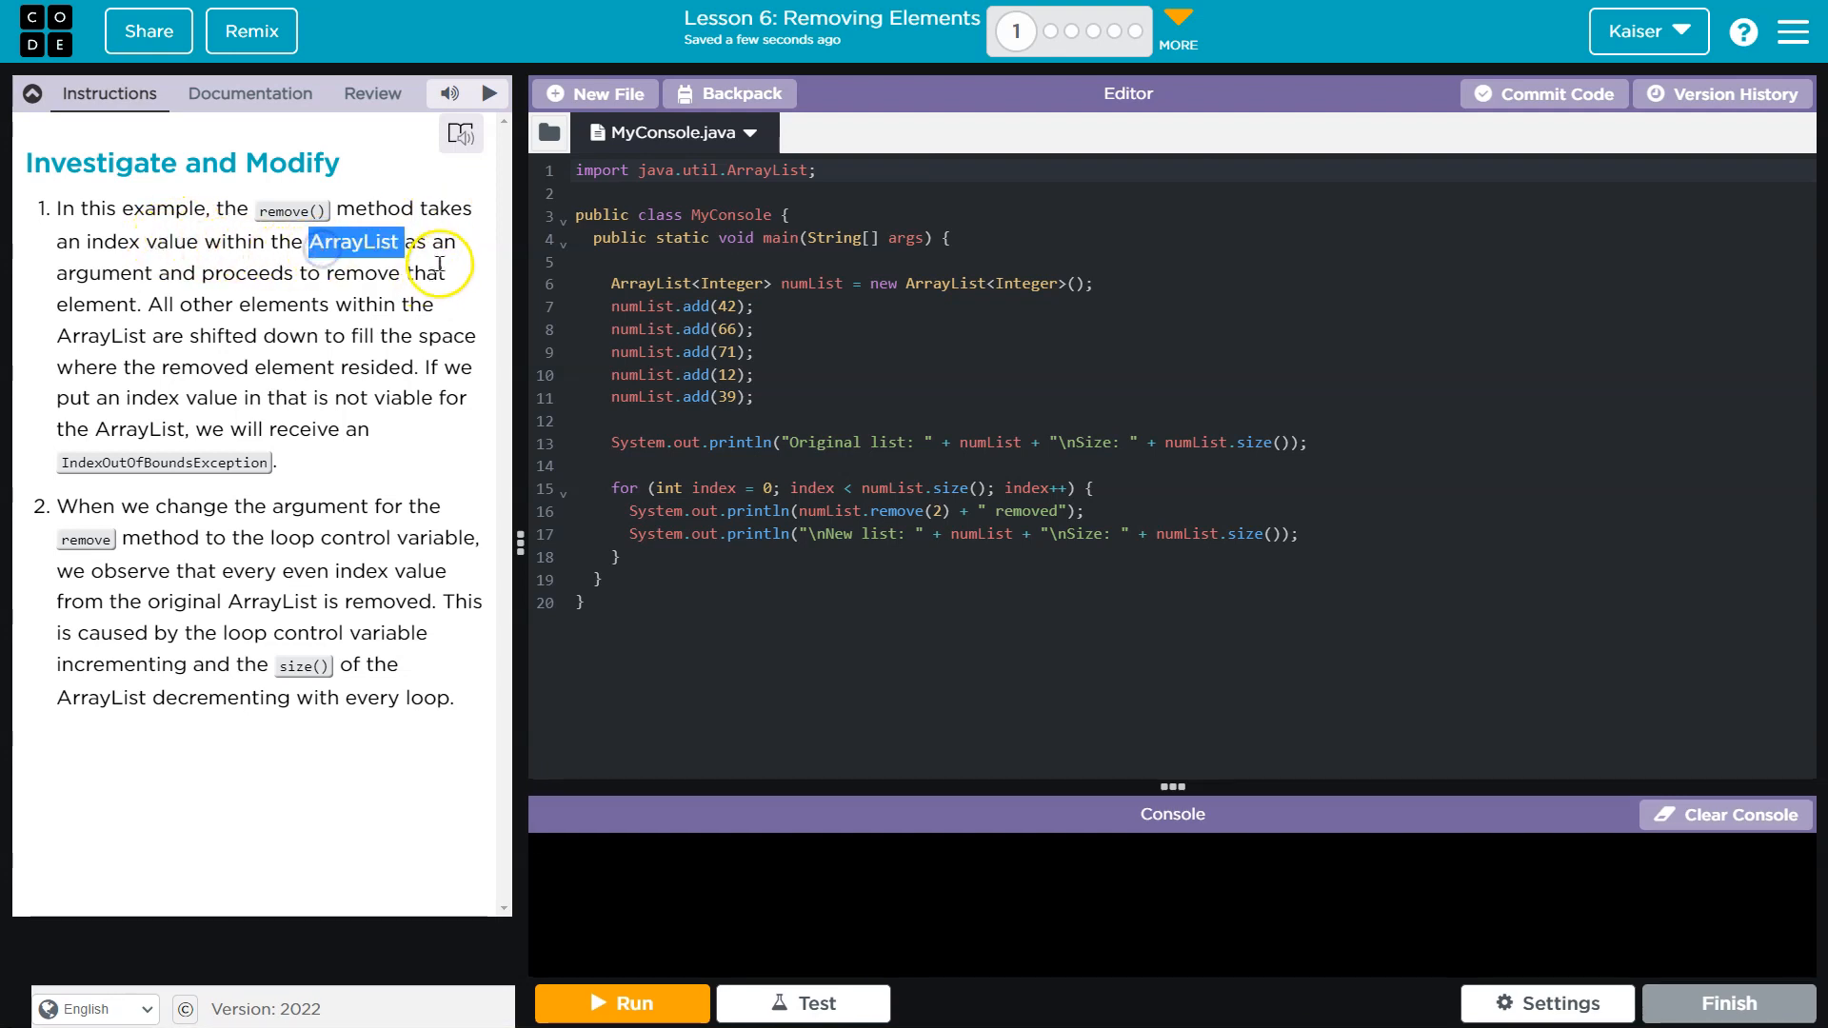
pyautogui.moveTo(189, 280)
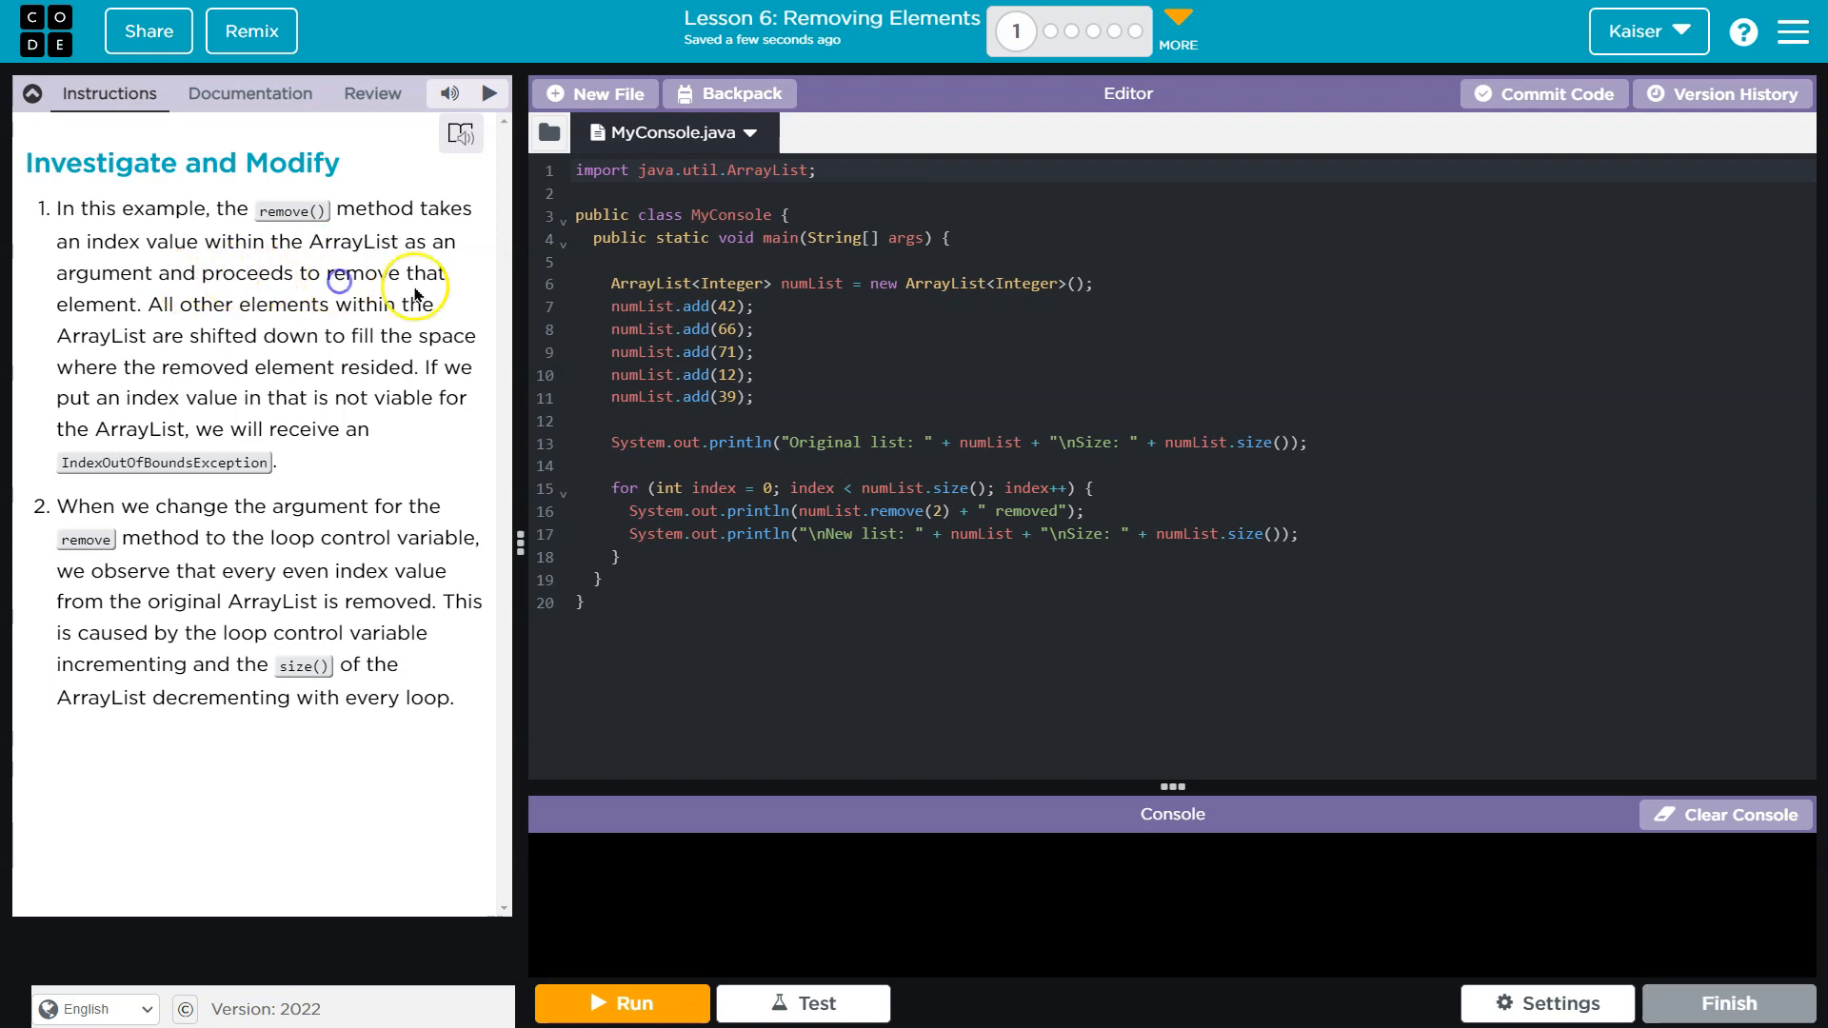
pyautogui.click(783, 398)
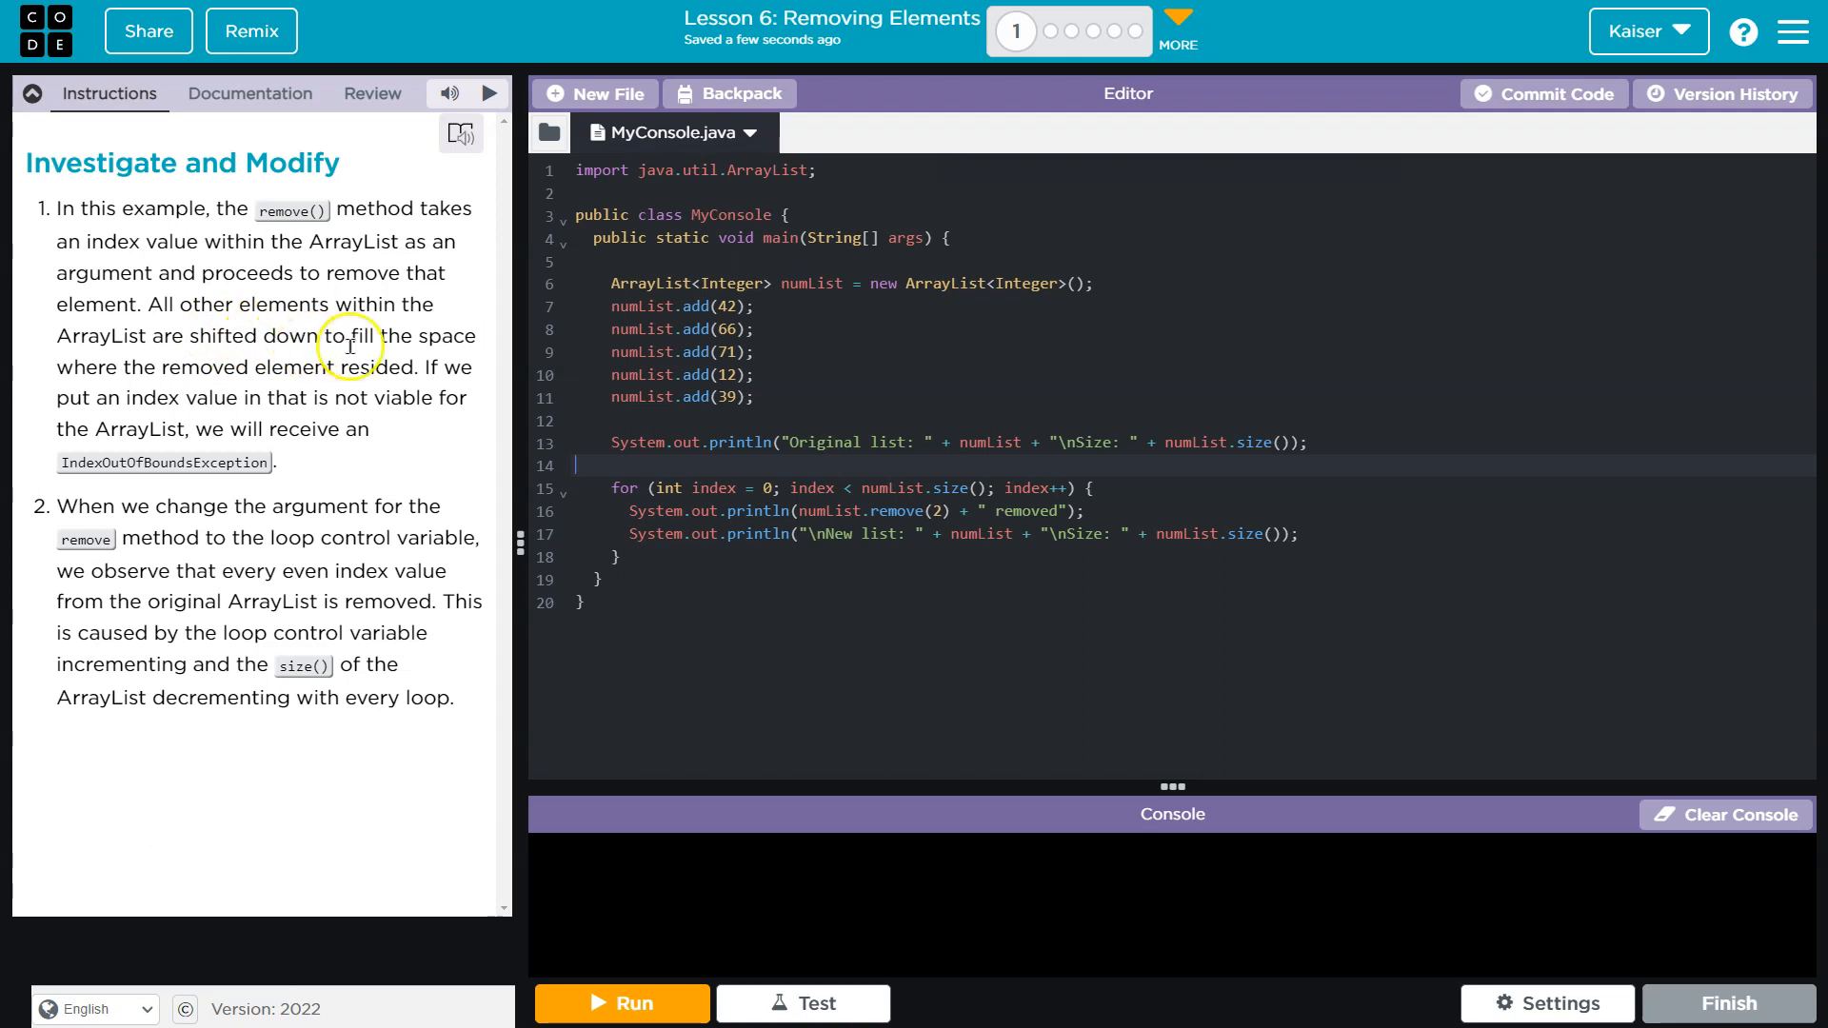
pyautogui.moveTo(483, 372)
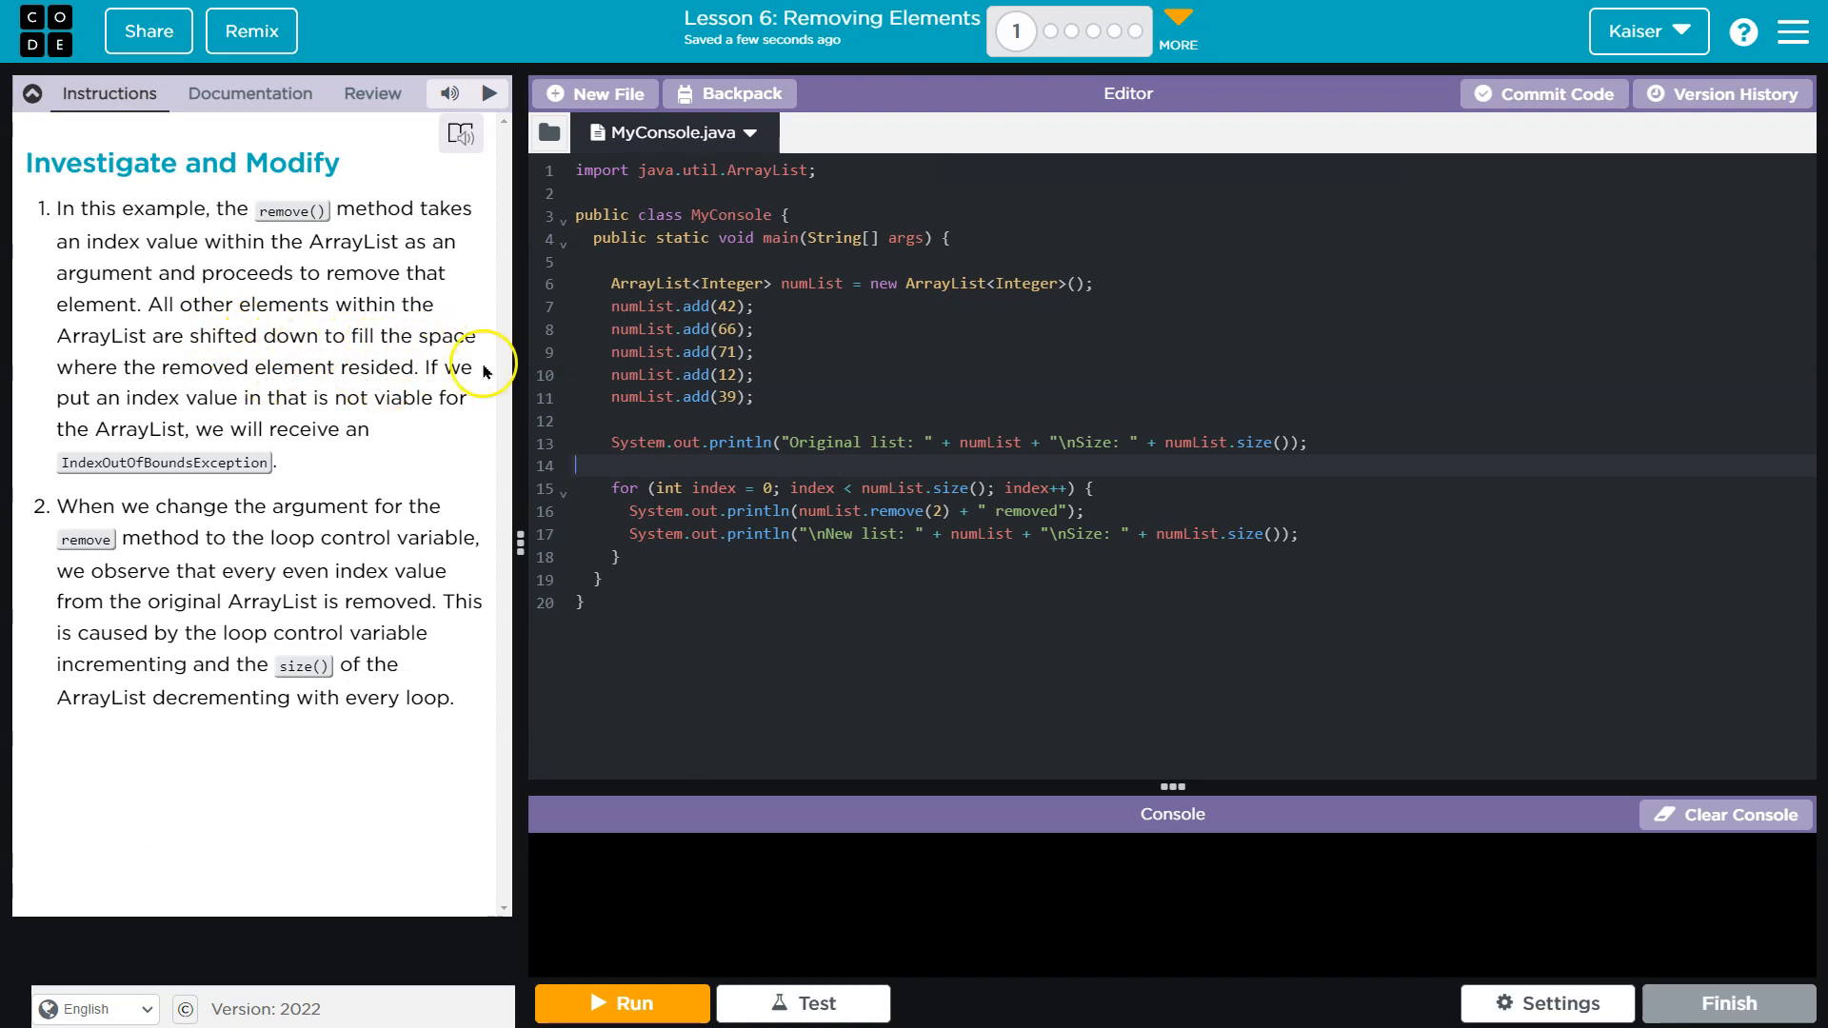
pyautogui.moveTo(260, 407)
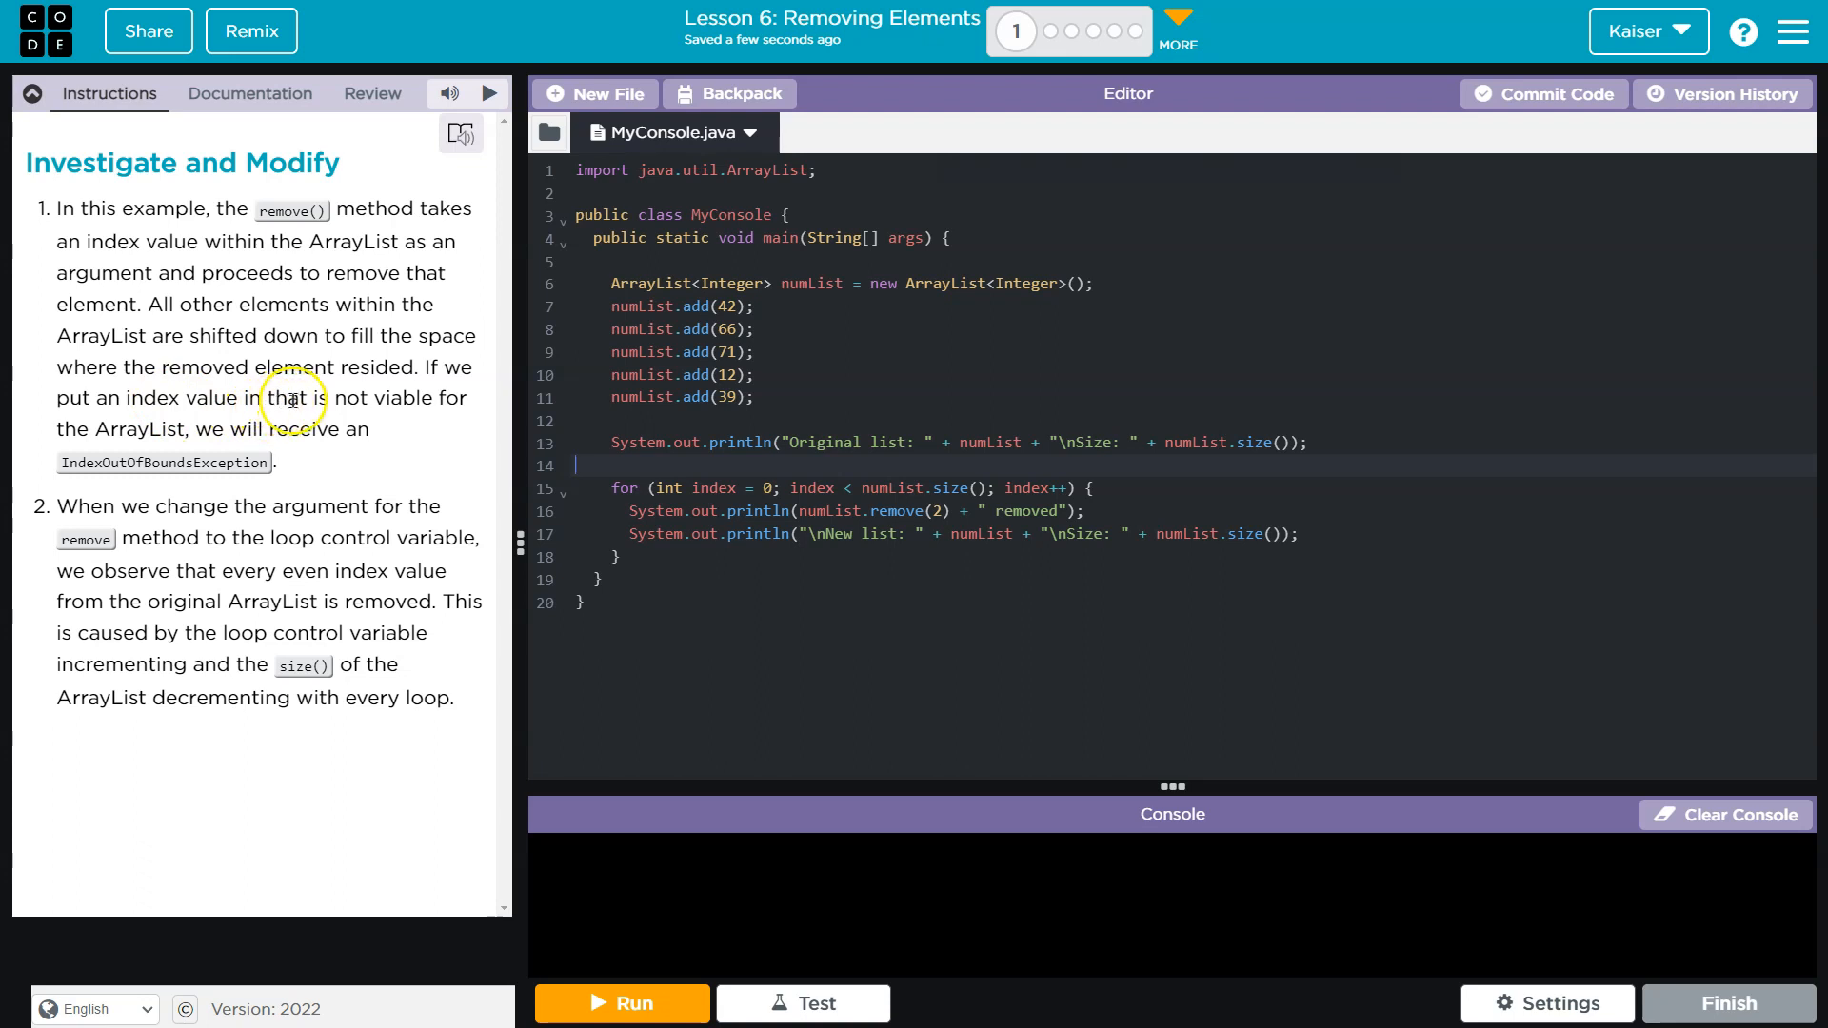
pyautogui.moveTo(468, 408)
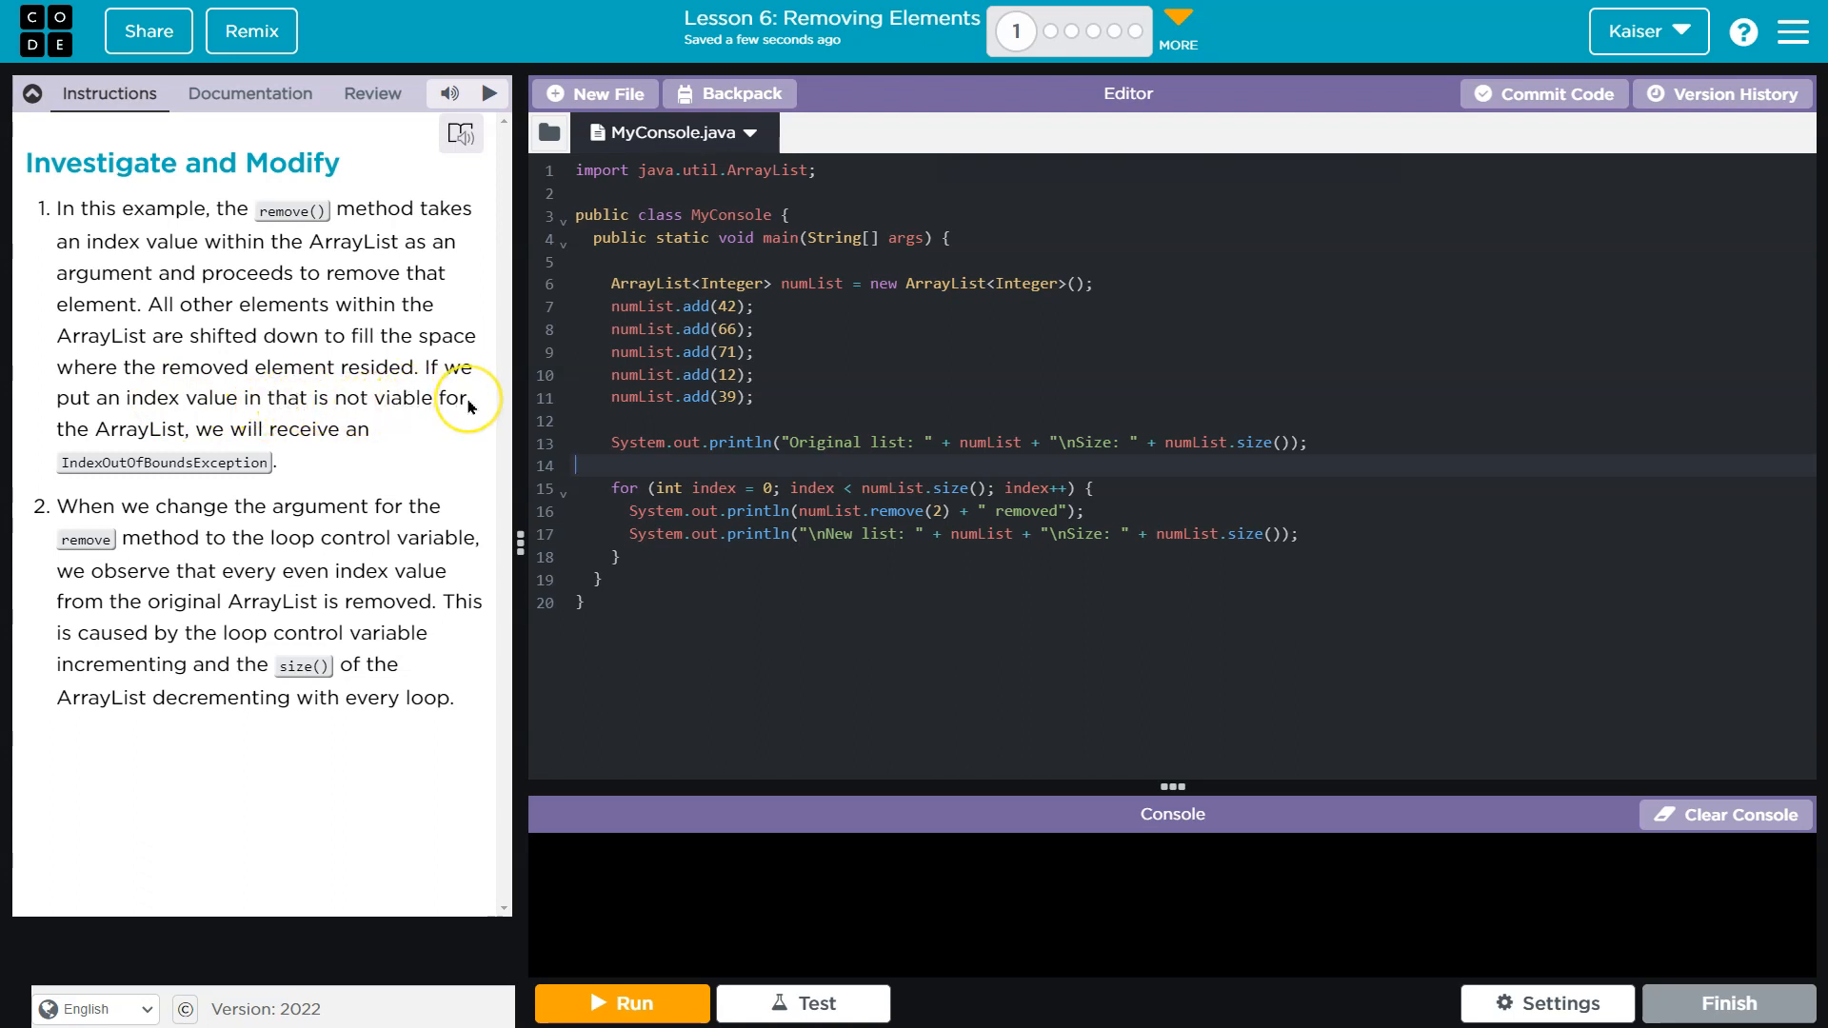
pyautogui.moveTo(175, 428)
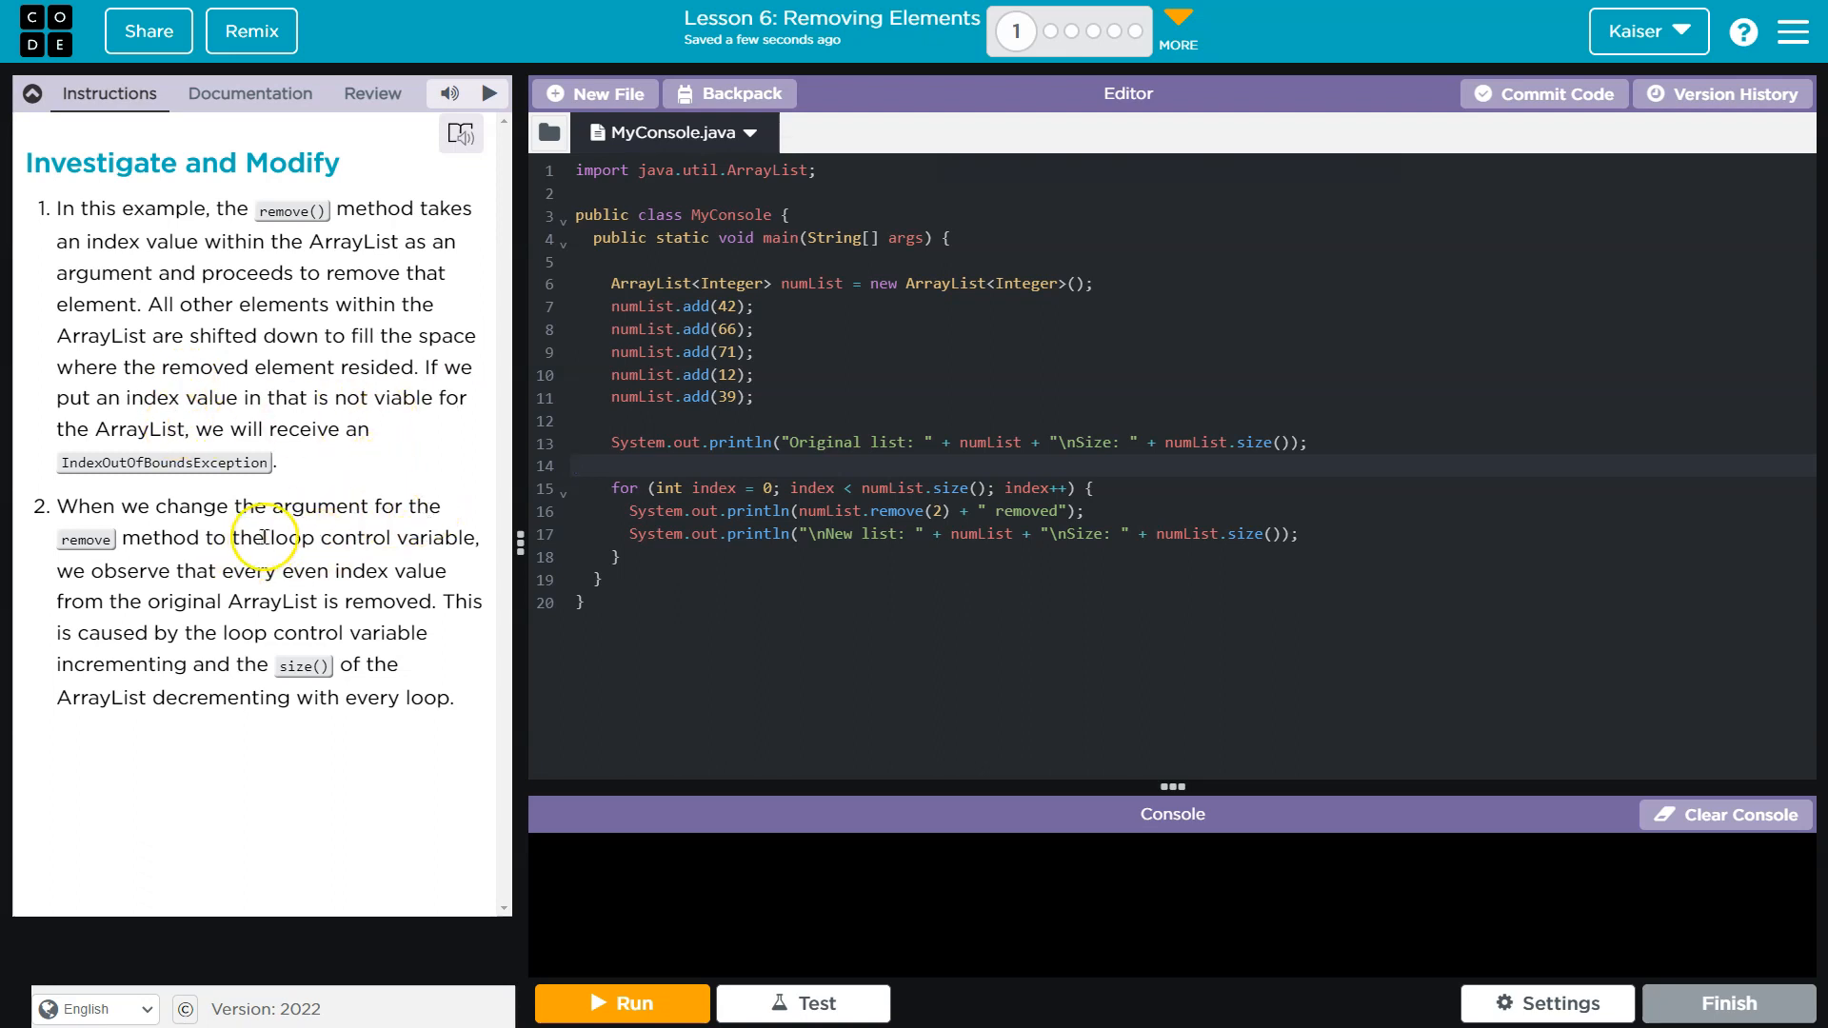
pyautogui.moveTo(425, 539)
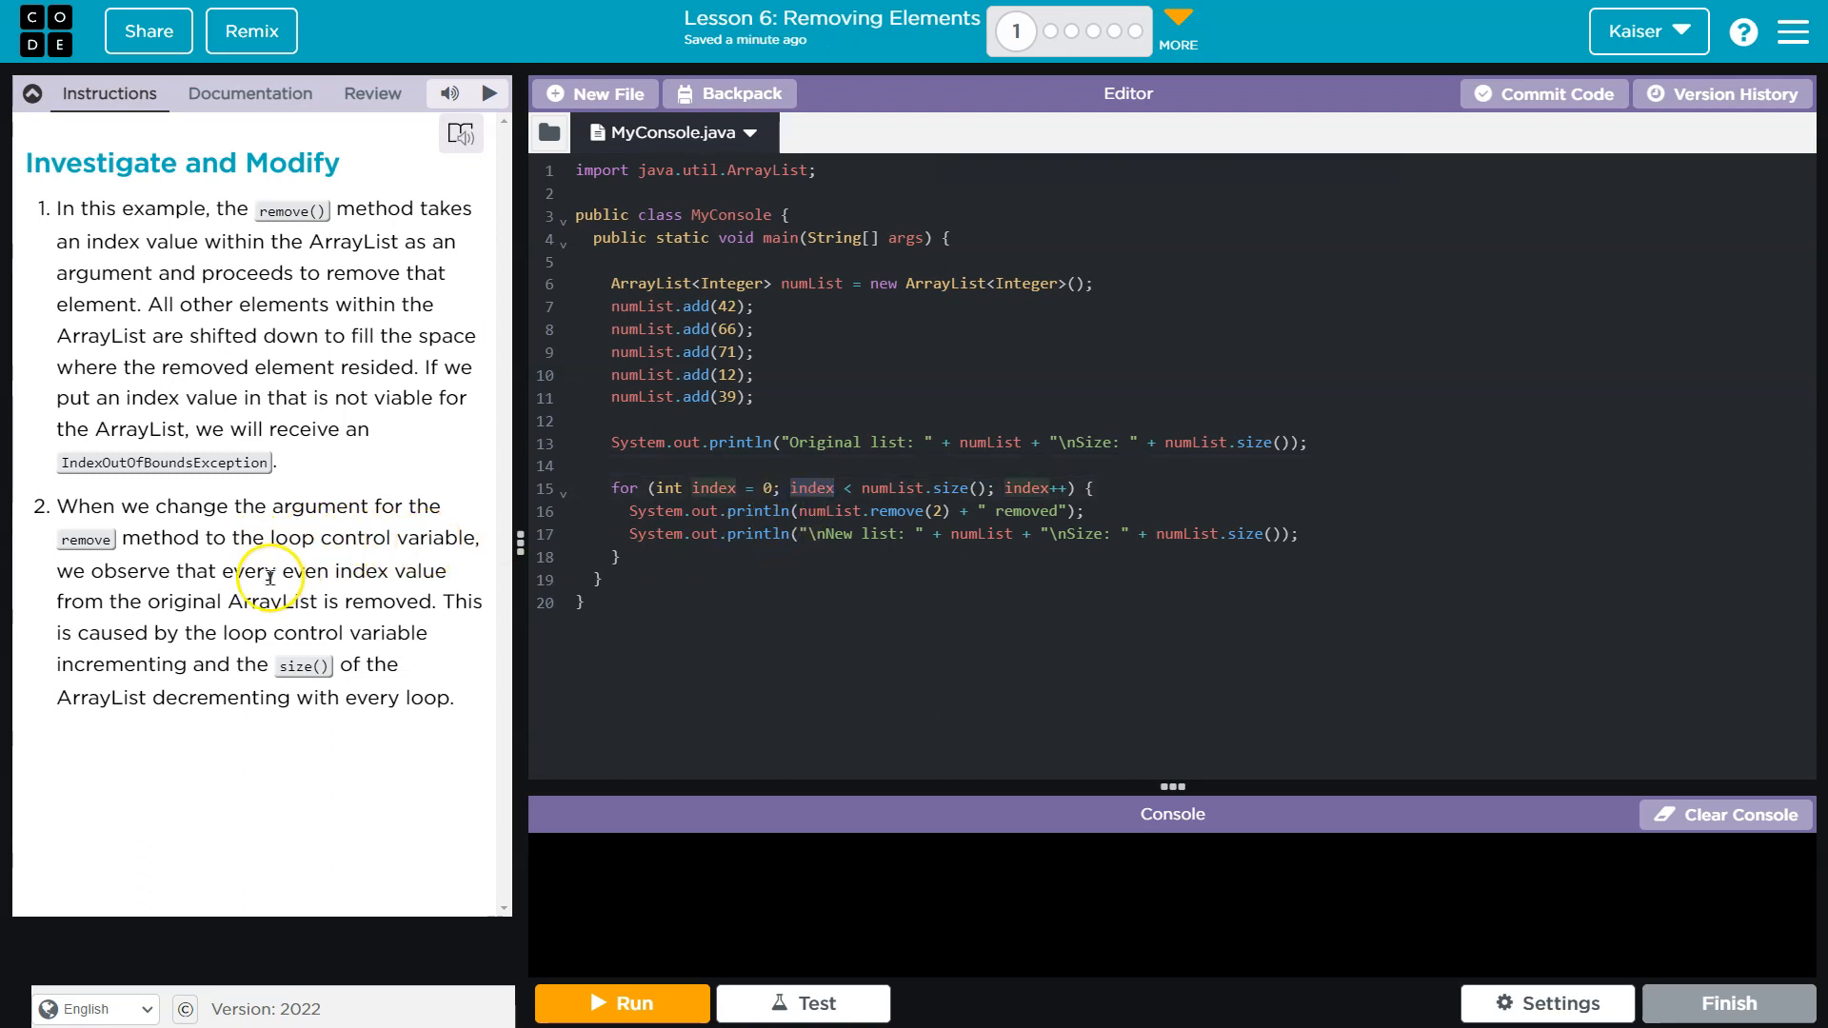
pyautogui.moveTo(453, 588)
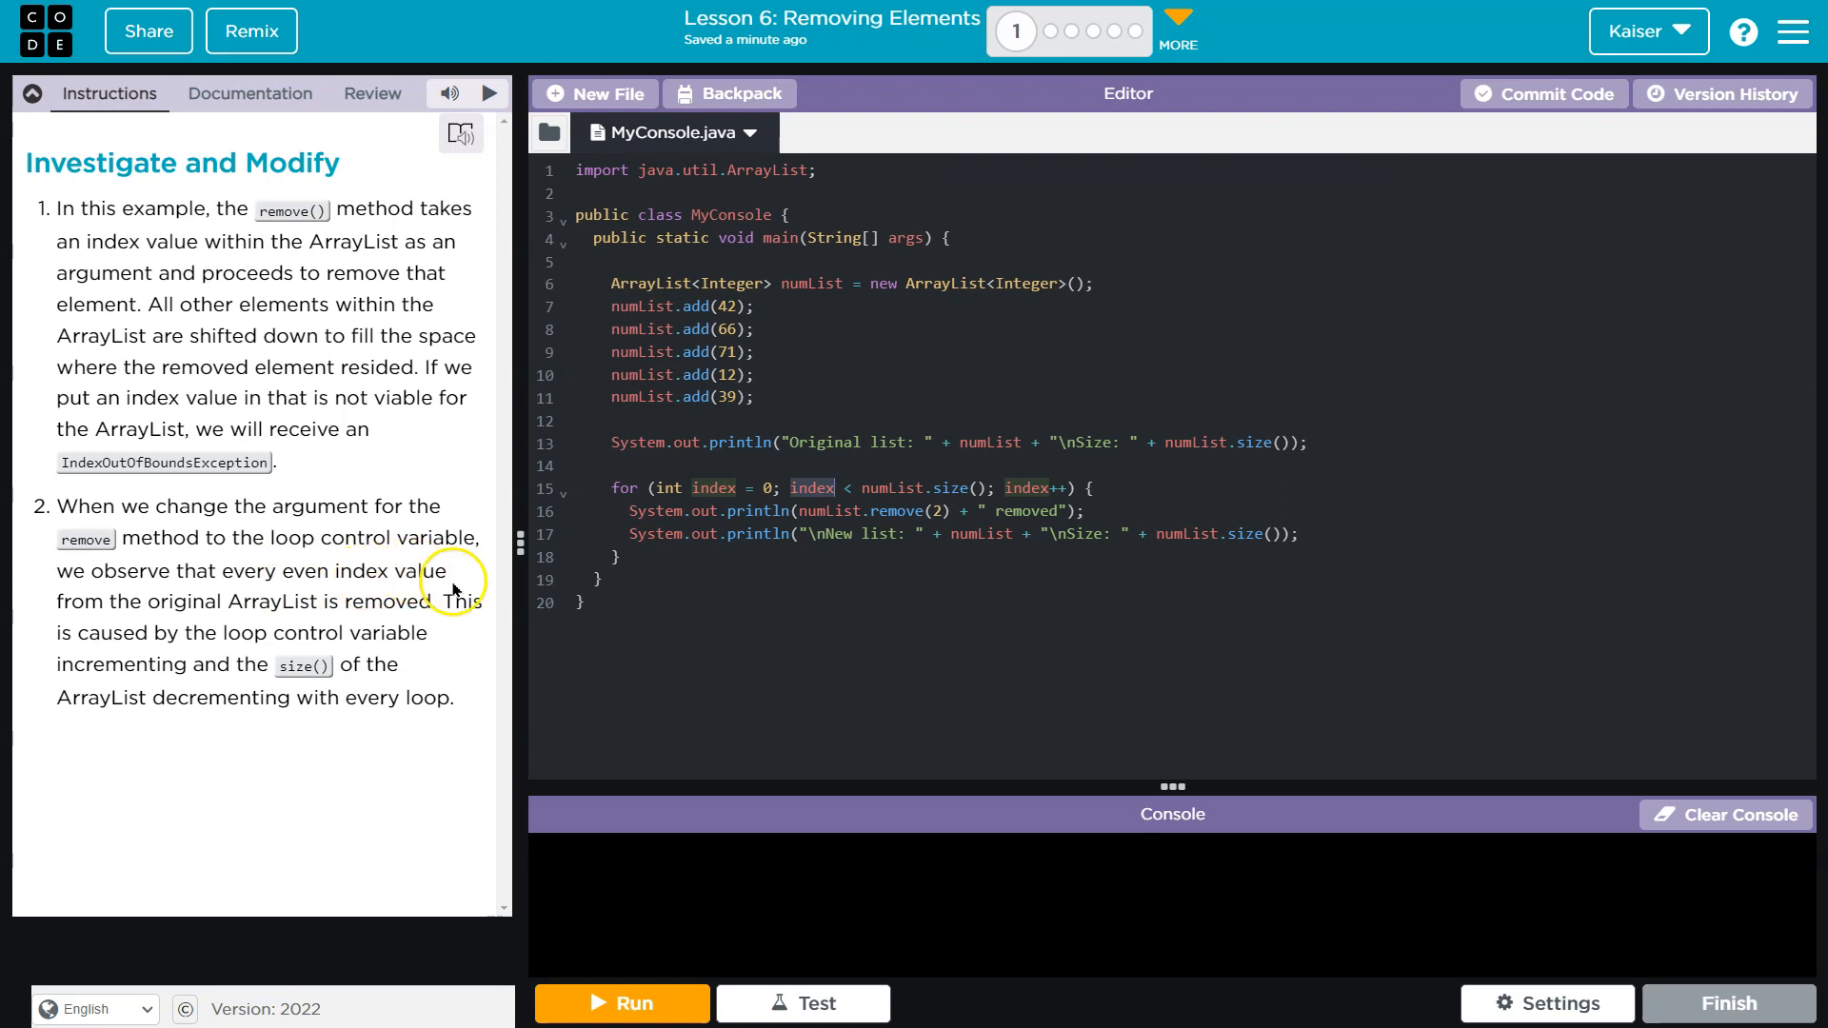
pyautogui.moveTo(453, 588)
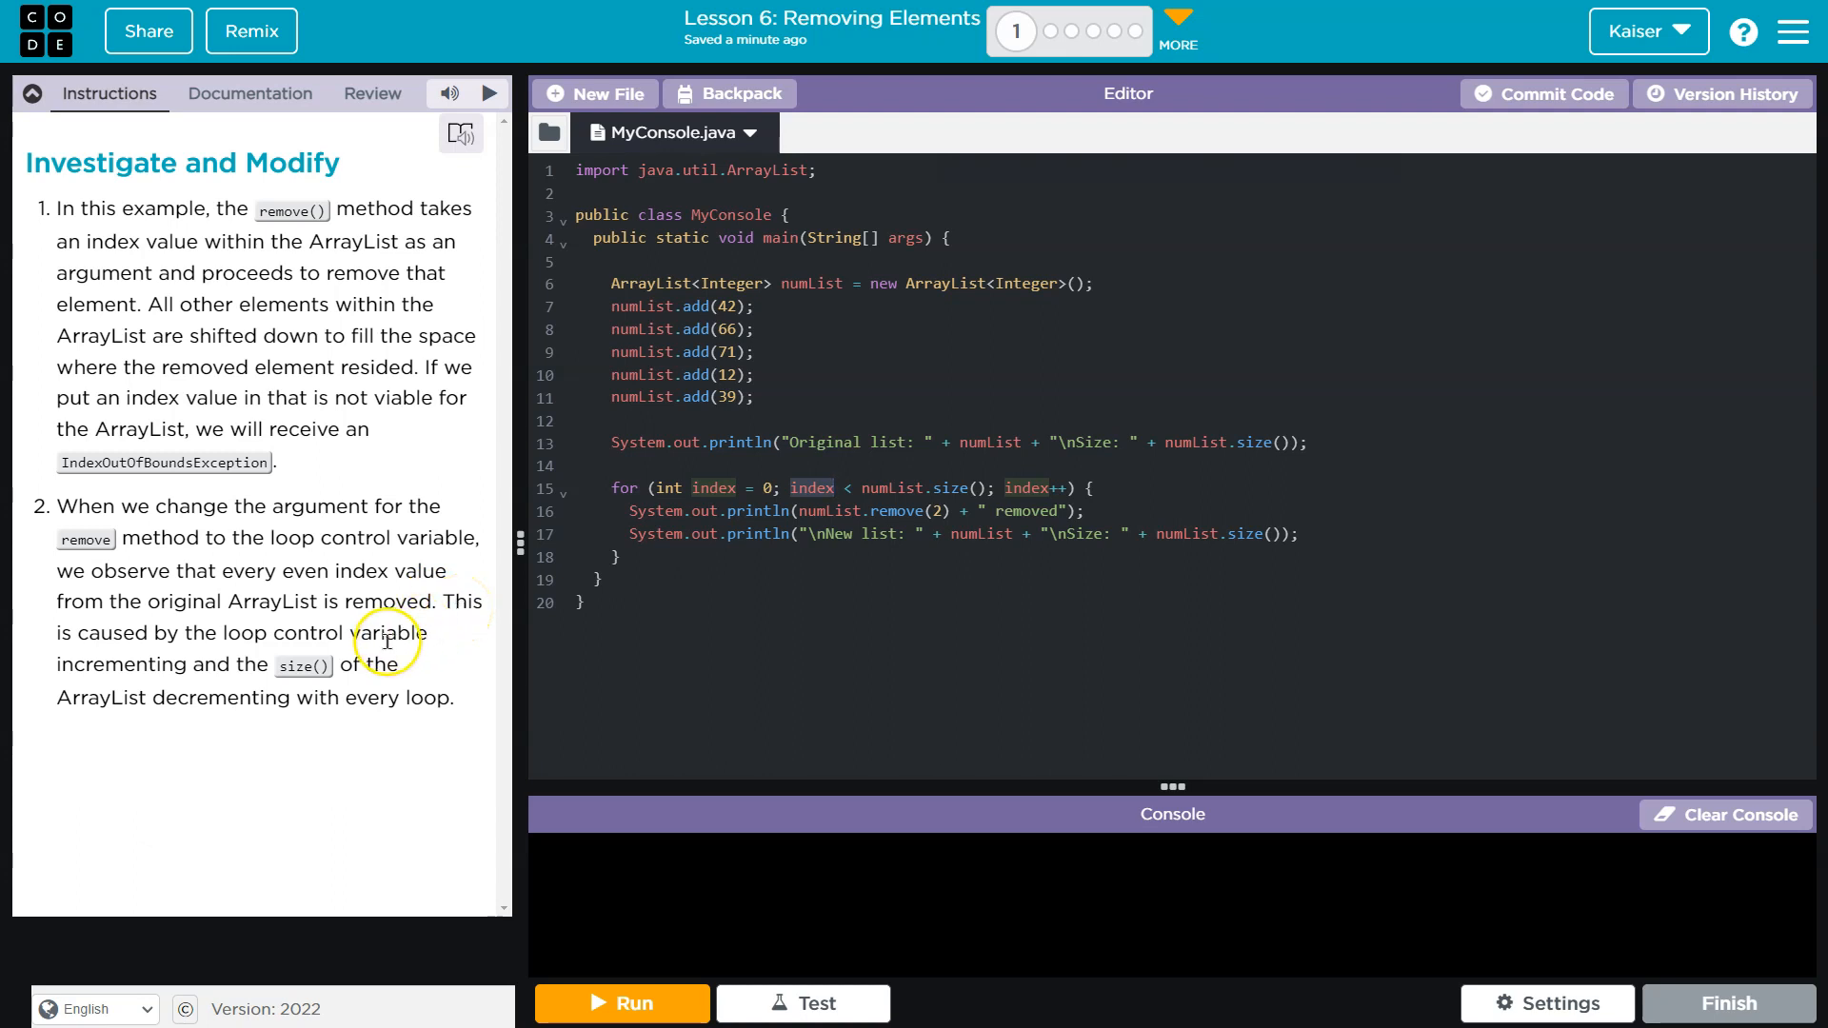
pyautogui.moveTo(320, 665)
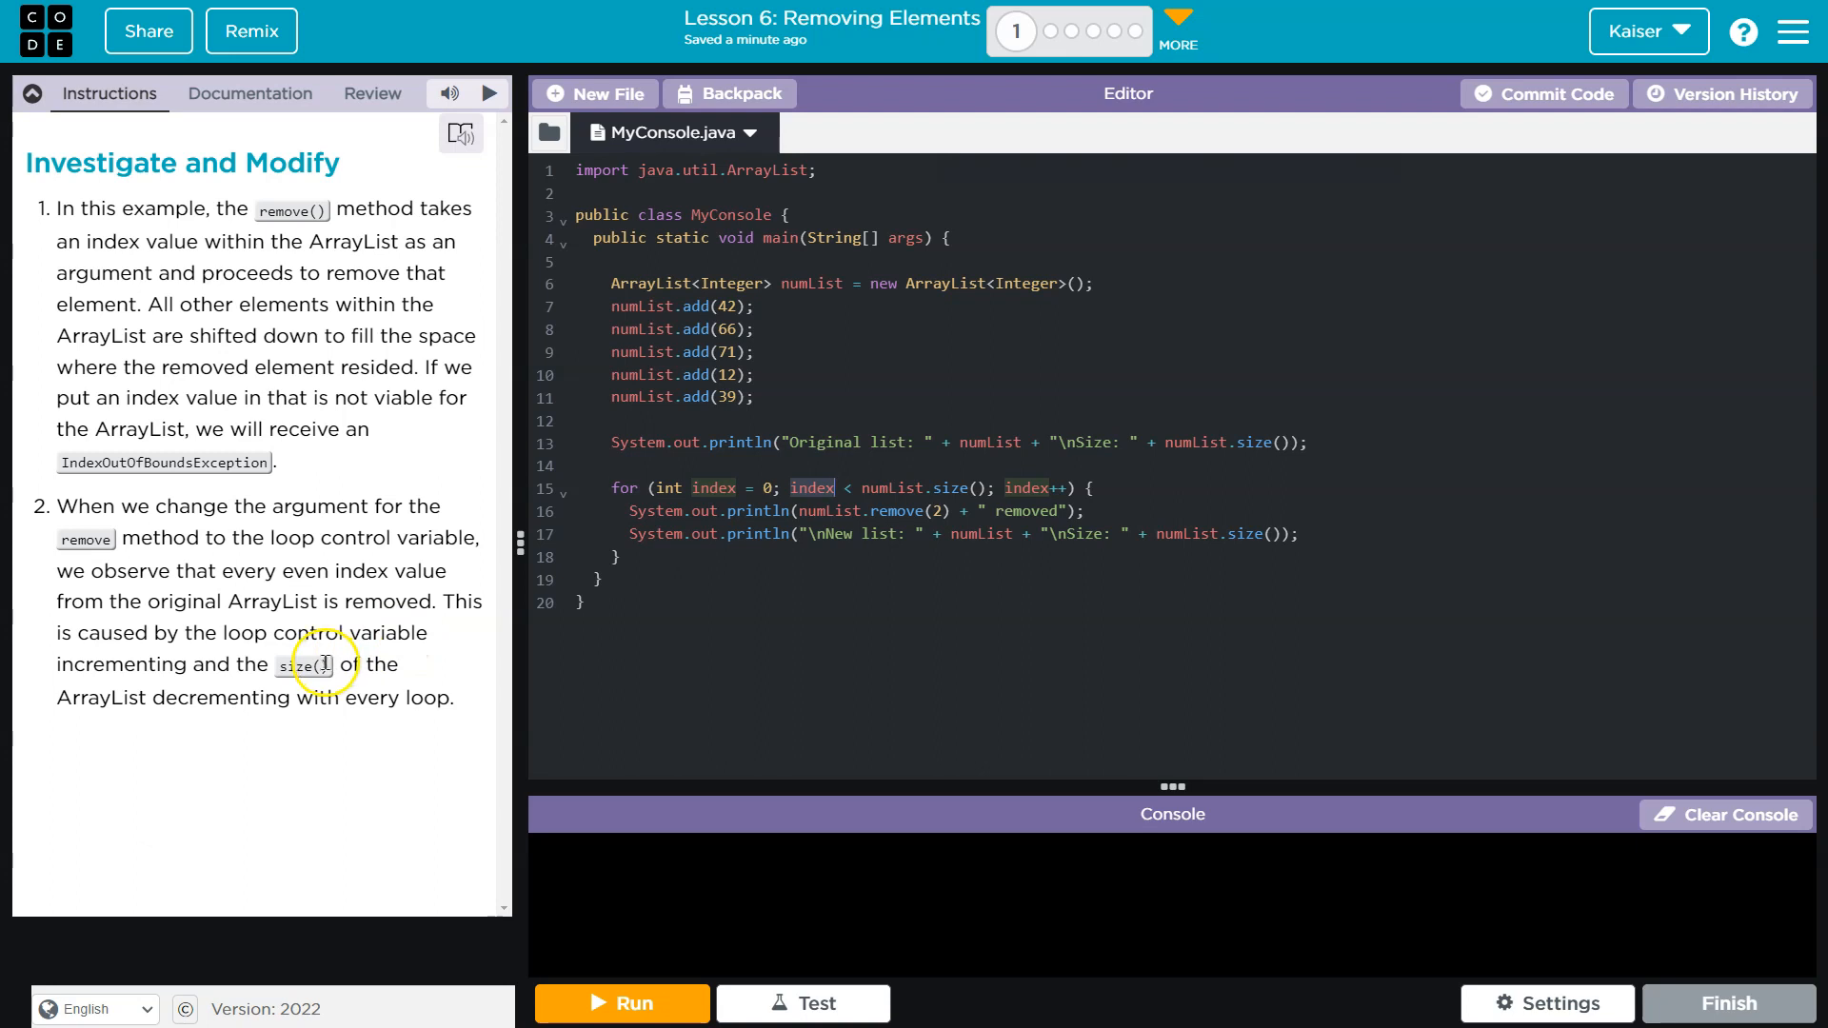
pyautogui.moveTo(413, 687)
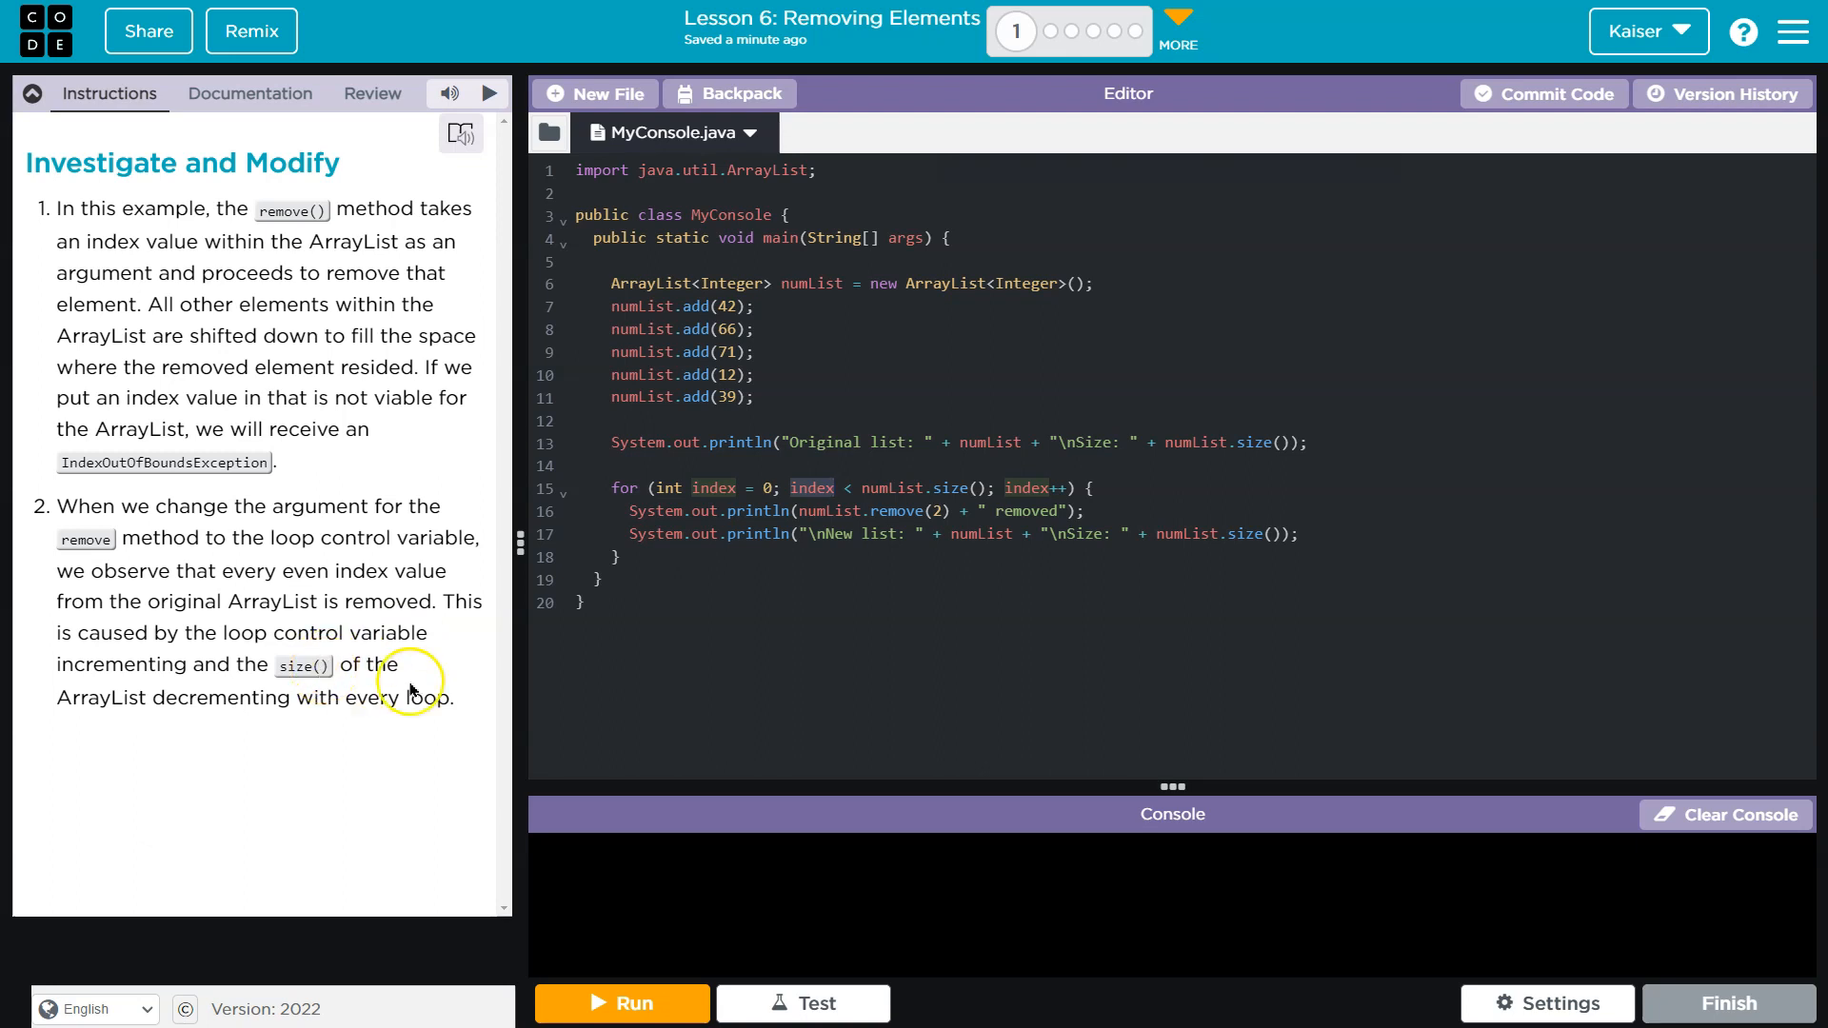
pyautogui.moveTo(427, 621)
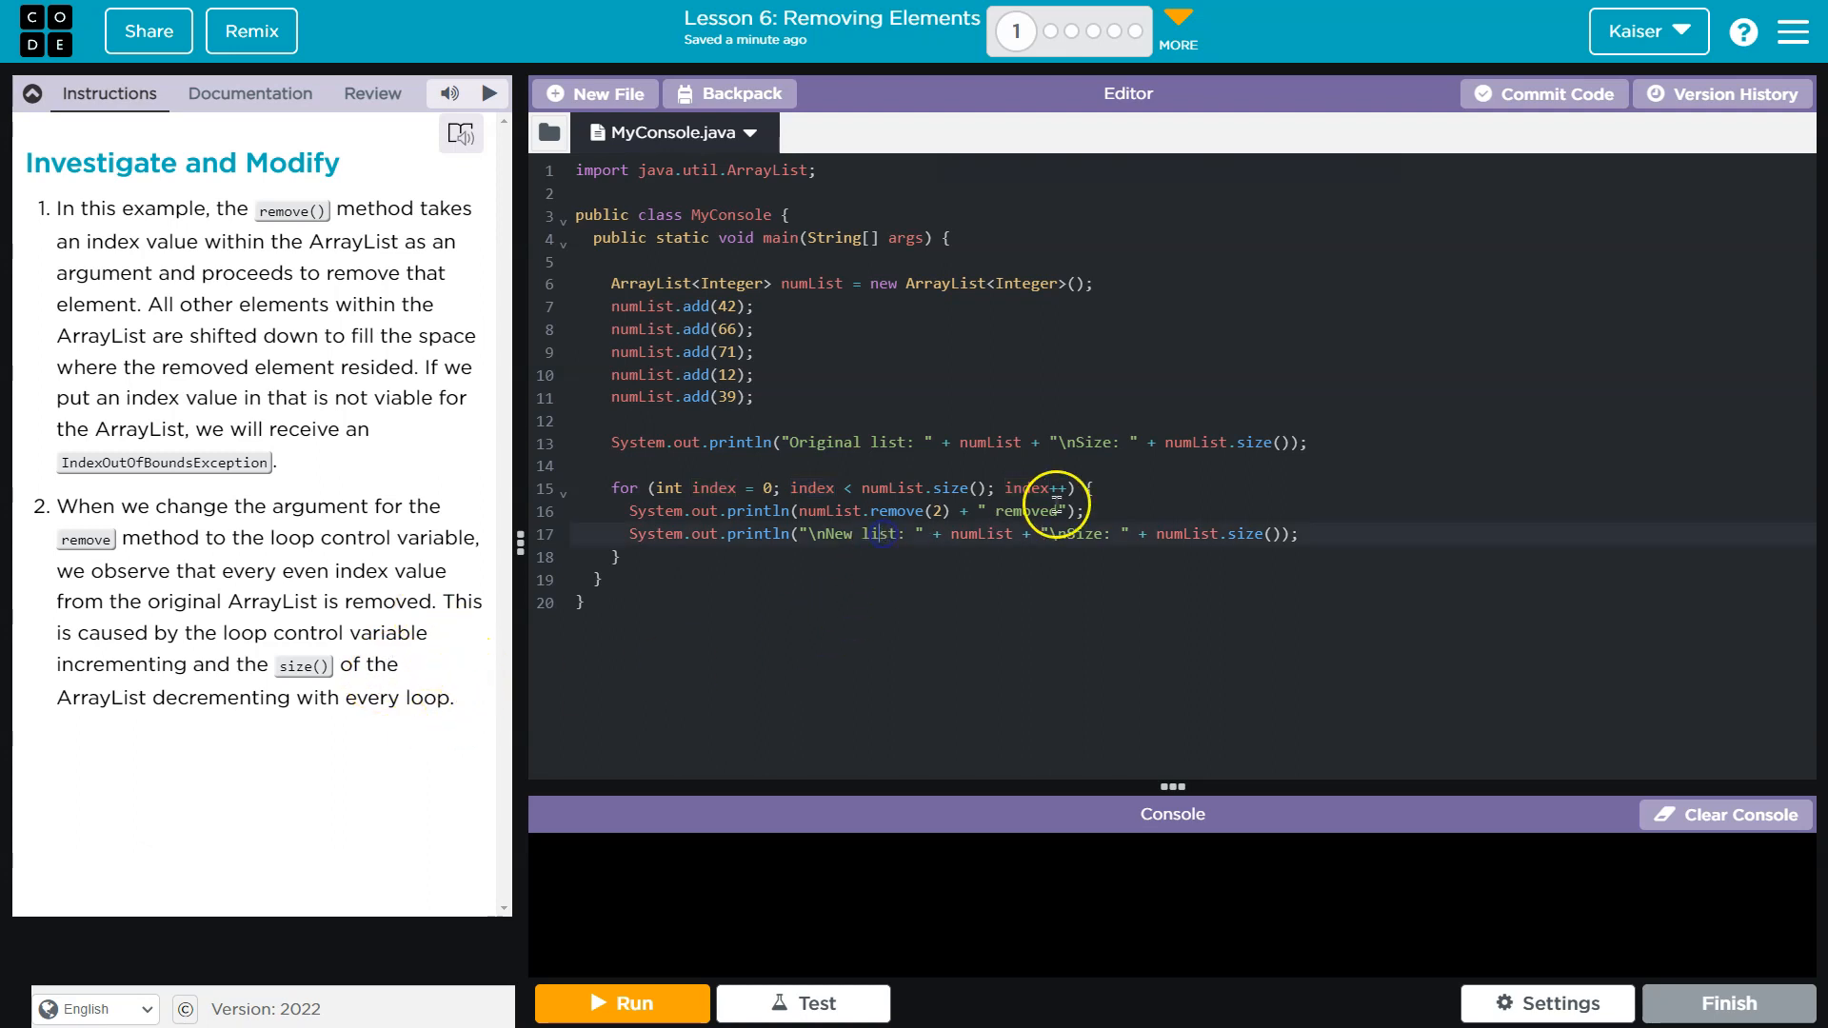
# Step: Run the remove(2) loop and enlarge the console to see each removed value and shrinking list
pyautogui.click(621, 1003)
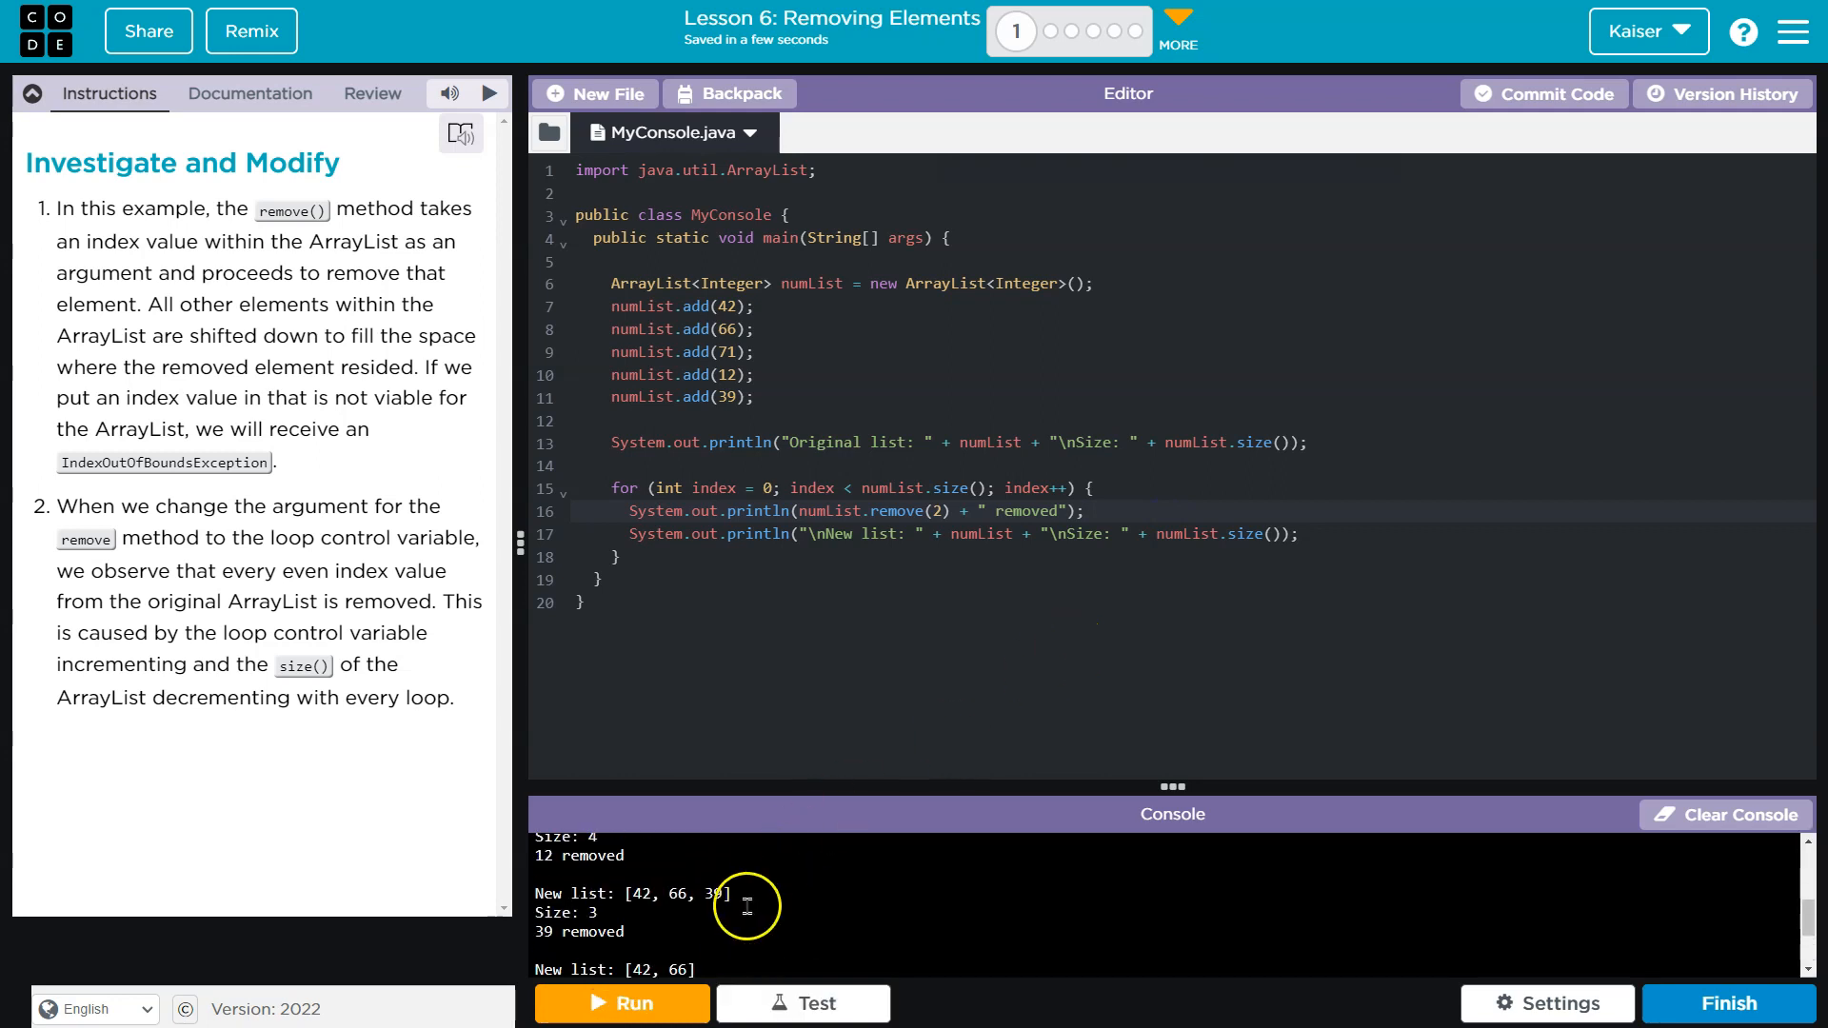
pyautogui.click(621, 1004)
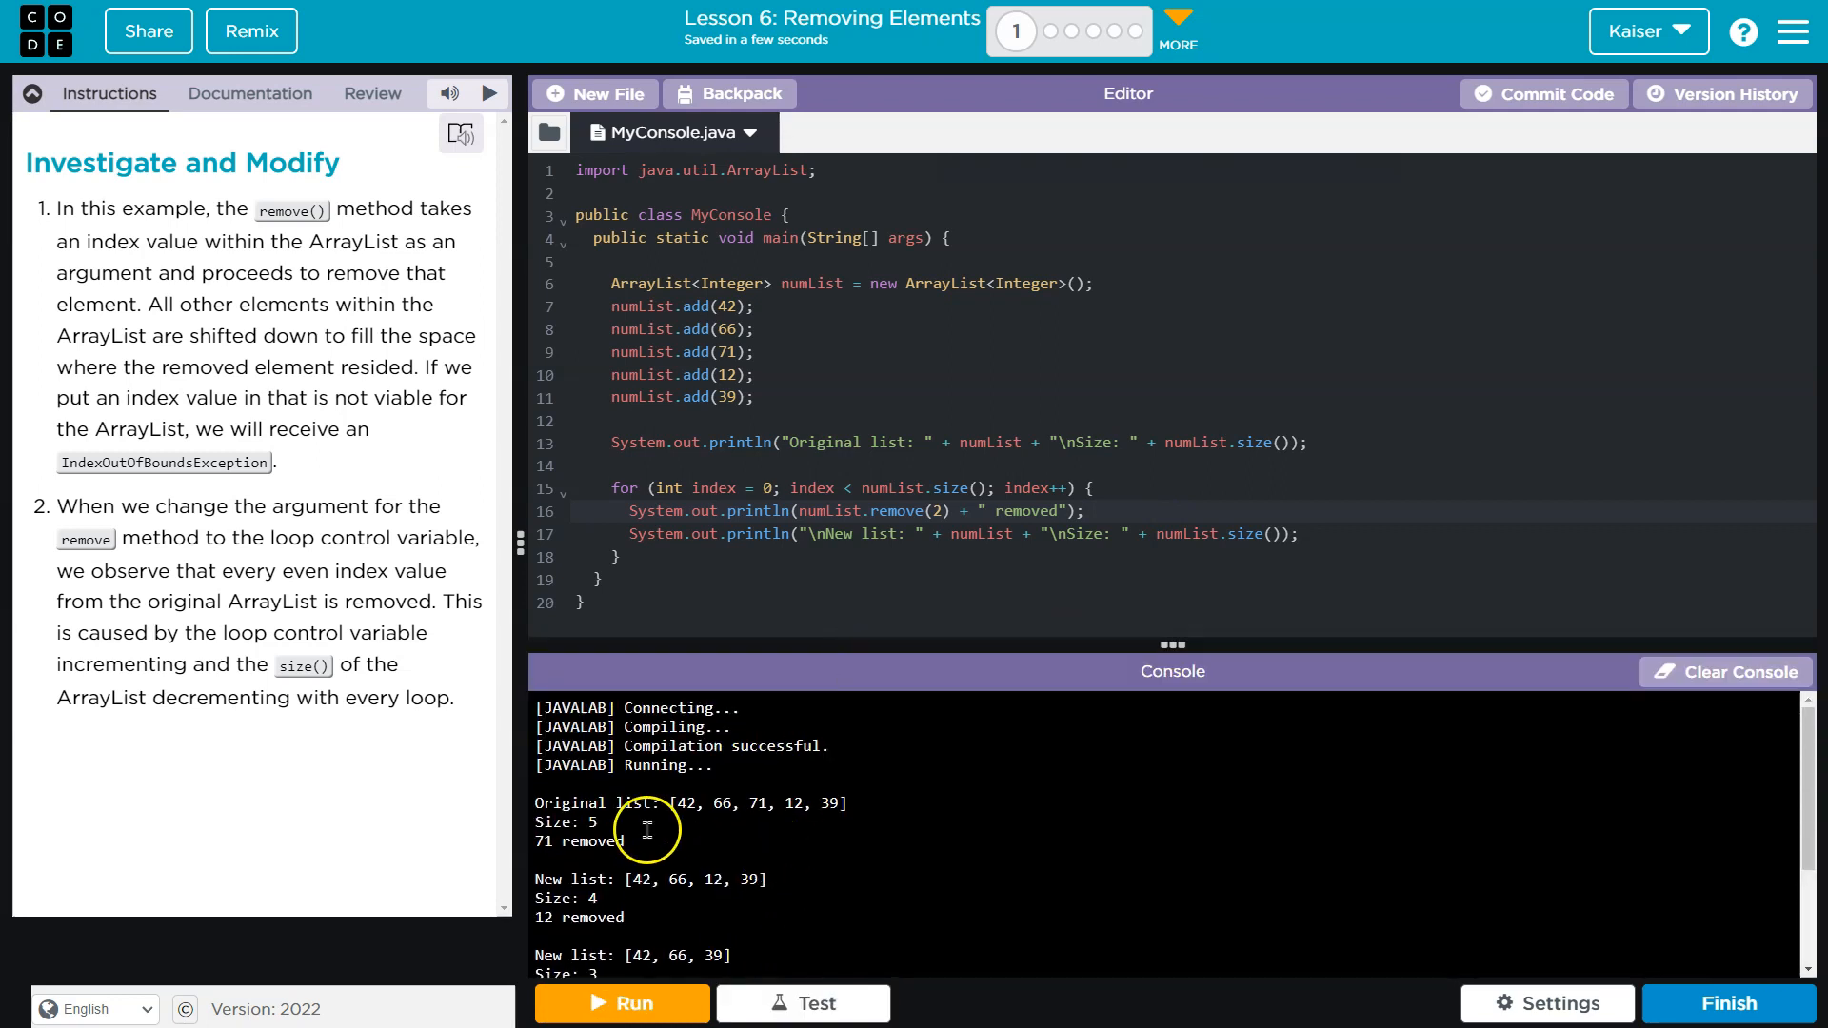
pyautogui.doubleClick(564, 821)
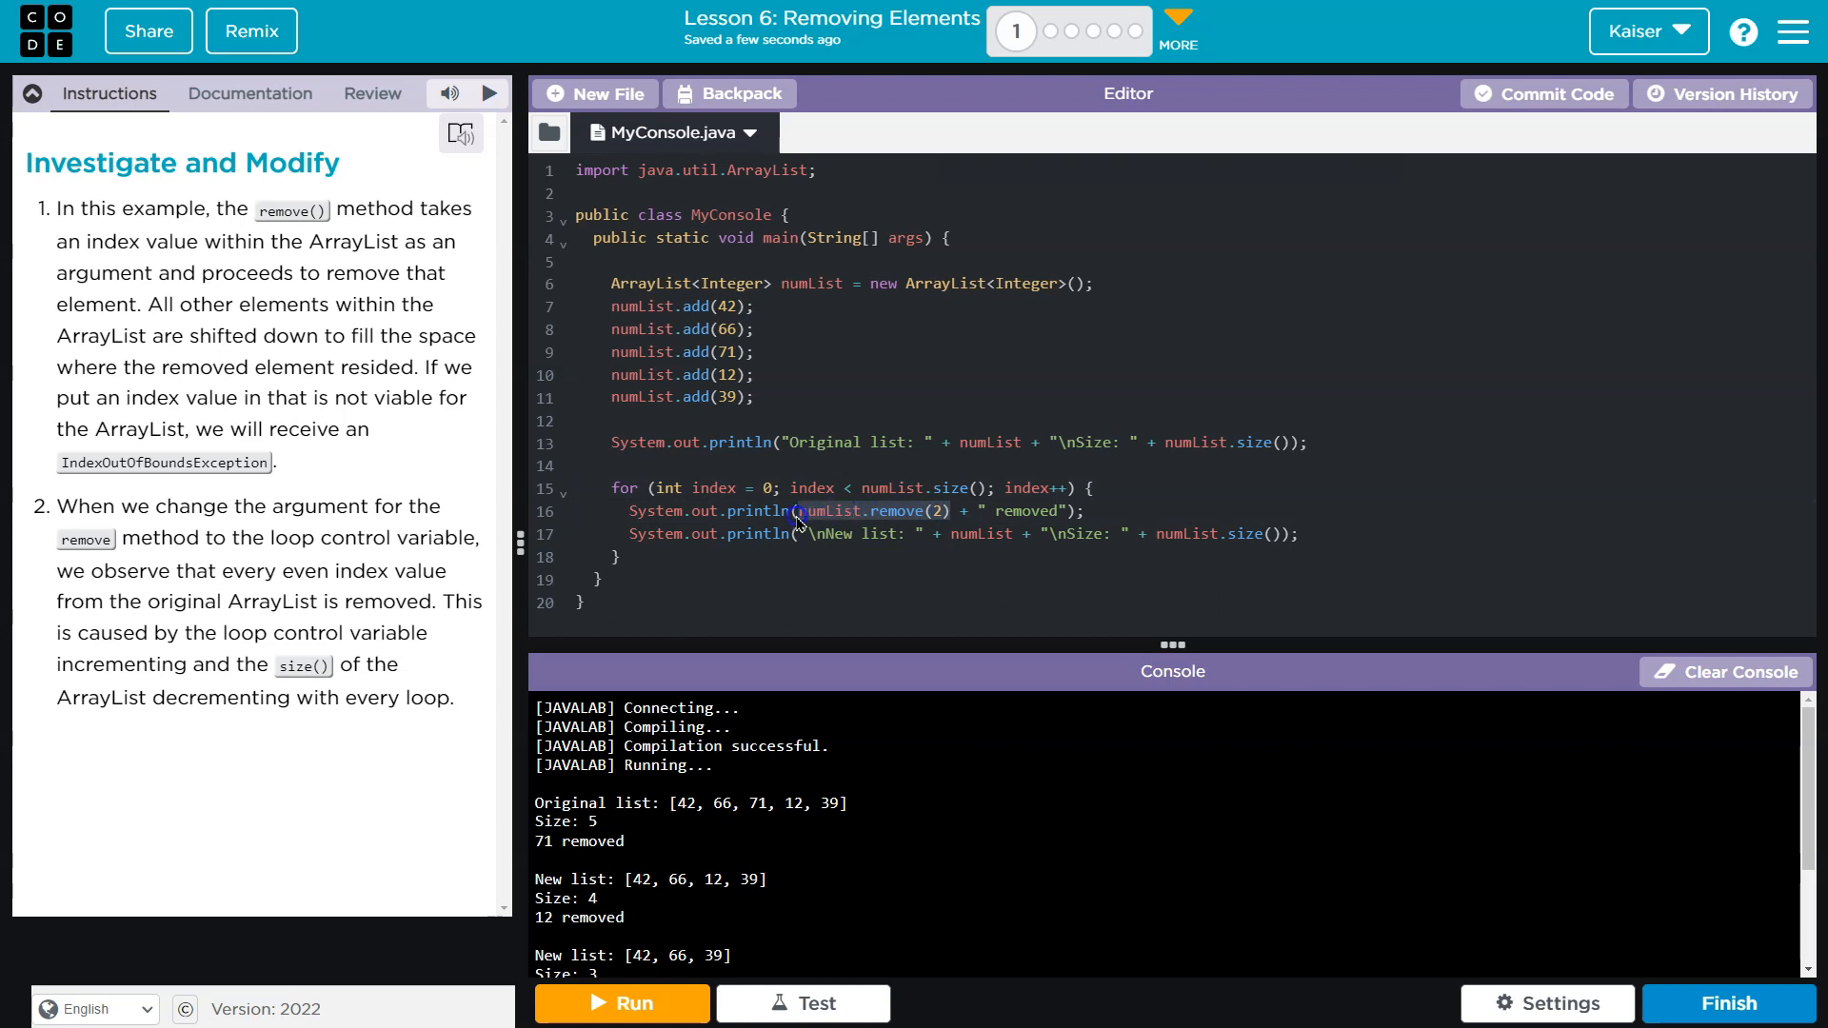
pyautogui.click(250, 93)
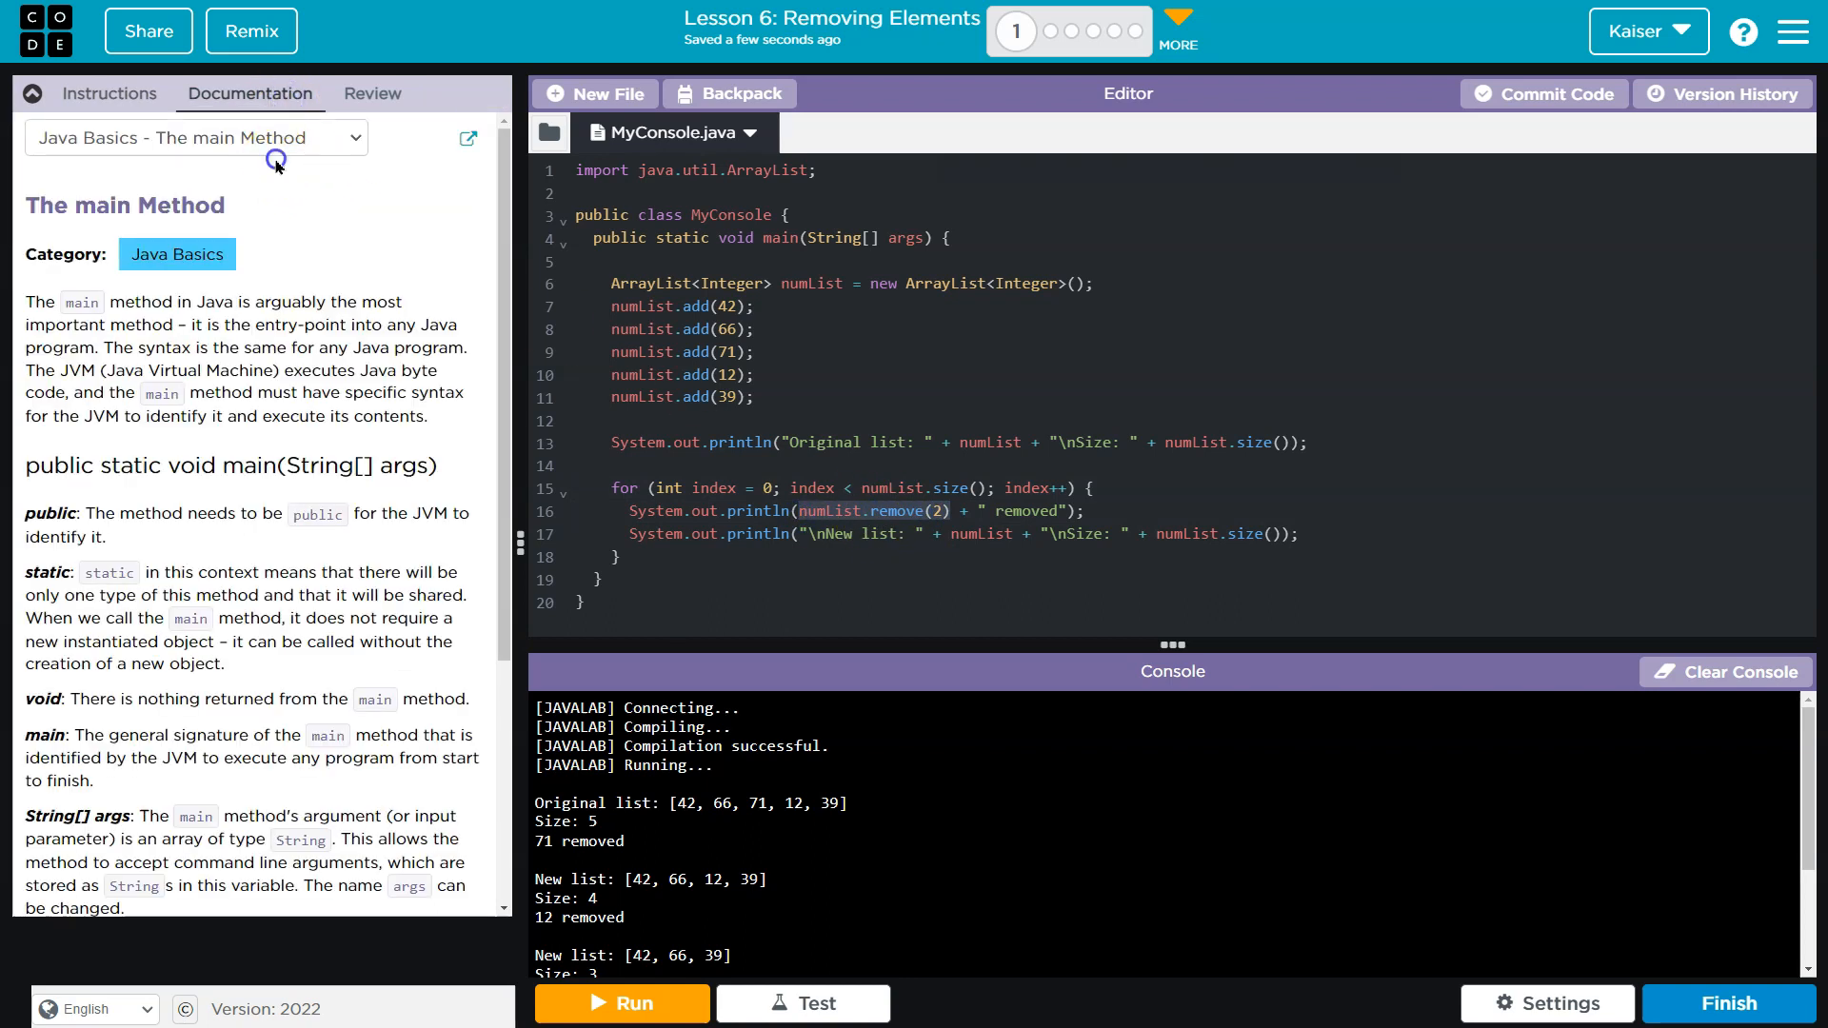
pyautogui.click(194, 137)
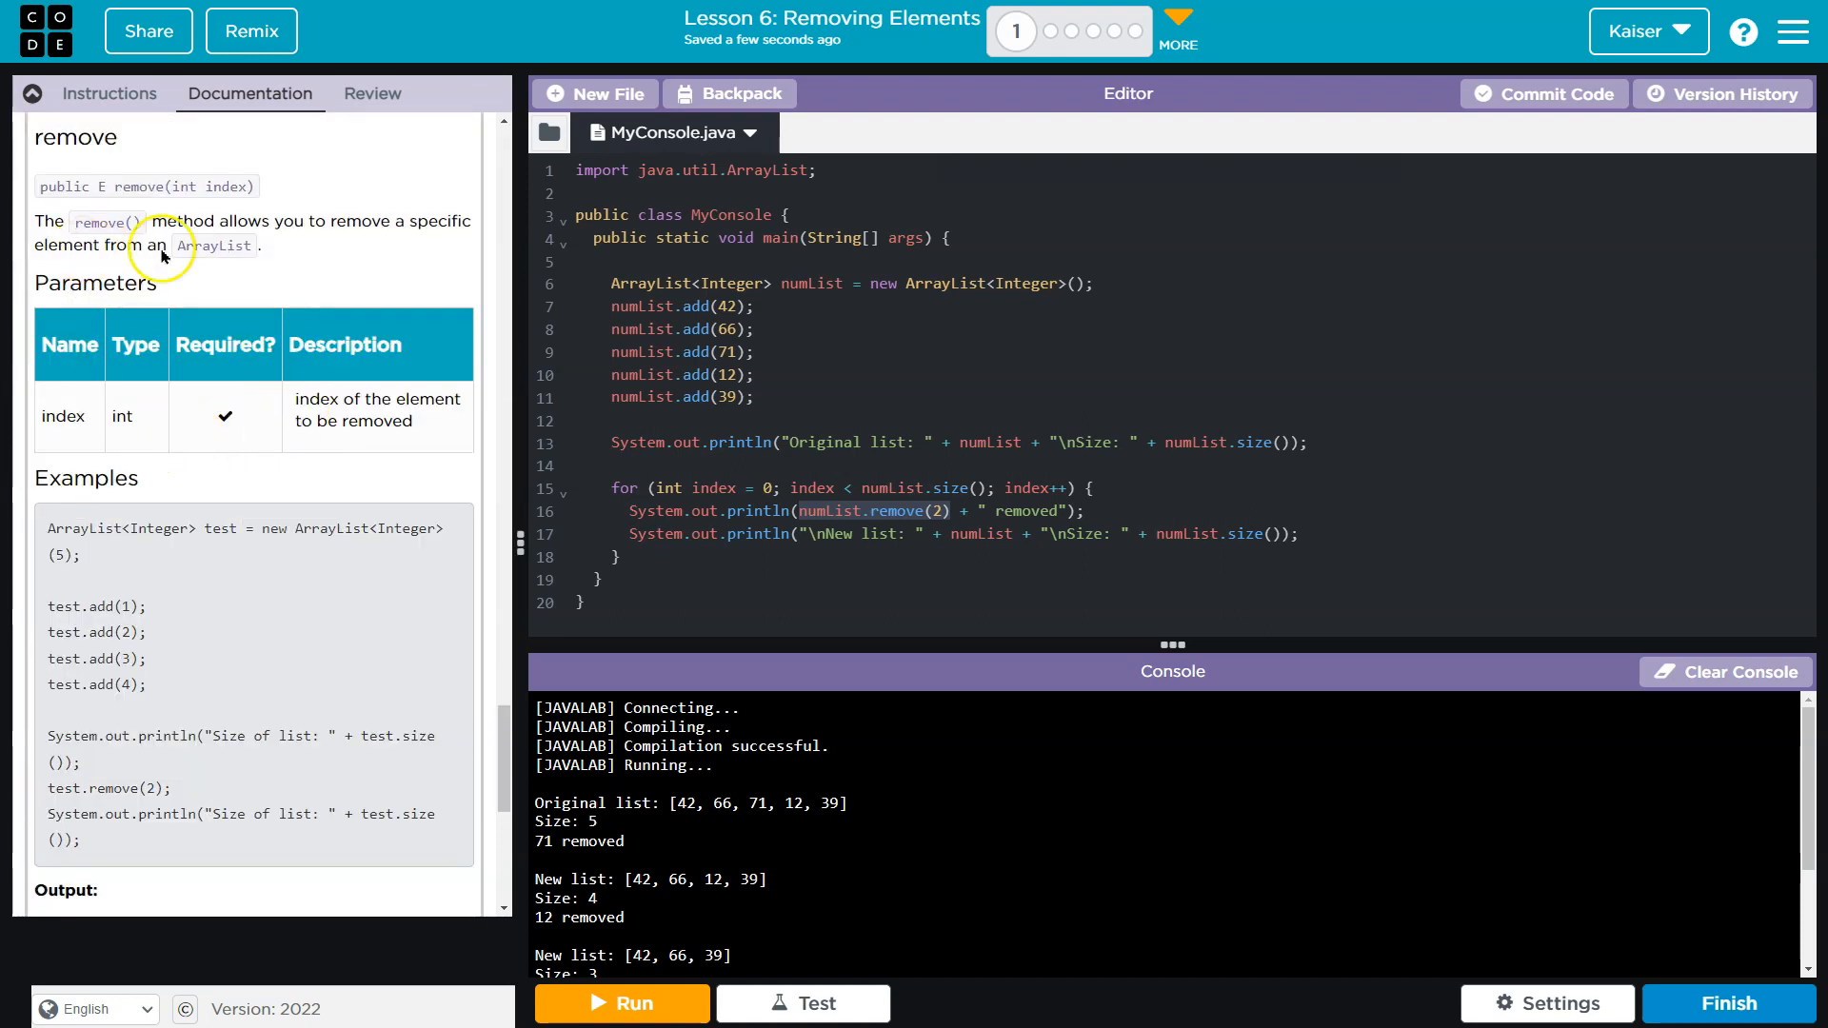
pyautogui.moveTo(99, 275)
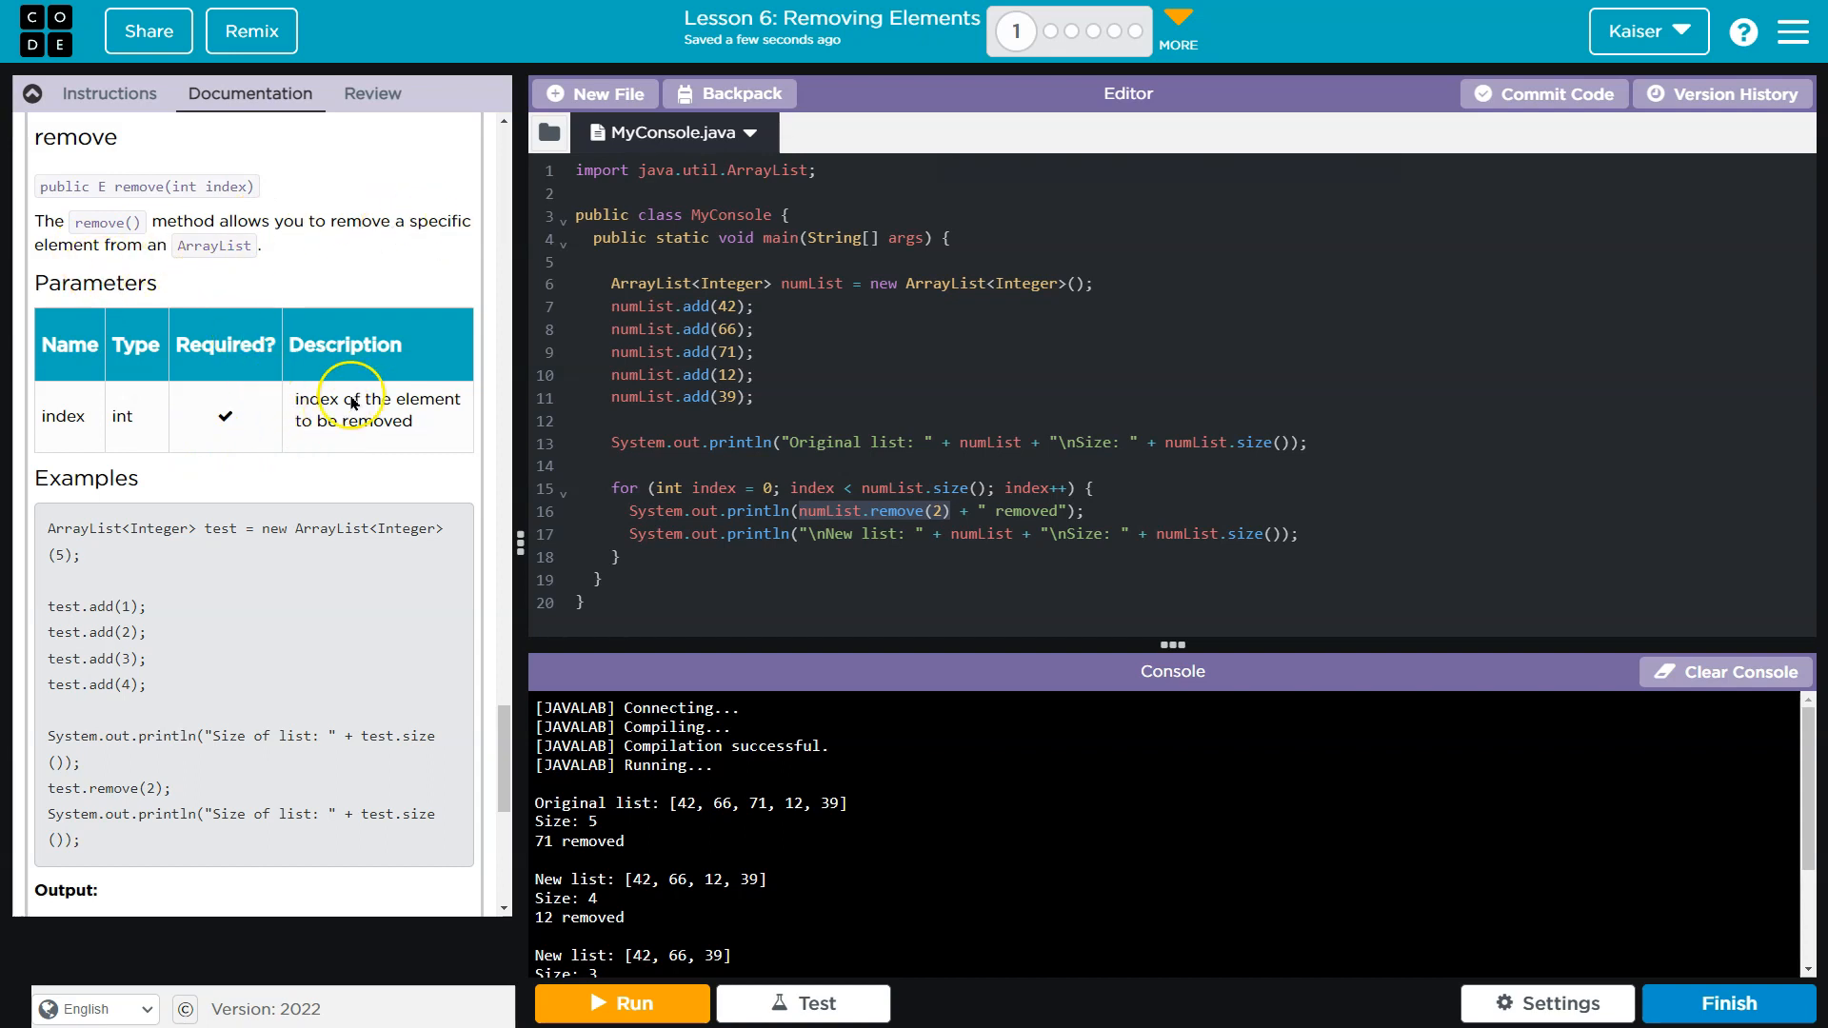
pyautogui.scroll(-3)
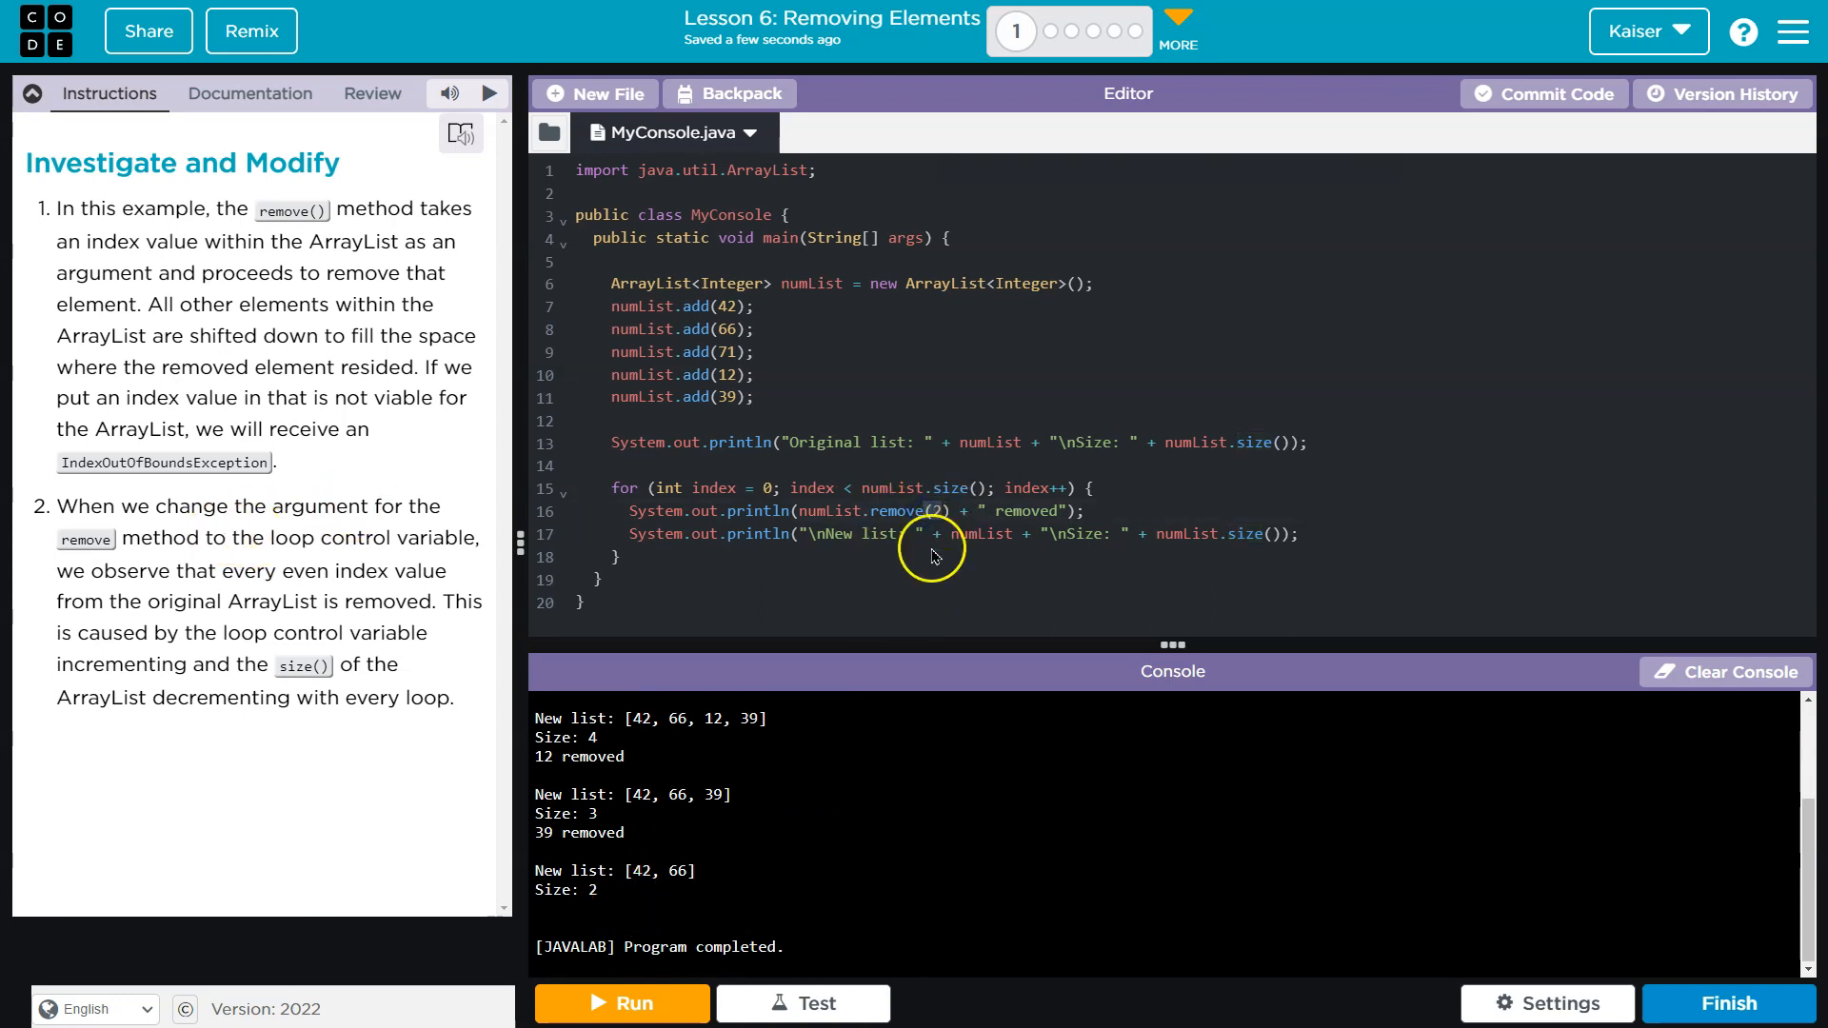
# Step: Place the cursor on the remove(2) argument and scroll through the console output
pyautogui.click(621, 1003)
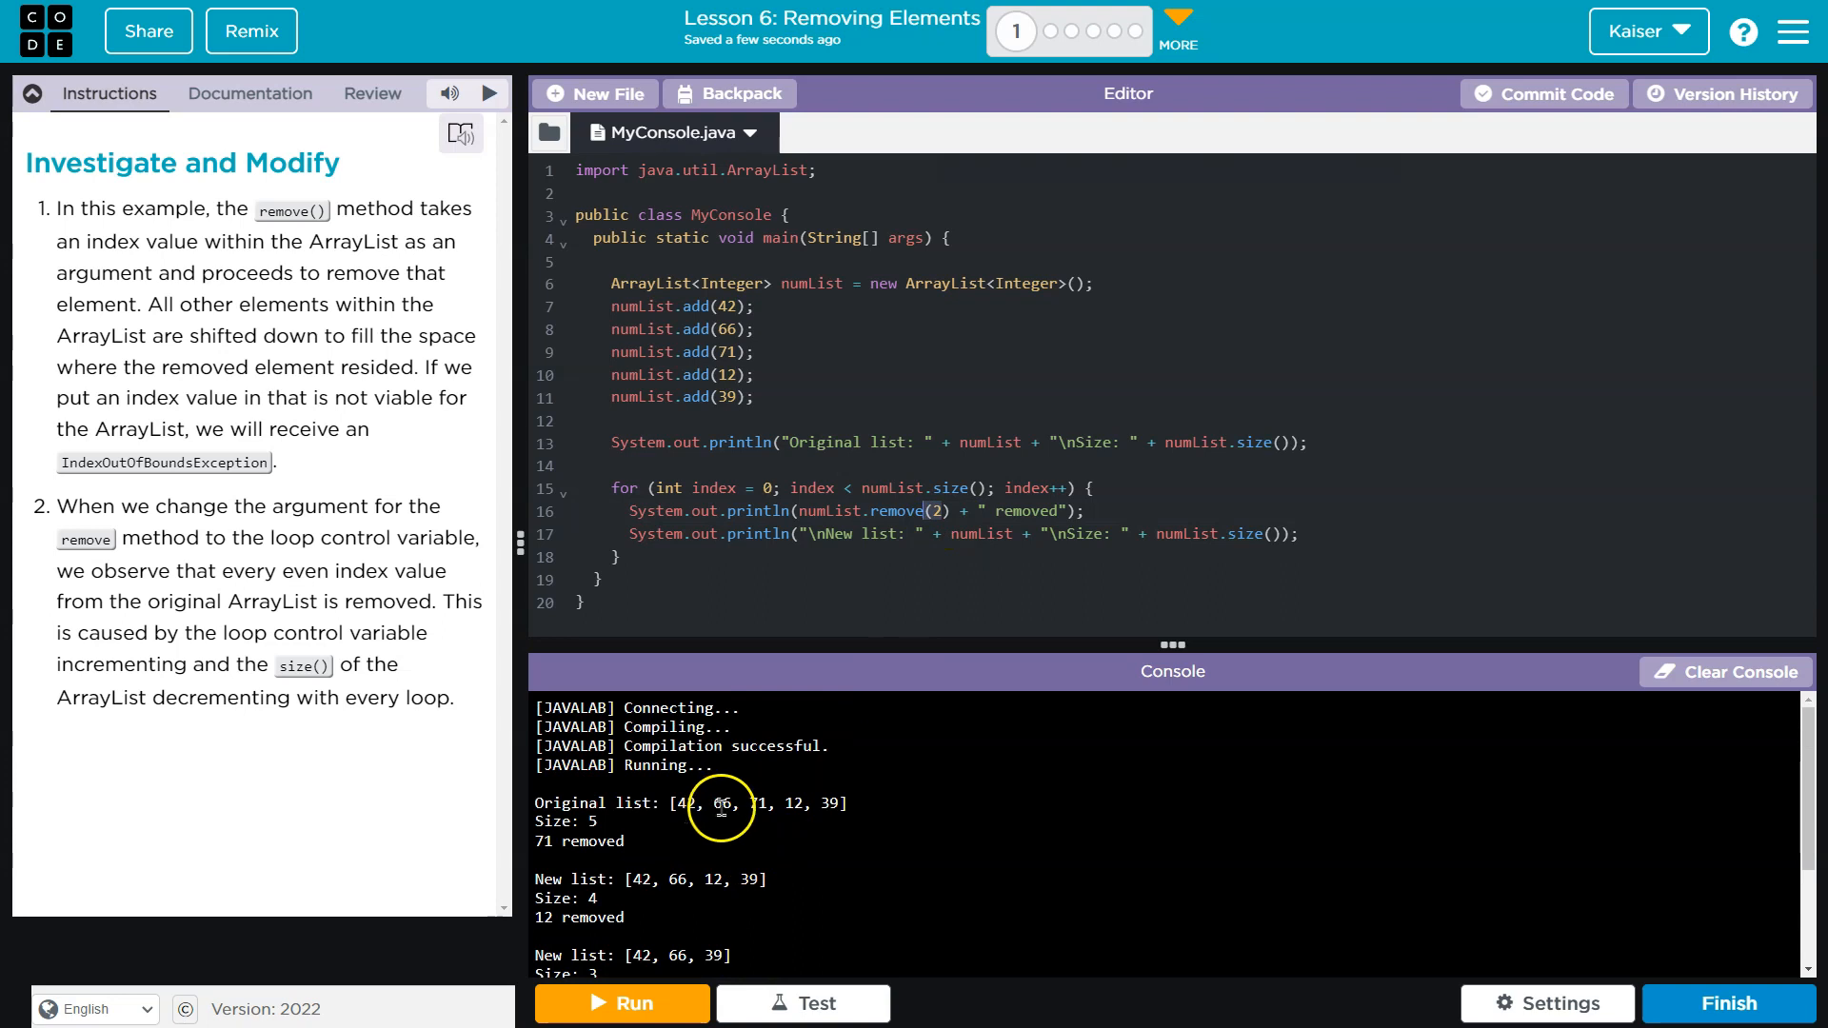
pyautogui.moveTo(918, 567)
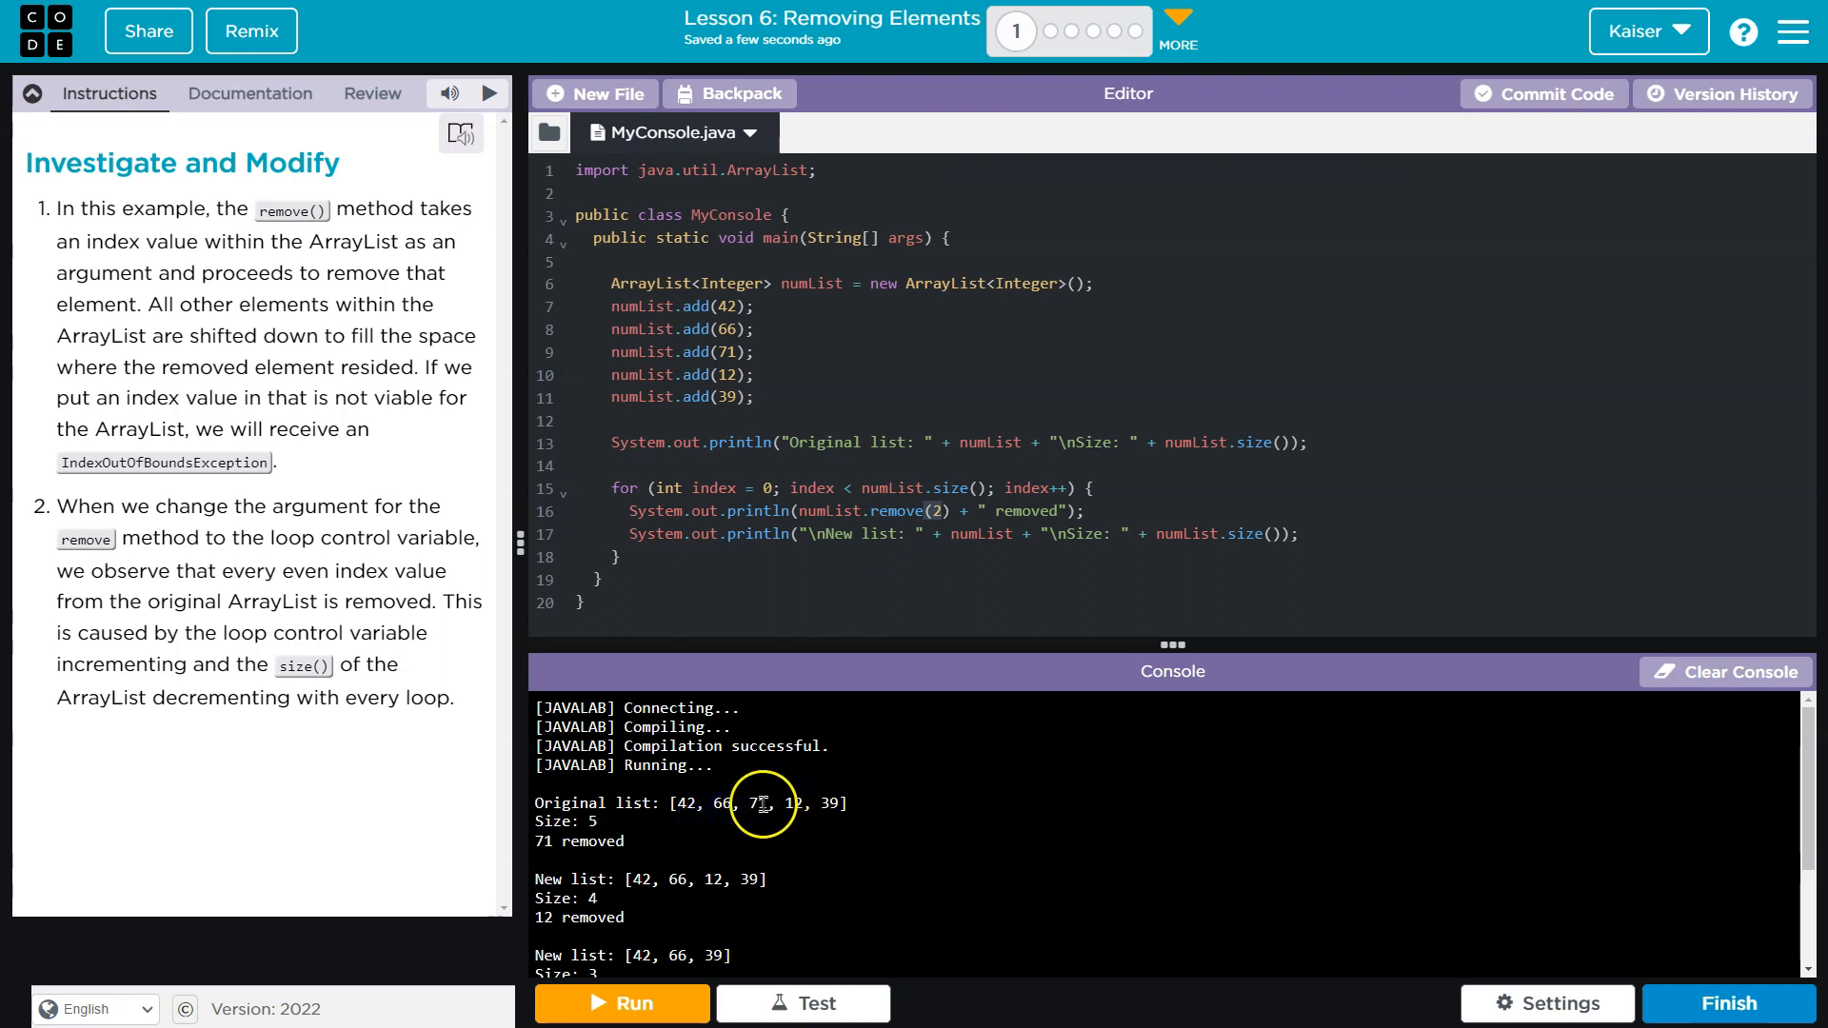
pyautogui.moveTo(690, 872)
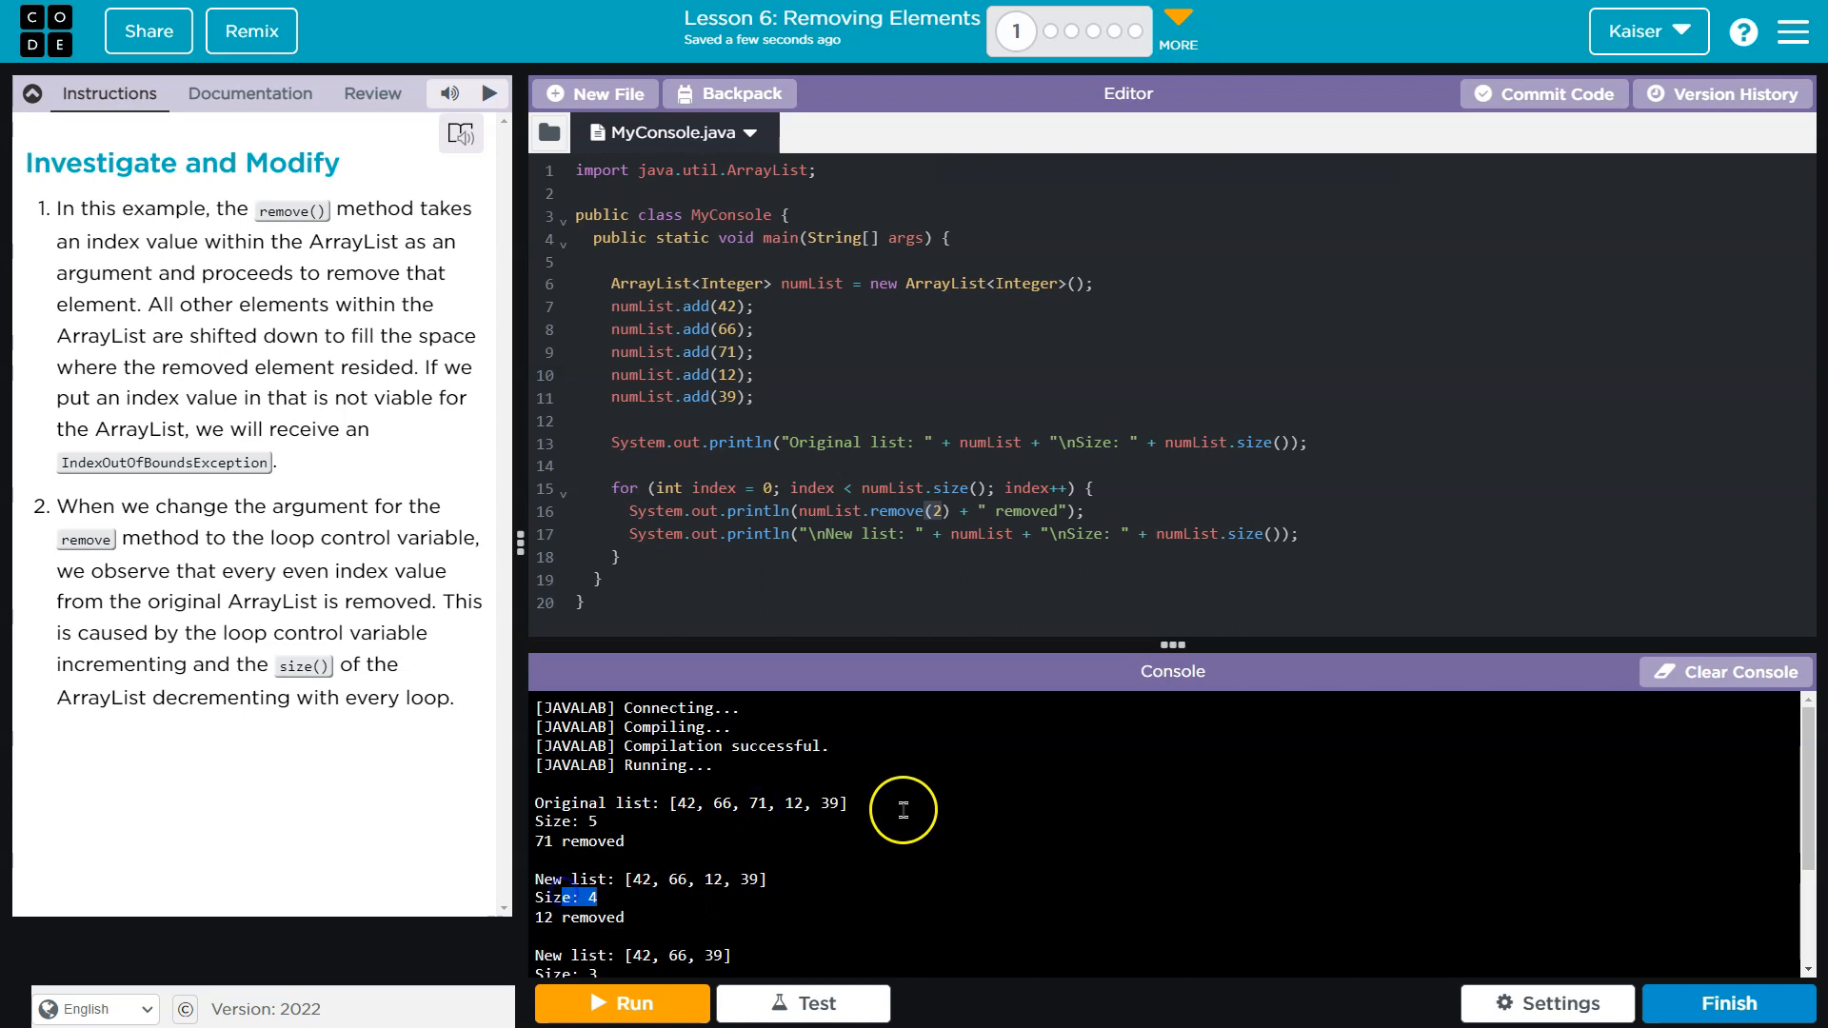
pyautogui.moveTo(783, 786)
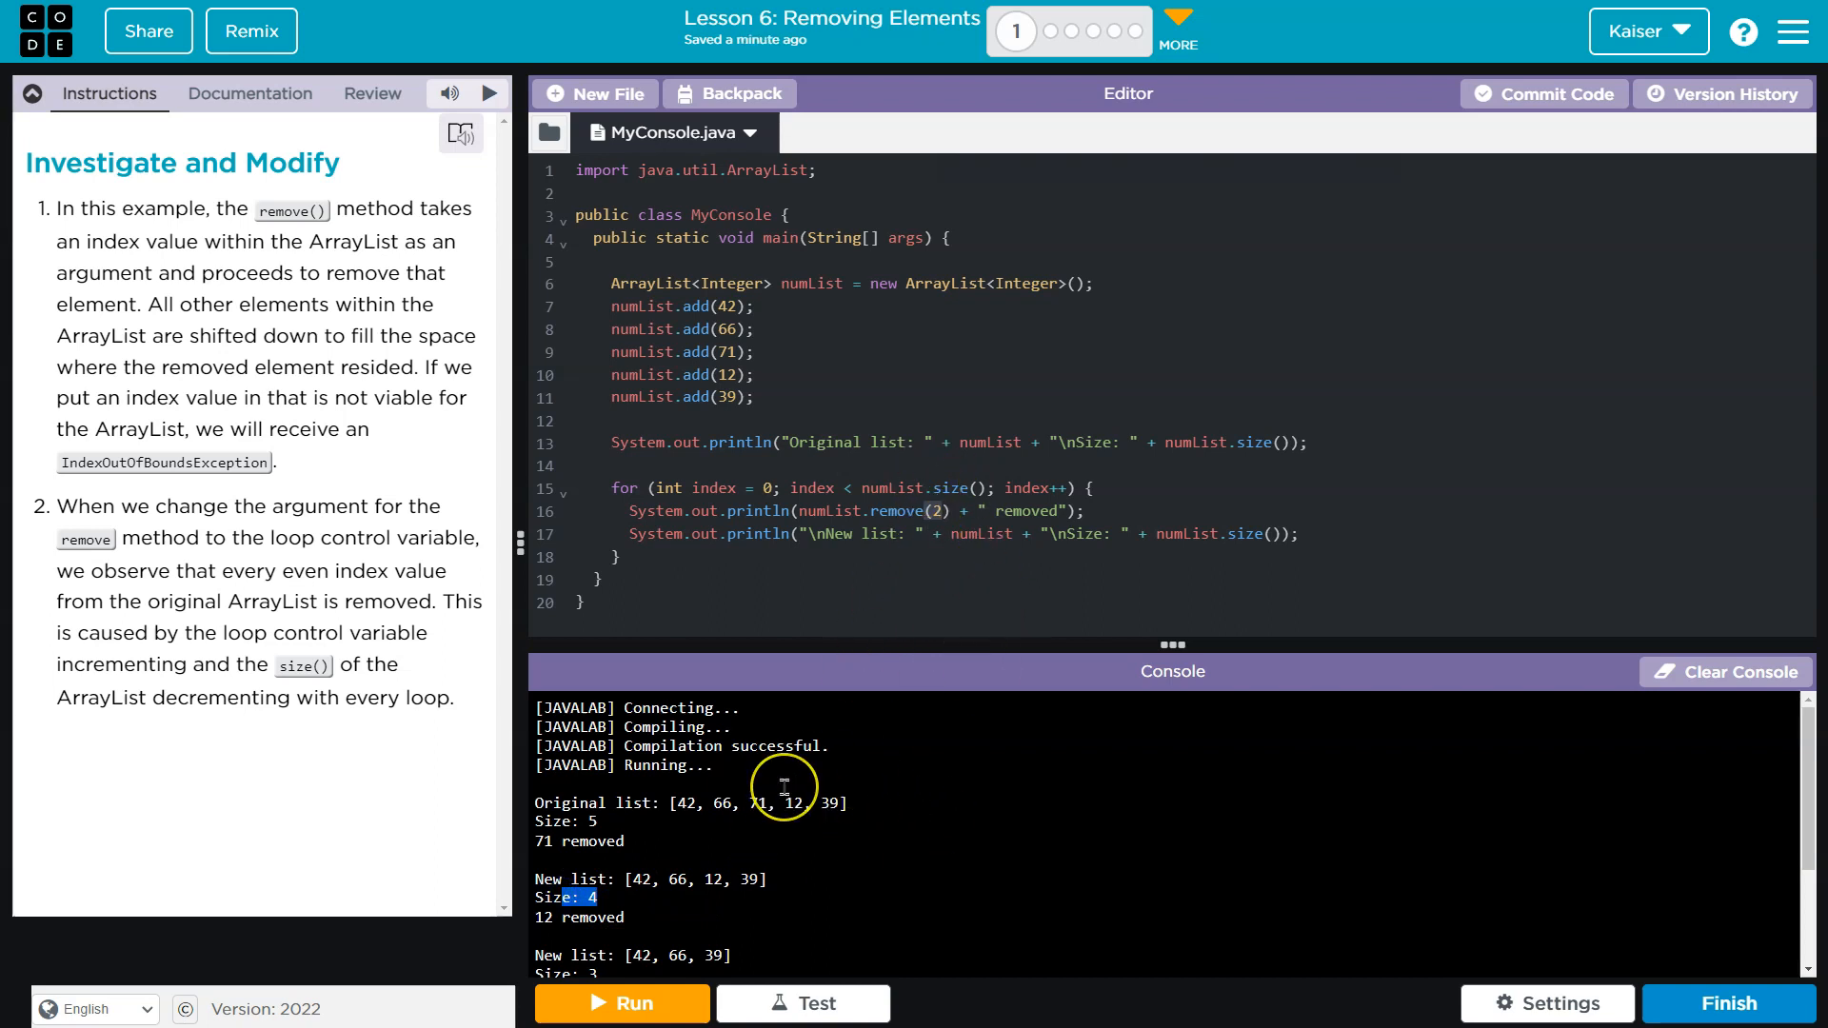
pyautogui.moveTo(702, 884)
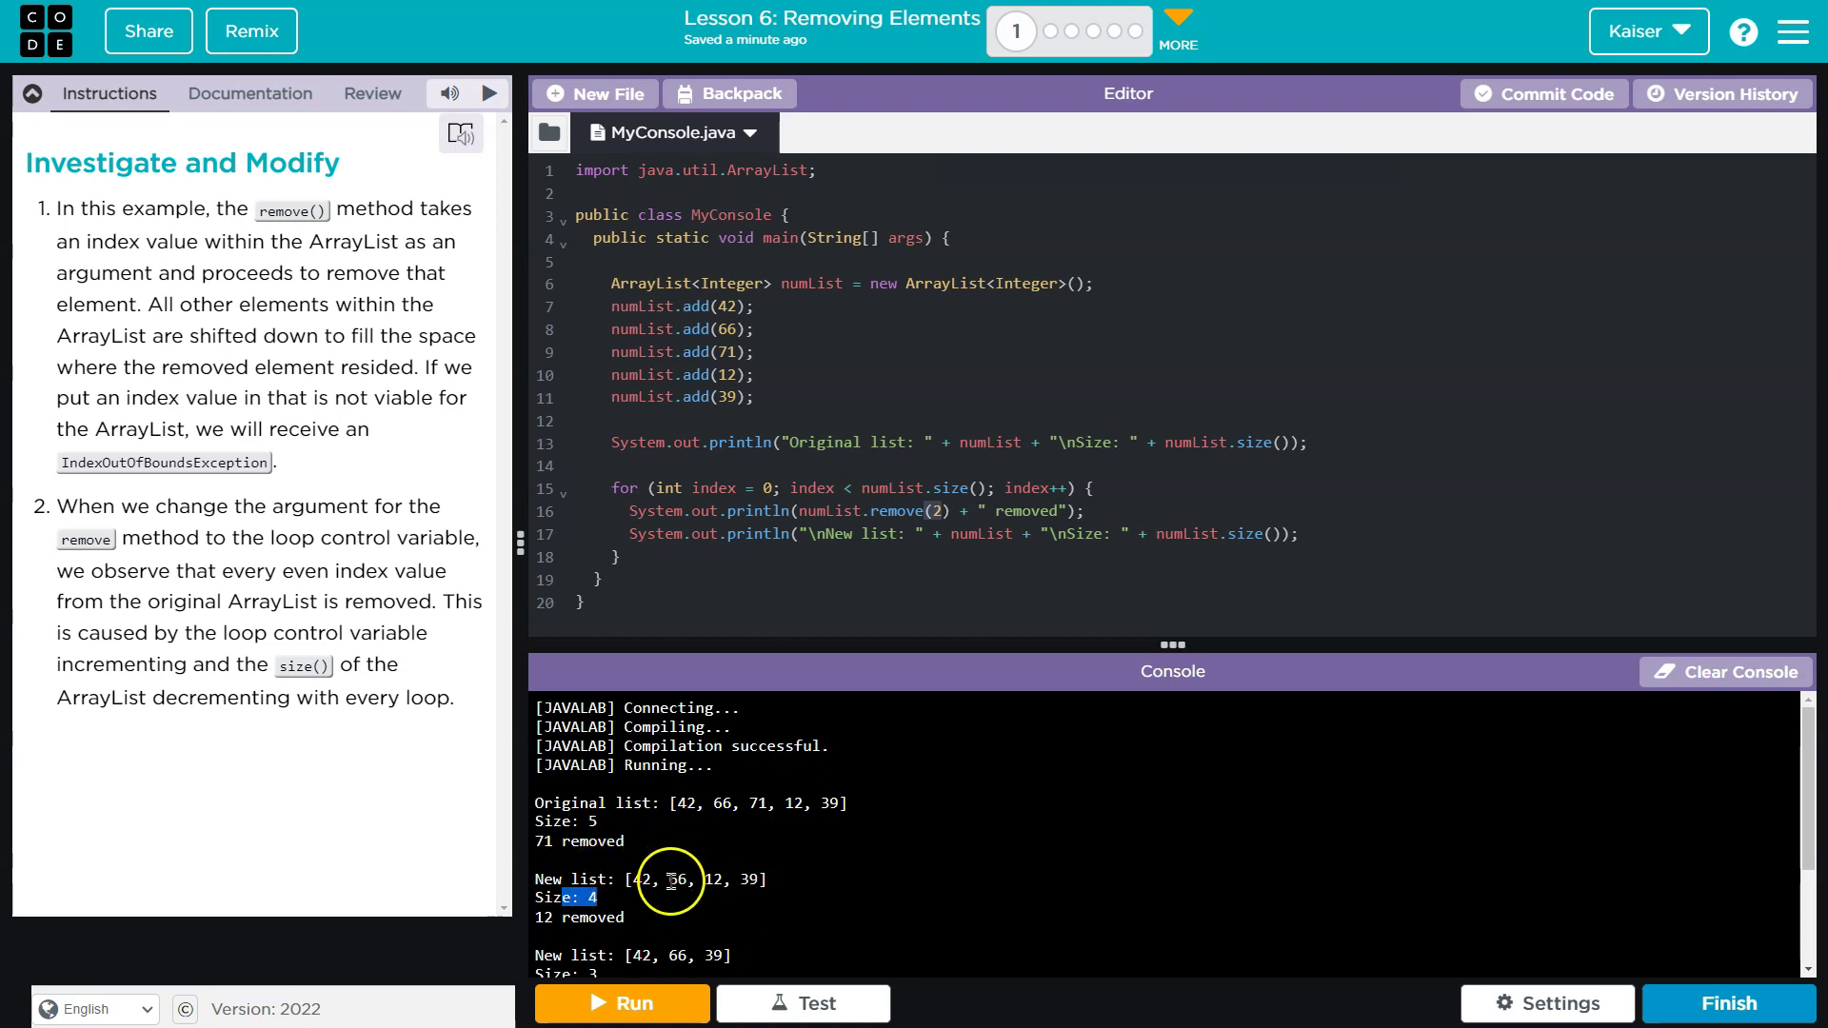
pyautogui.scroll(-3)
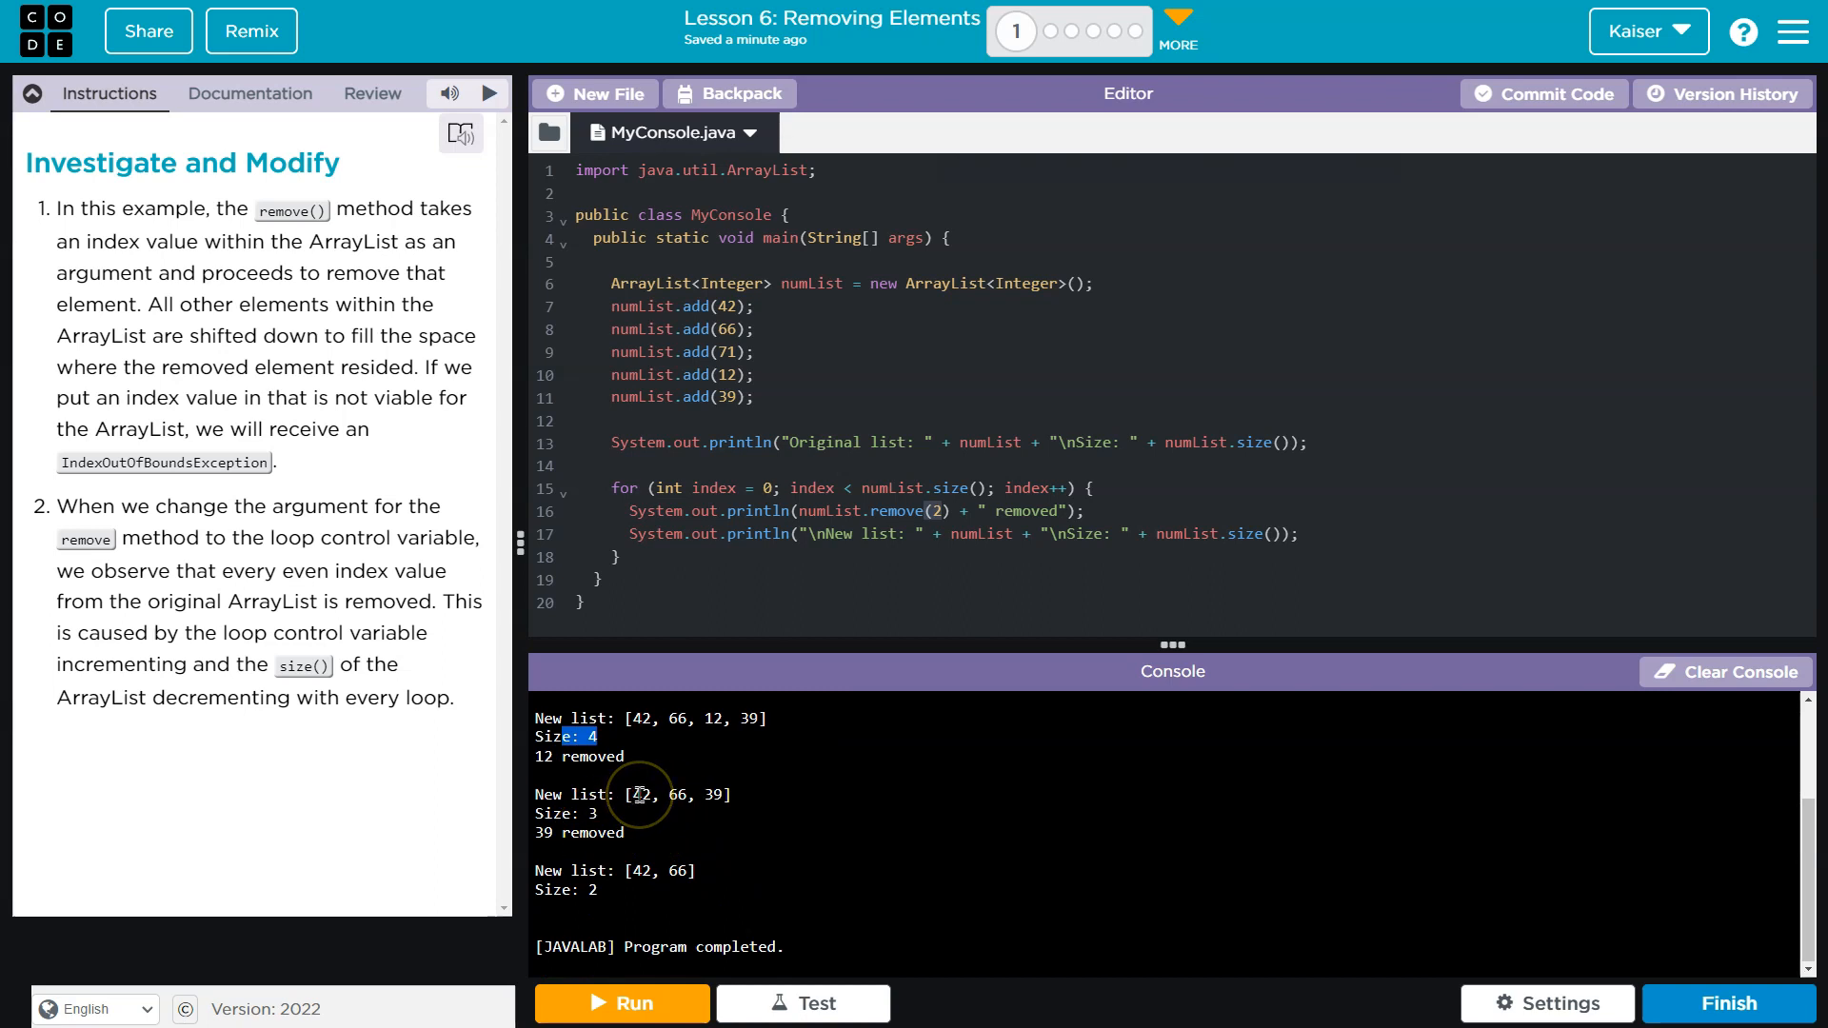
pyautogui.moveTo(713, 794)
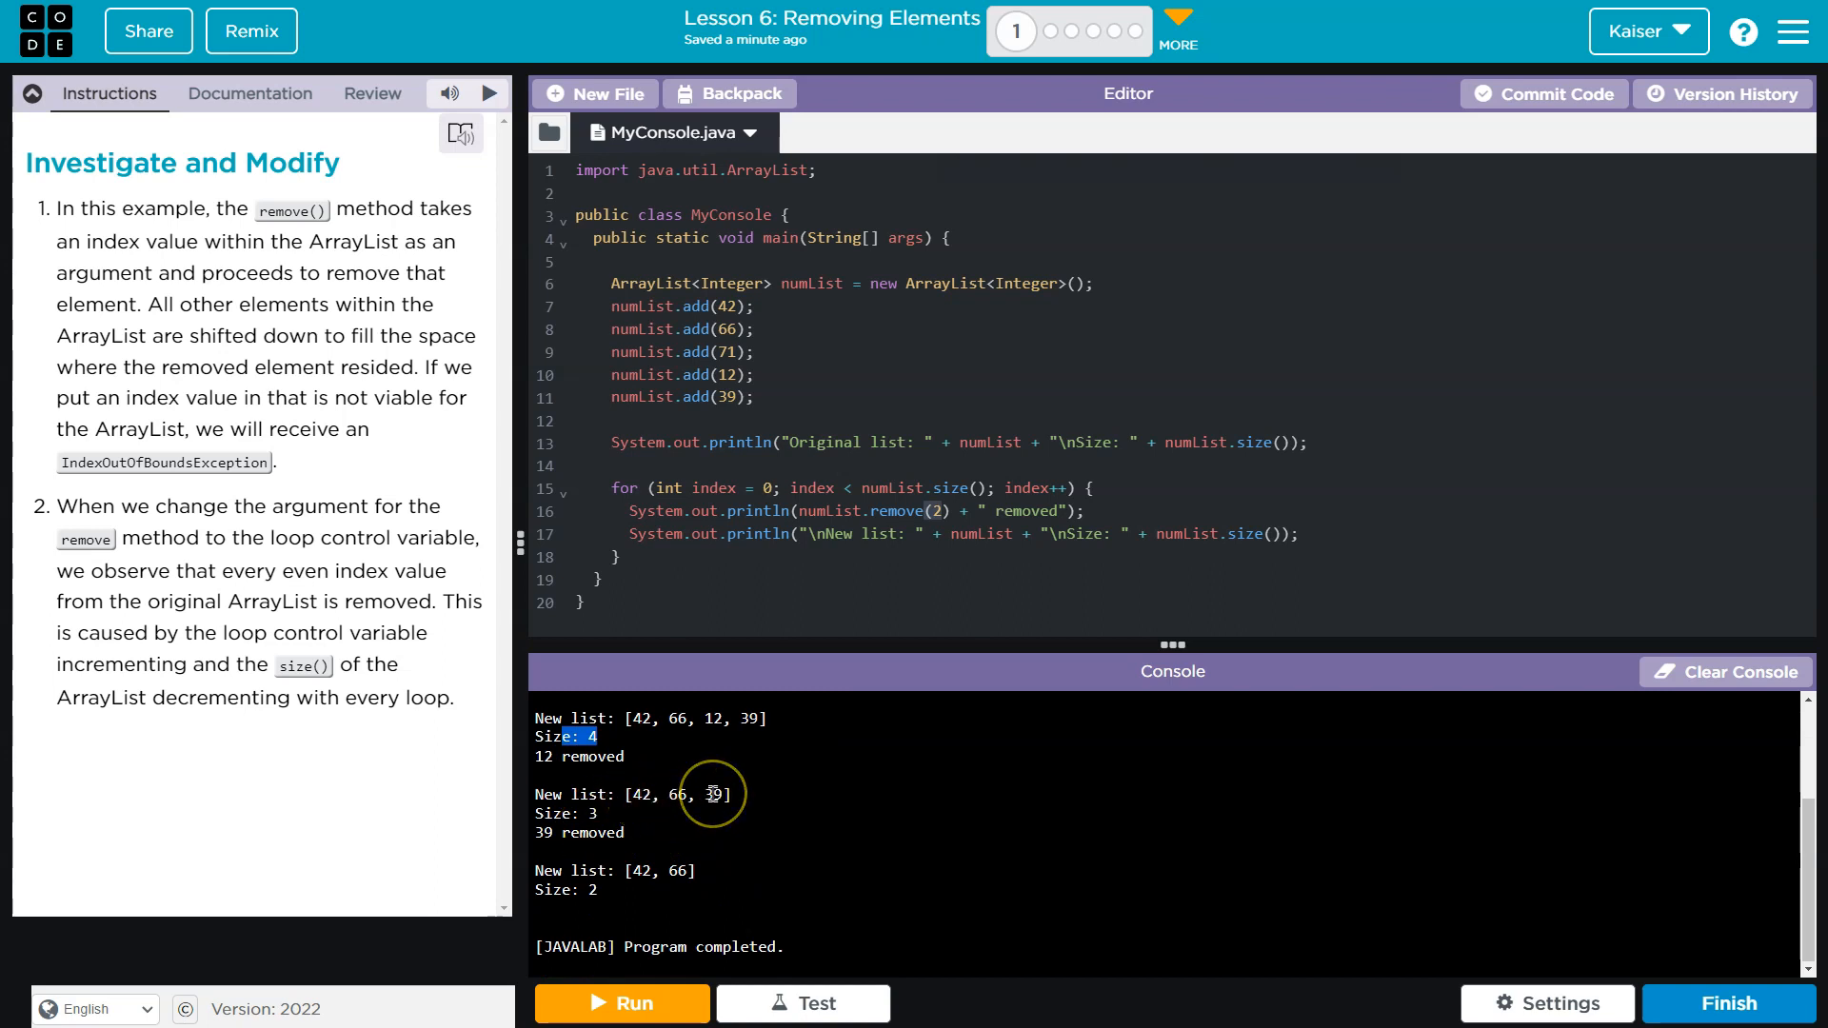
pyautogui.moveTo(607, 886)
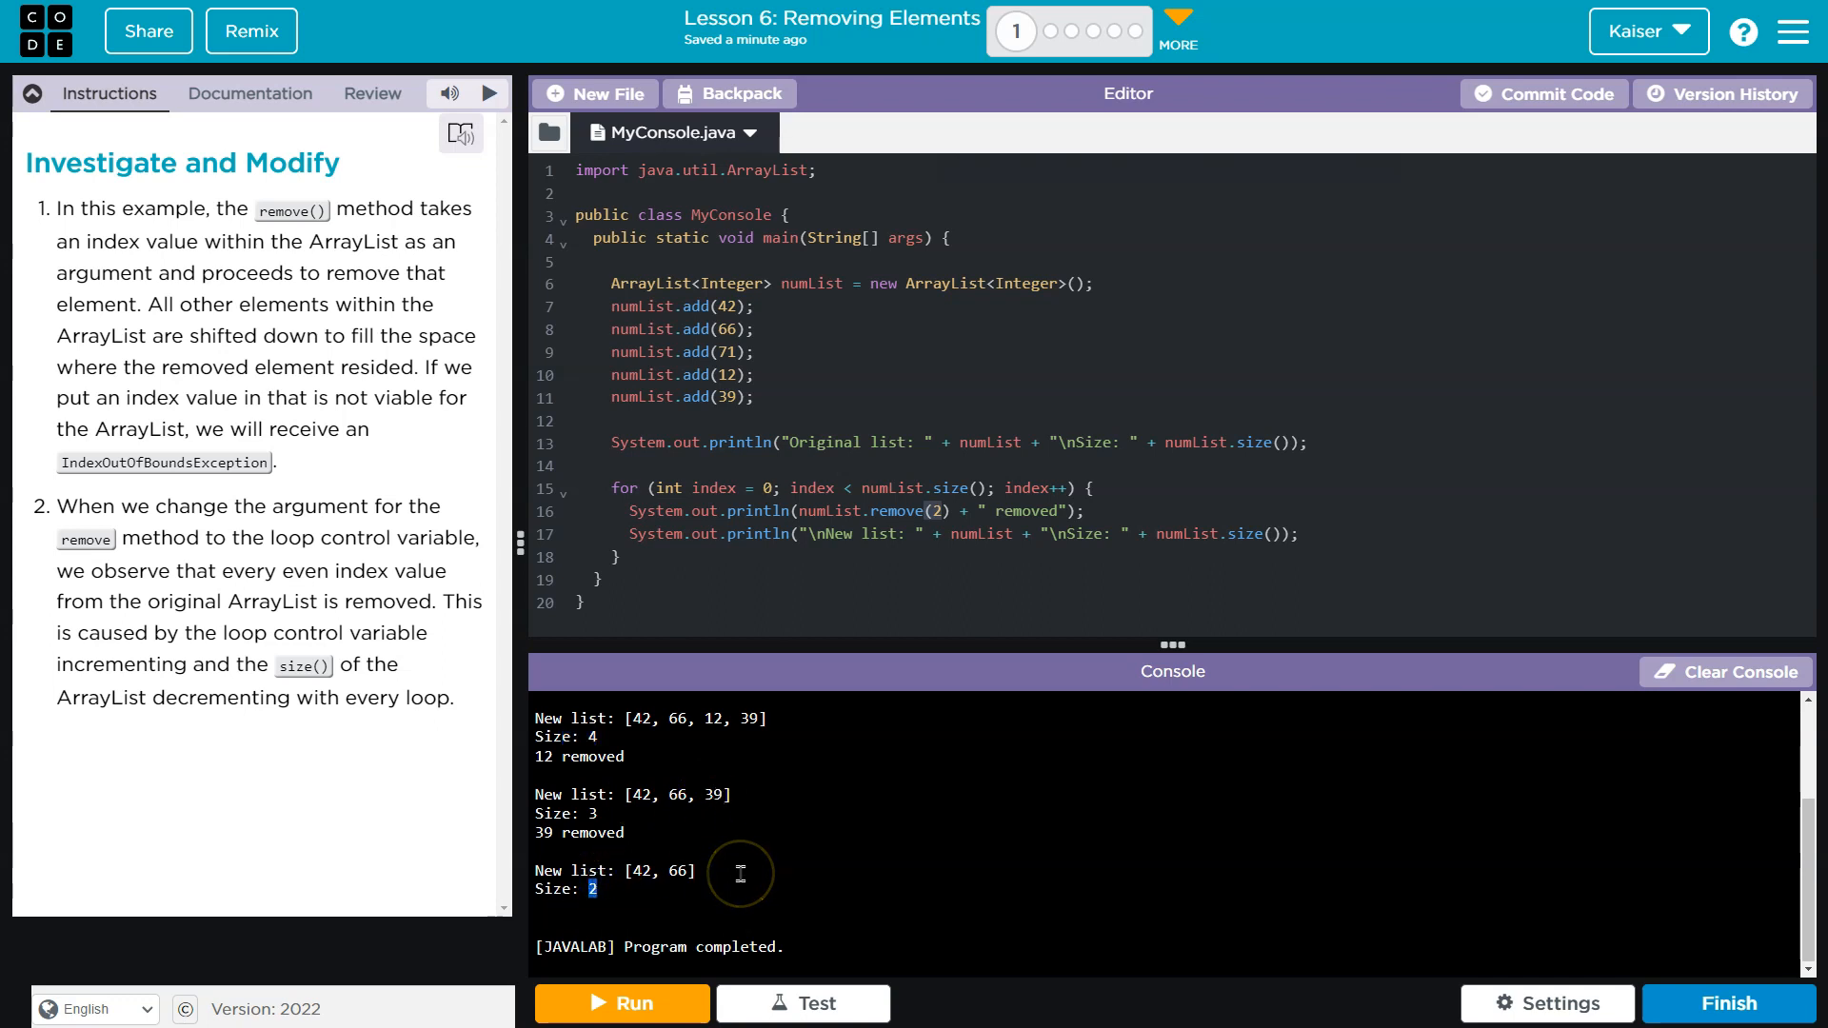
pyautogui.moveTo(1009, 537)
pyautogui.write('index')
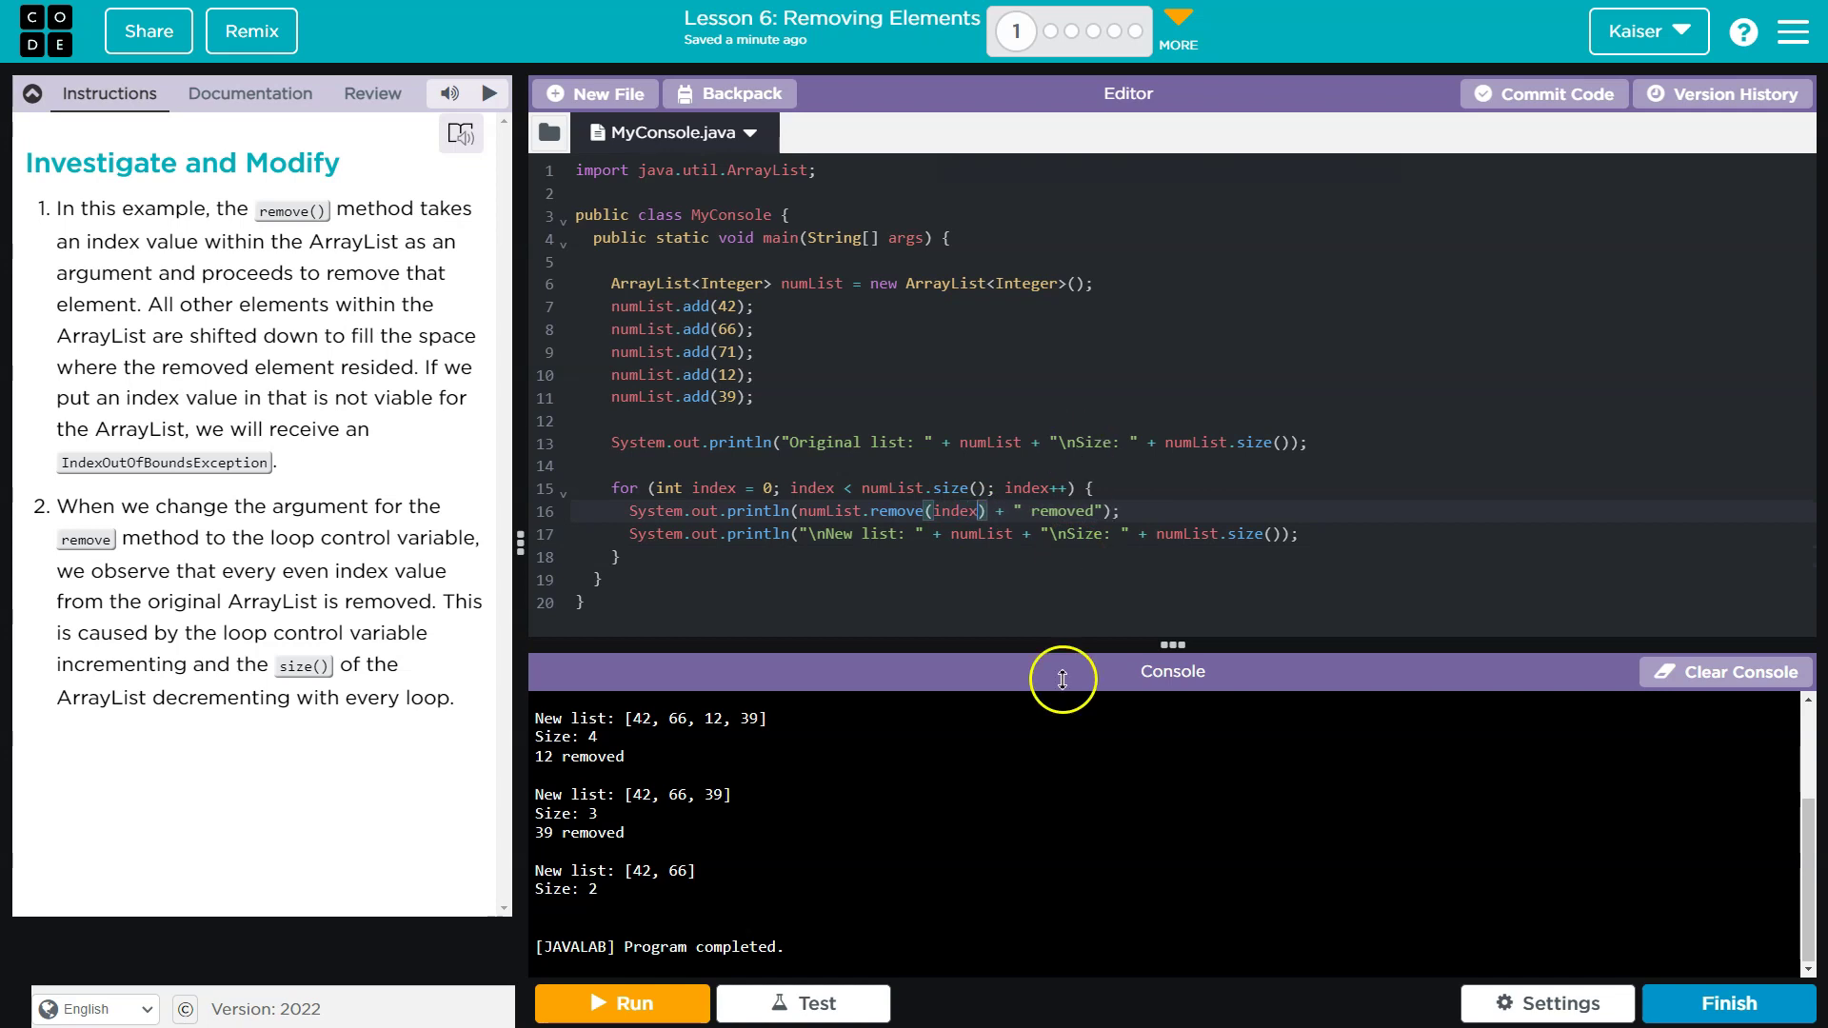
# Step: Run the loop using remove(index) so 71 and 39 are removed, leaving [66, 12]
pyautogui.click(621, 1003)
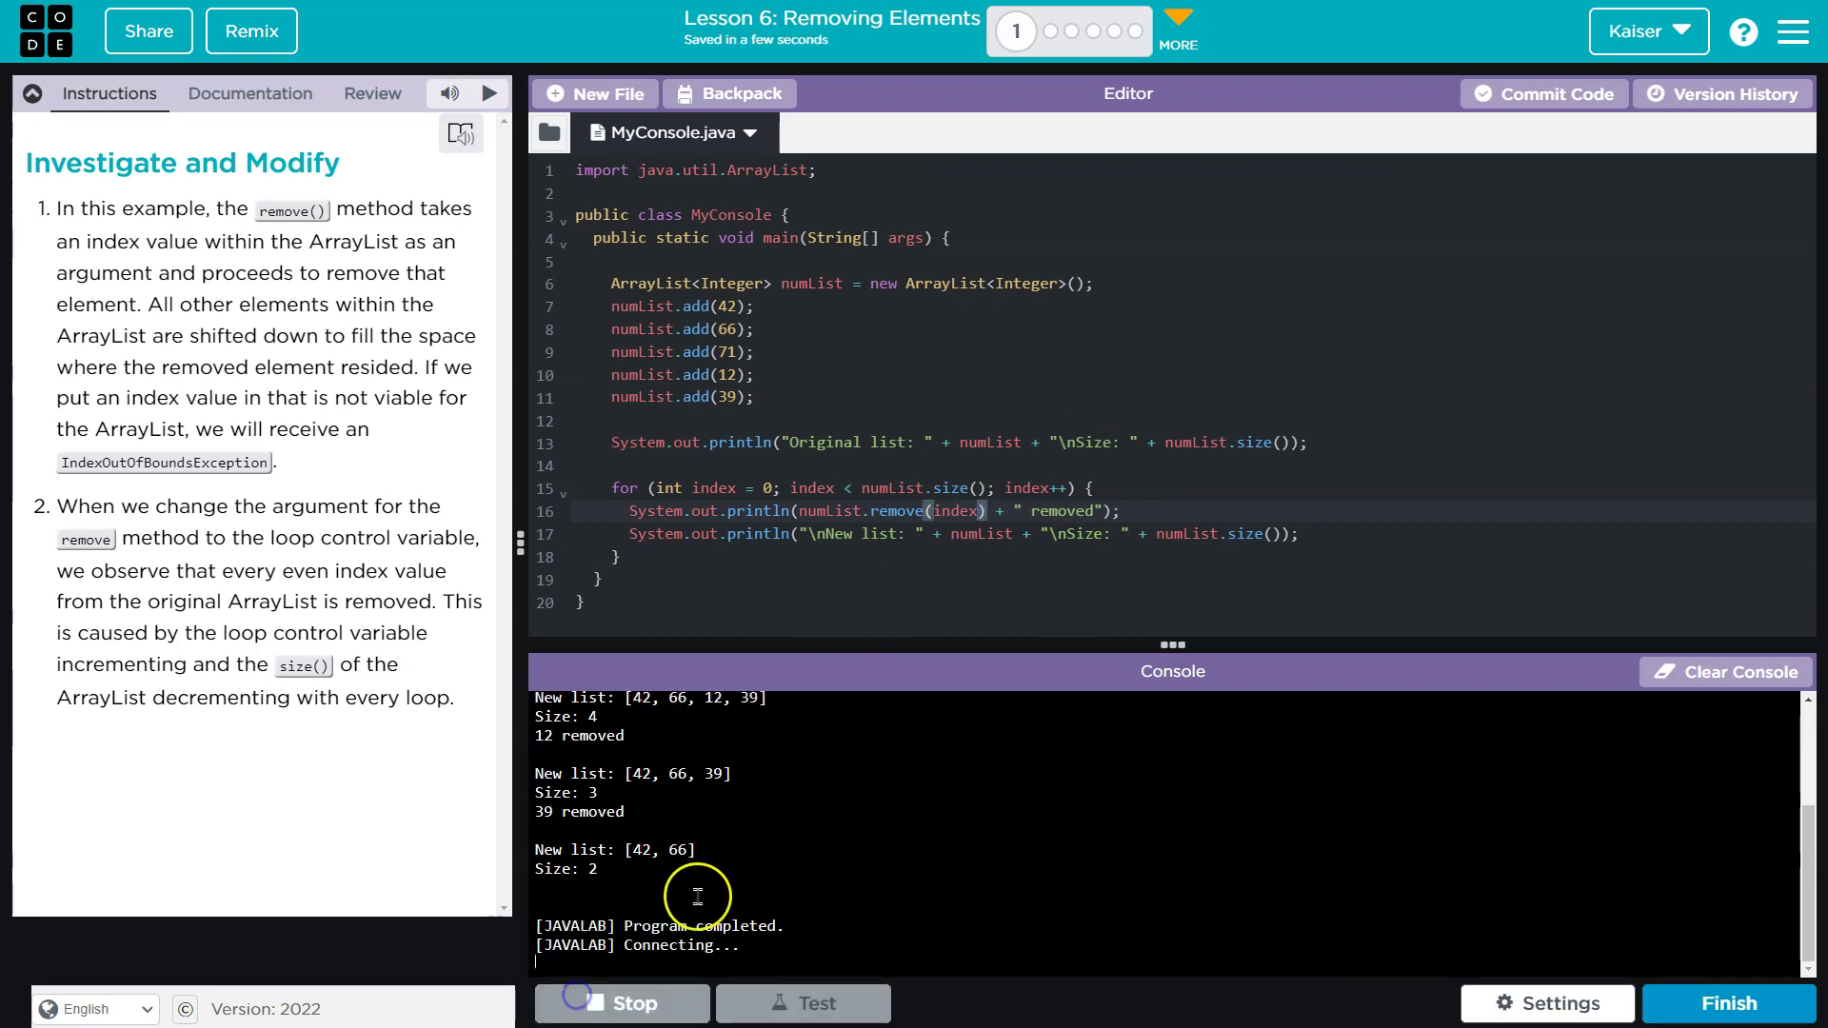
pyautogui.click(620, 1004)
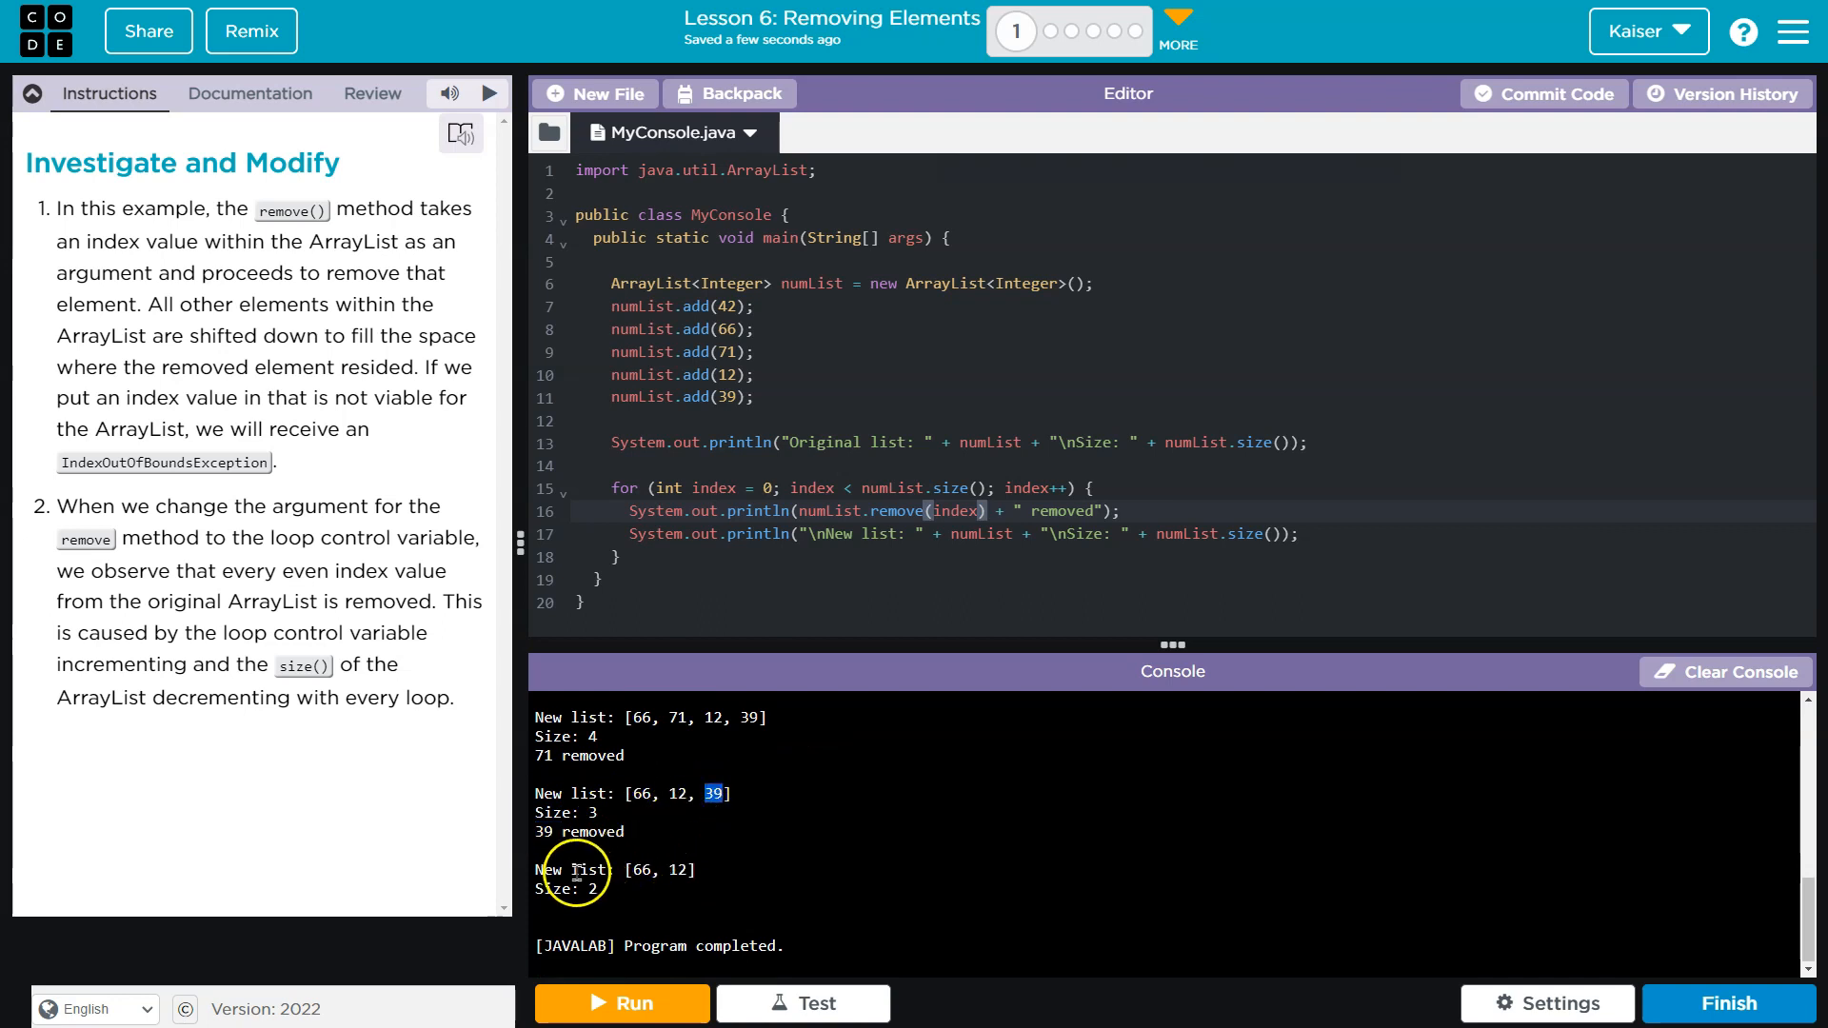
pyautogui.moveTo(943, 499)
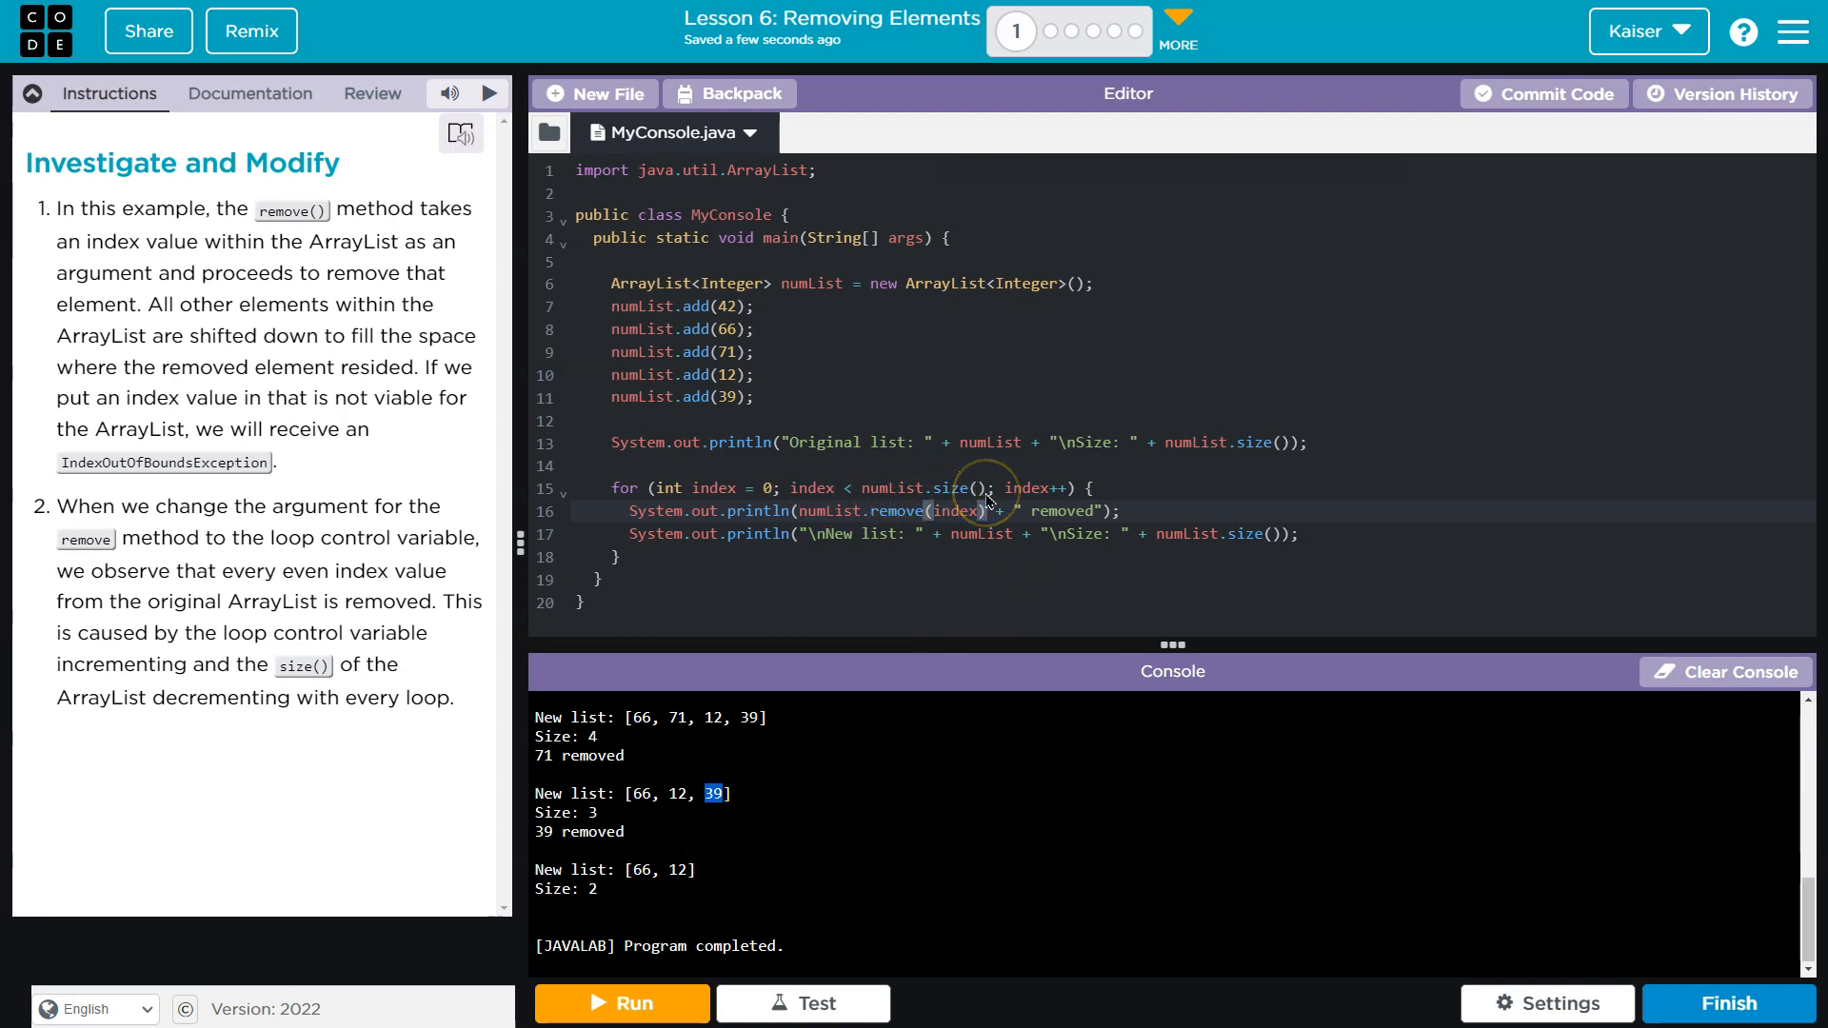
pyautogui.moveTo(1032, 512)
pyautogui.write('System.out.println("Index value: " + index);')
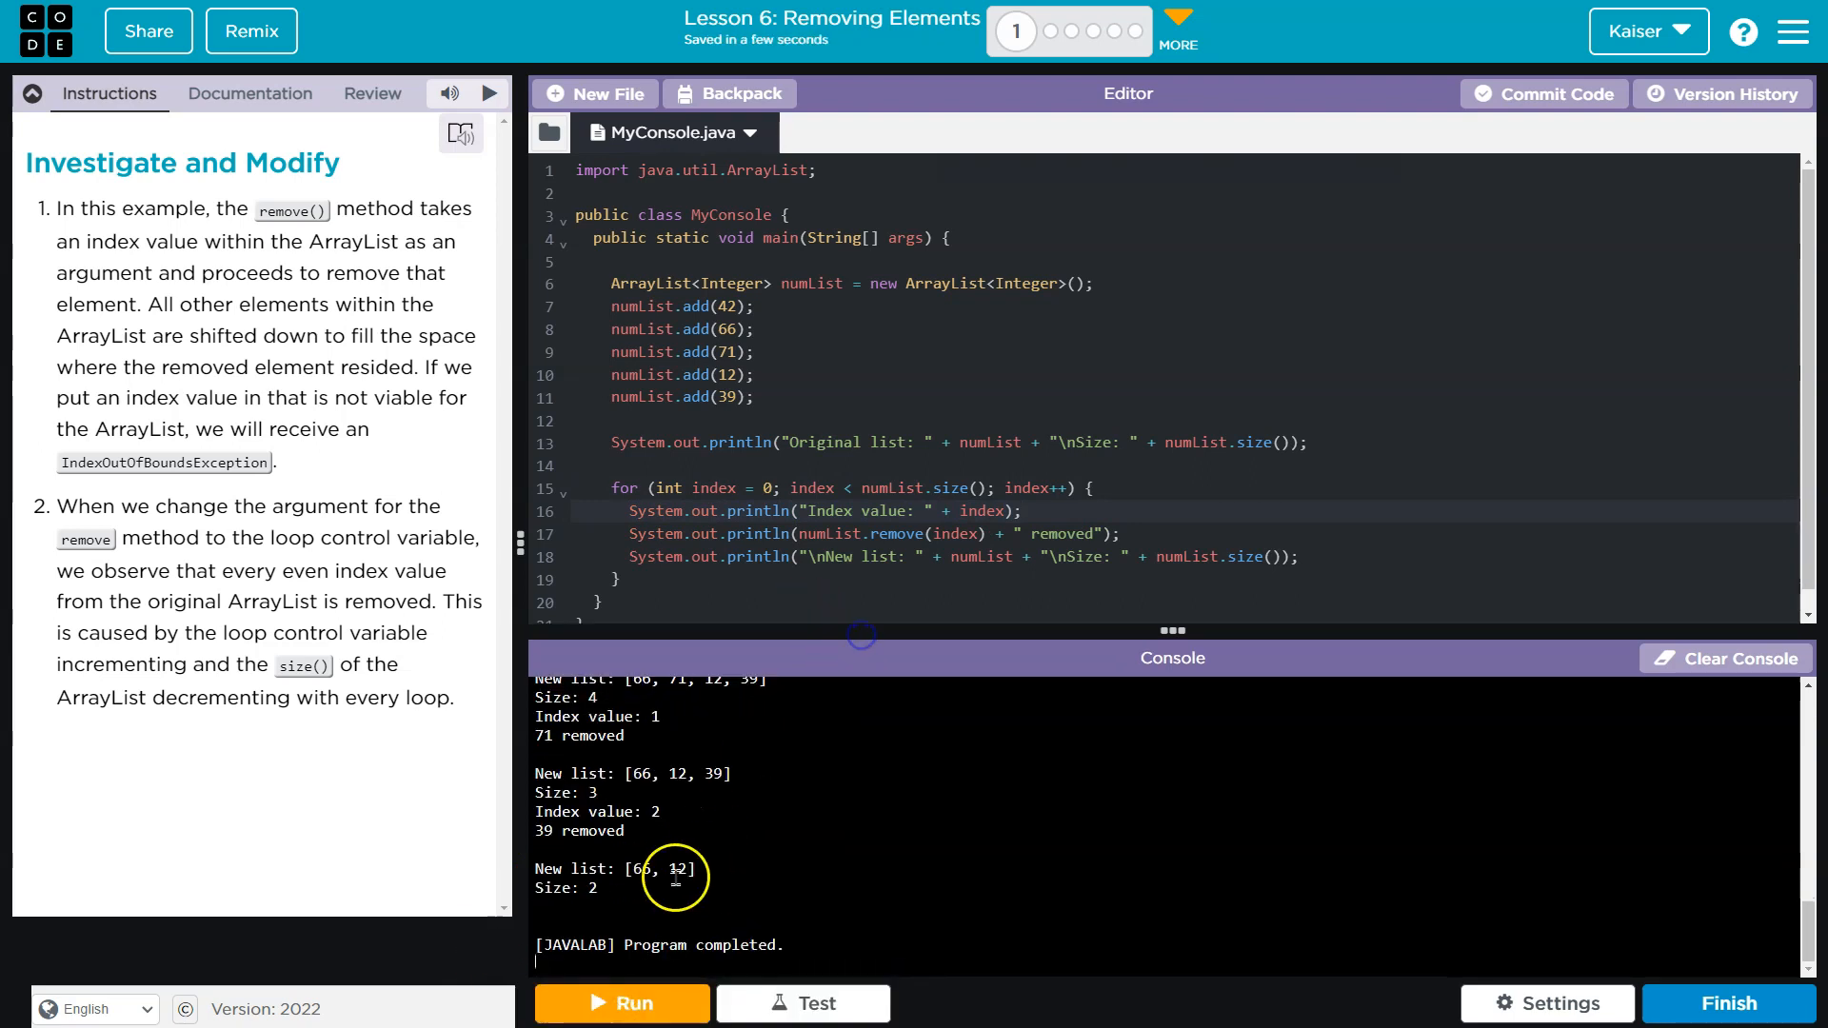
# Step: Run with the "Index value: " print plus \n\n, then drop the blank lines and rerun showing indexes 0, 1, 2
pyautogui.doubleClick(596, 814)
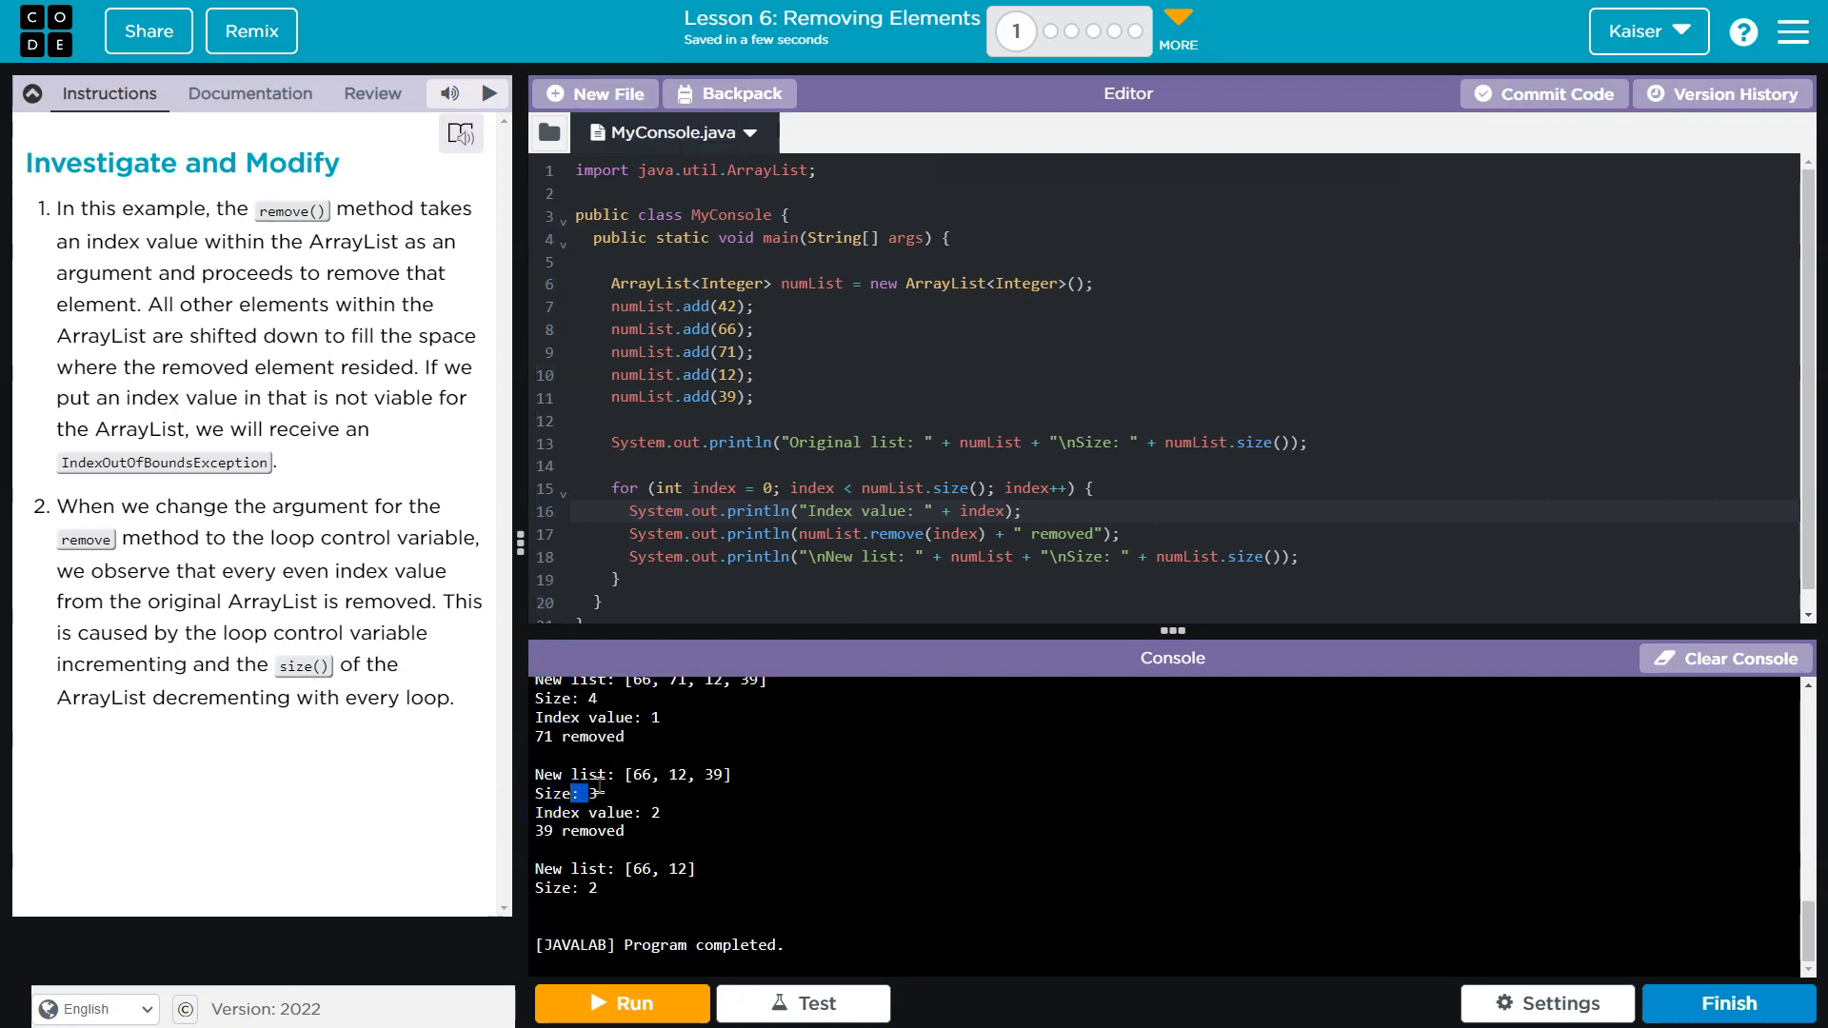
pyautogui.moveTo(1093, 512)
pyautogui.write('\\n')
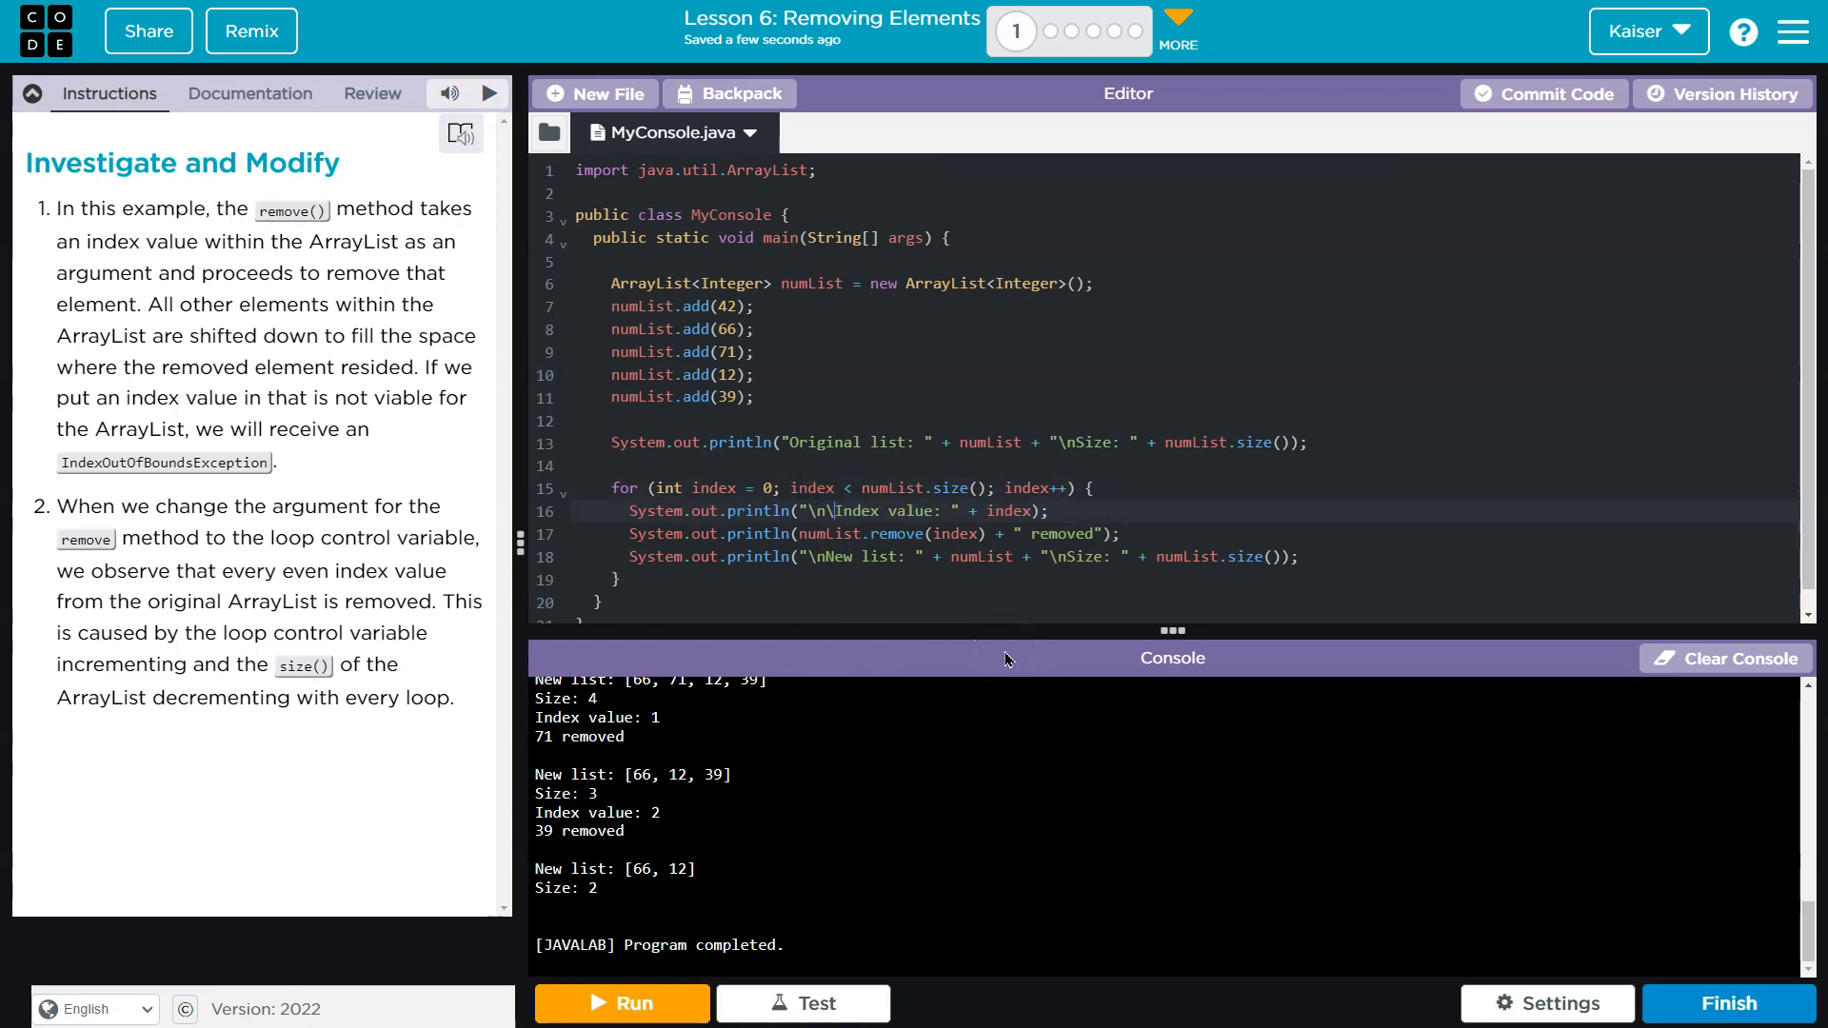
pyautogui.click(621, 1003)
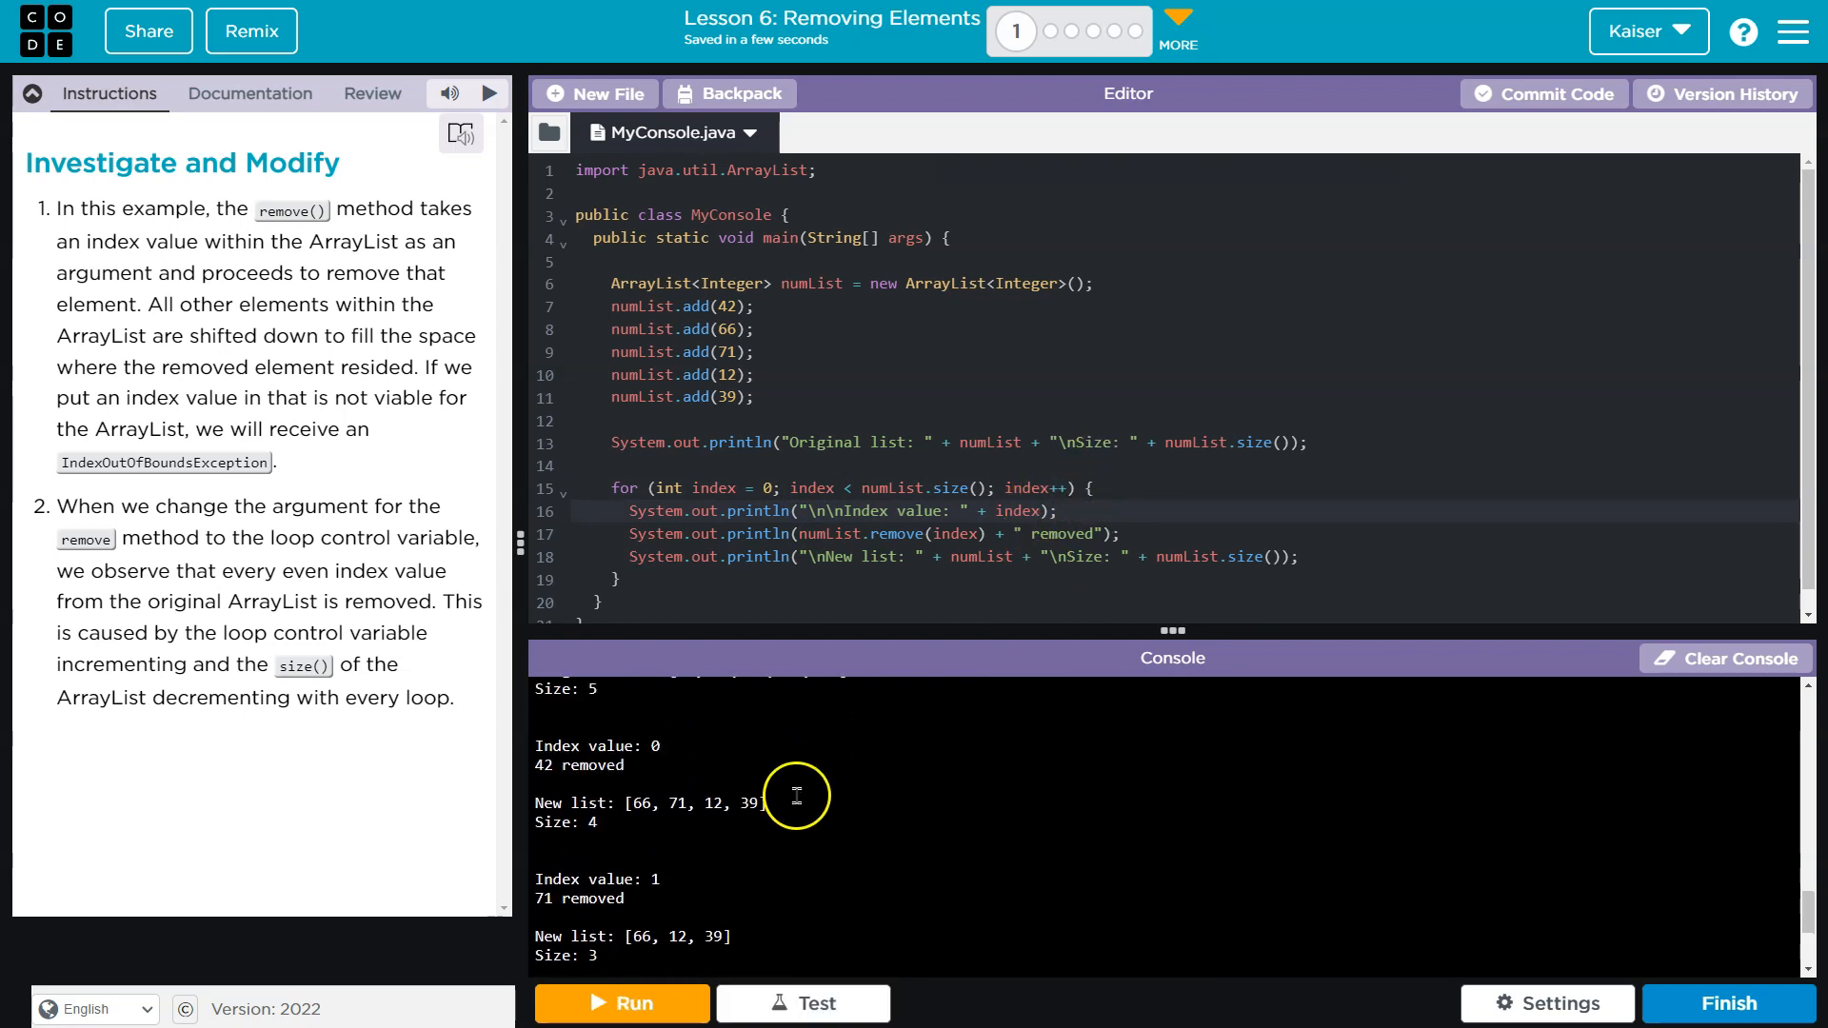
pyautogui.moveTo(868, 549)
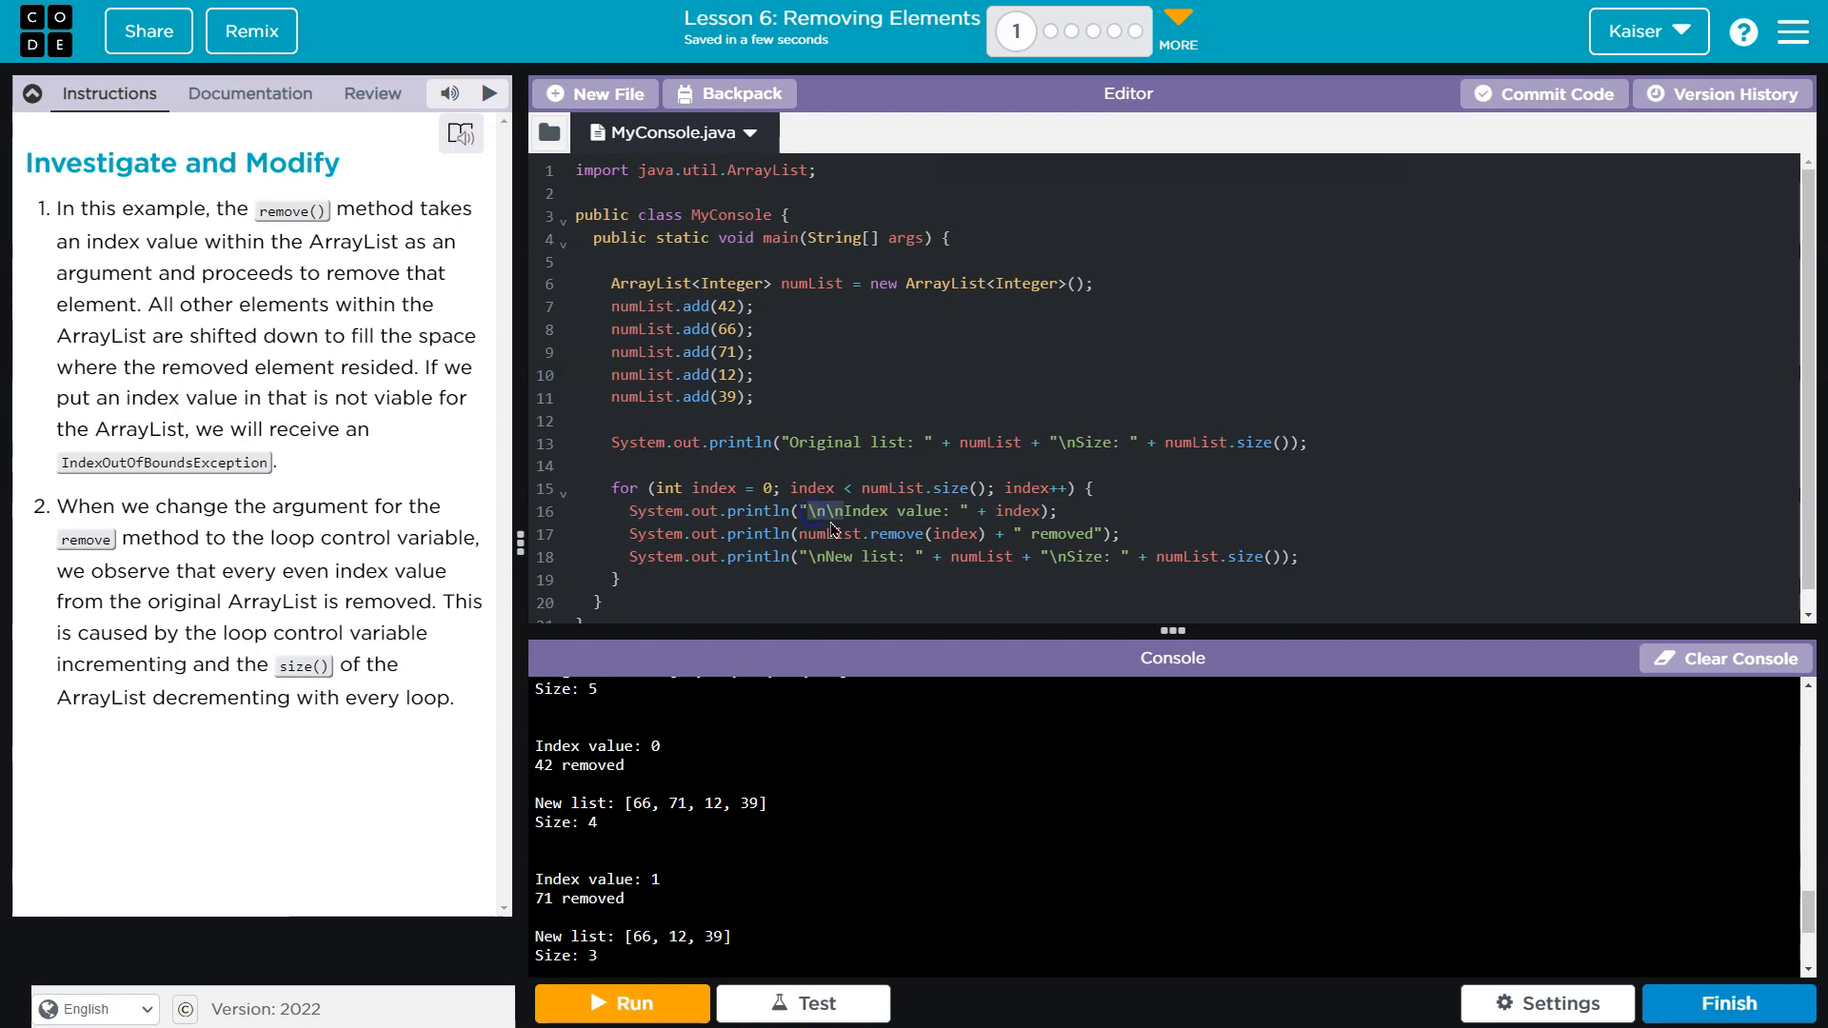
pyautogui.click(621, 1003)
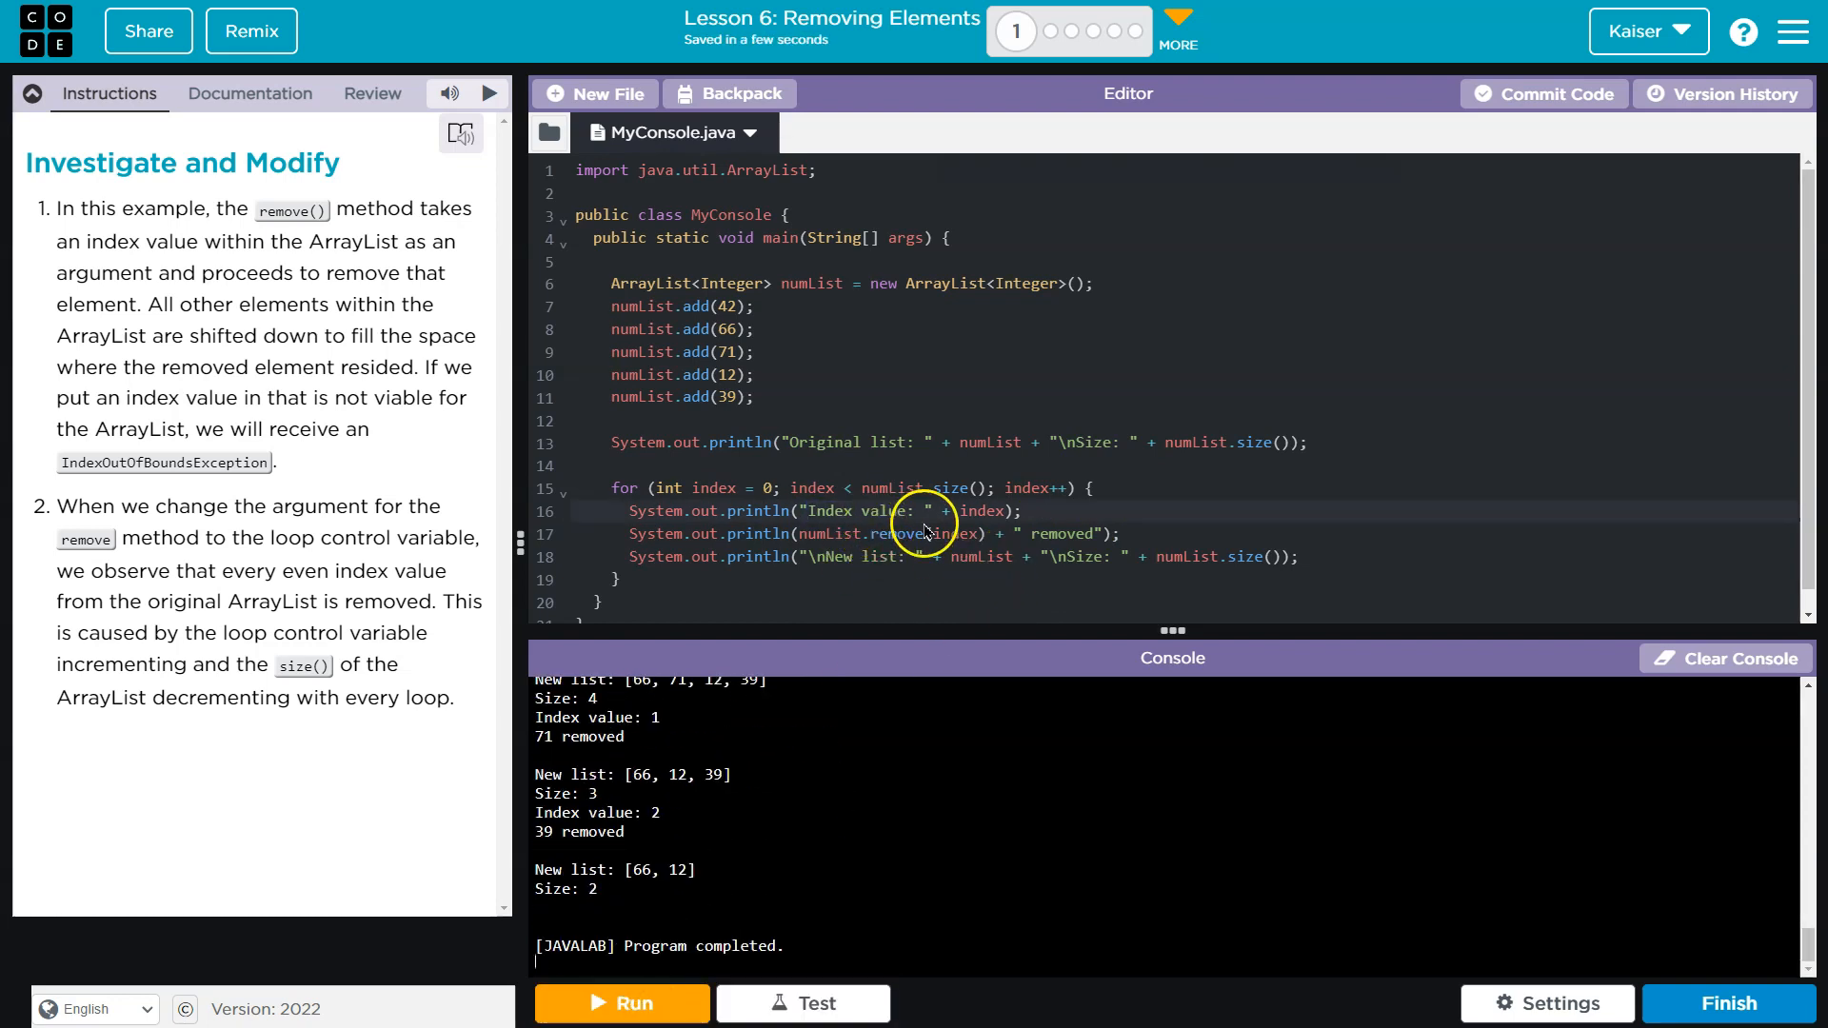
pyautogui.click(621, 1004)
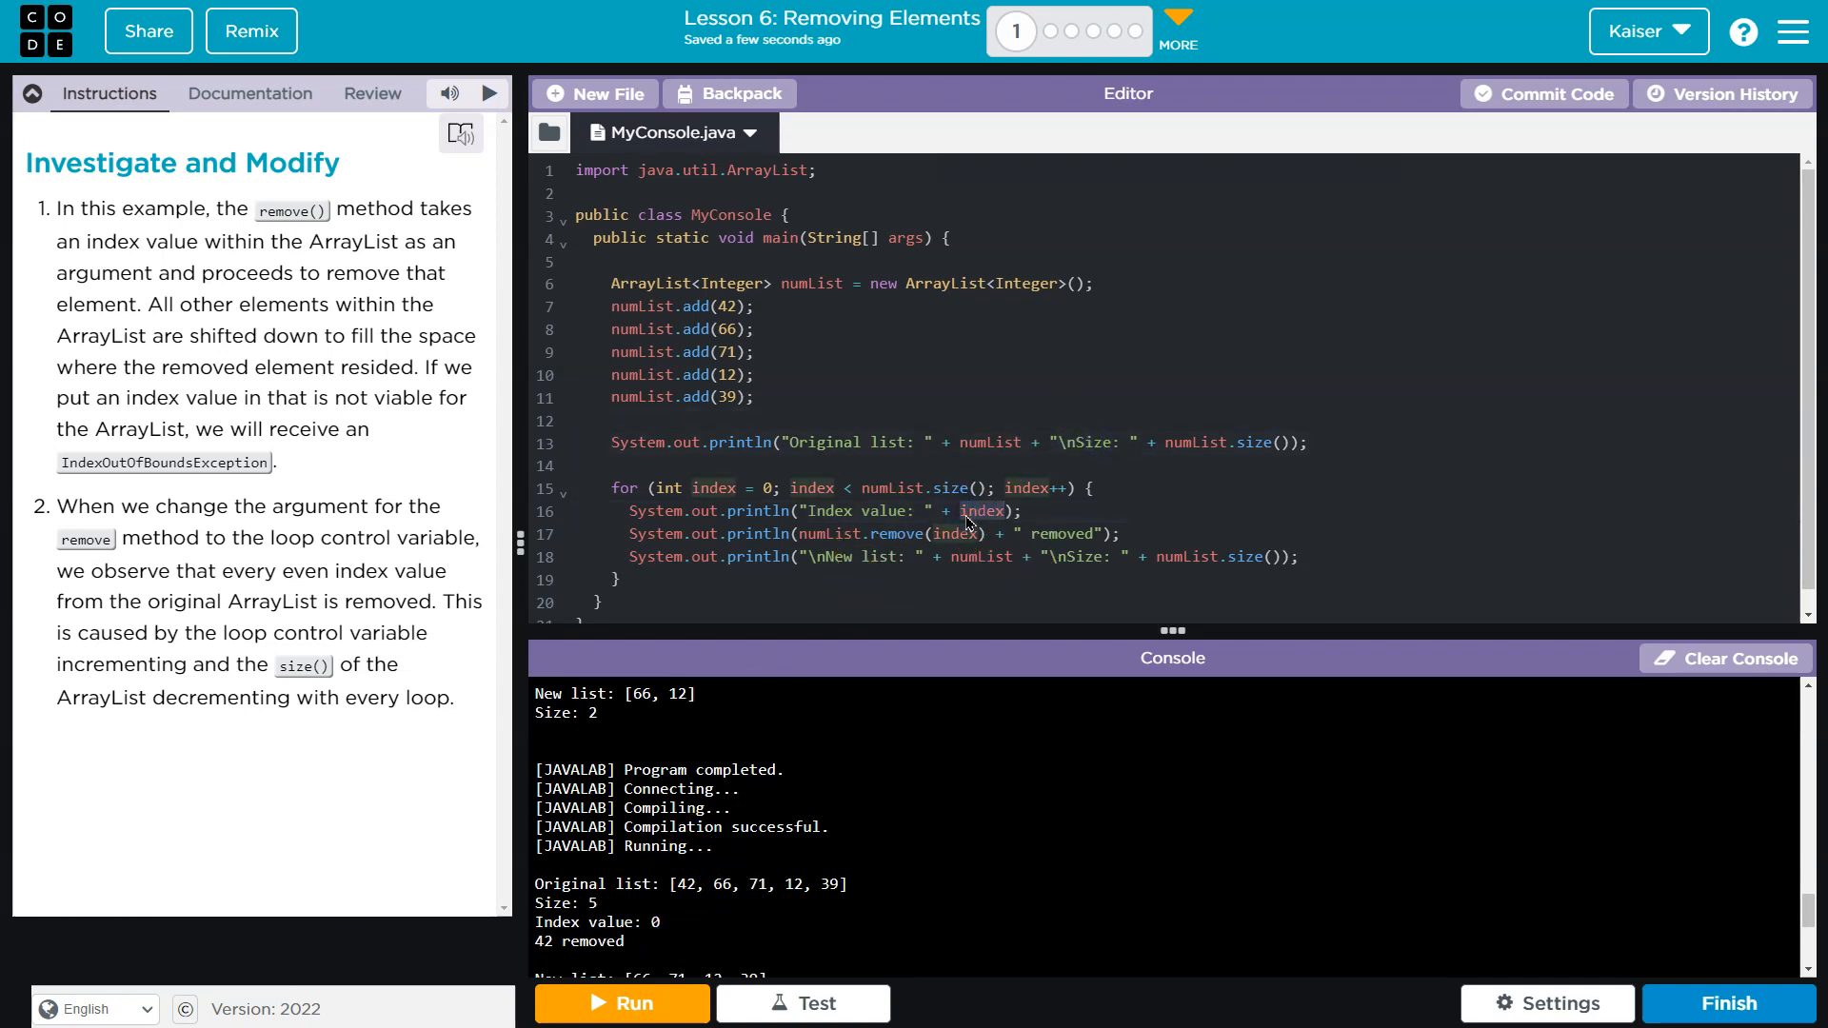
pyautogui.scroll(3)
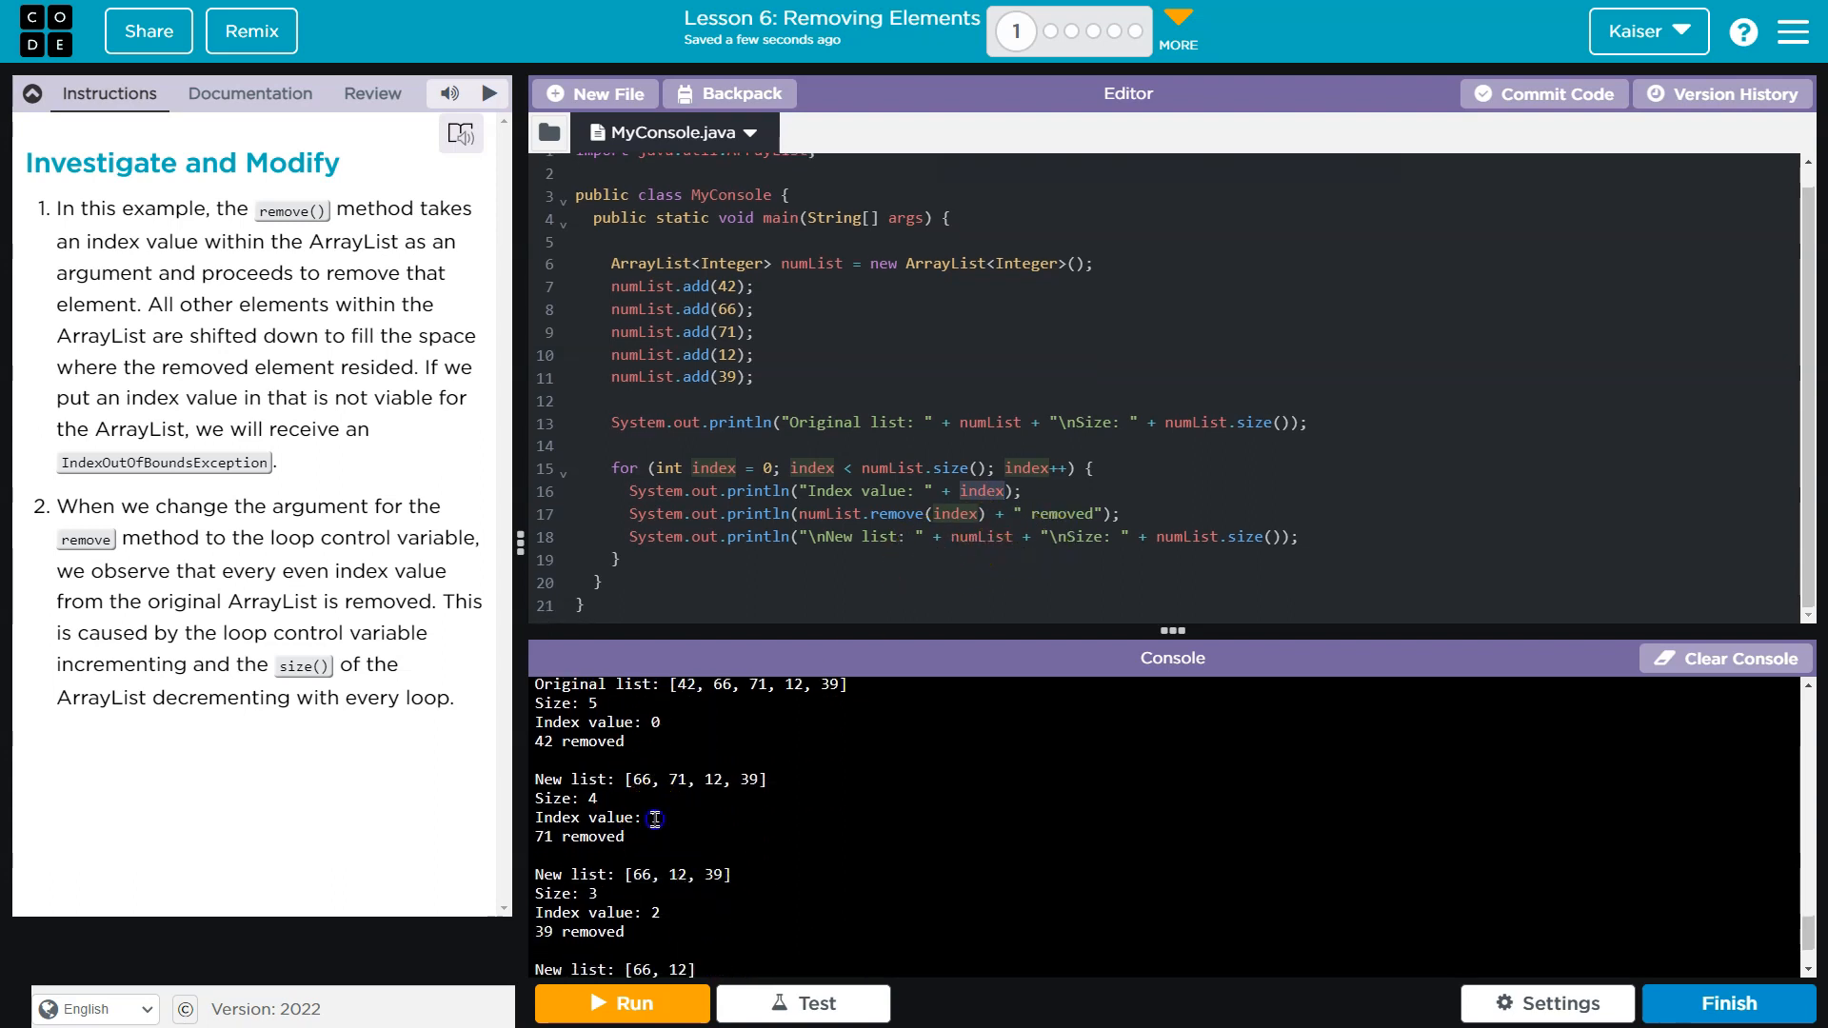
pyautogui.scroll(-3)
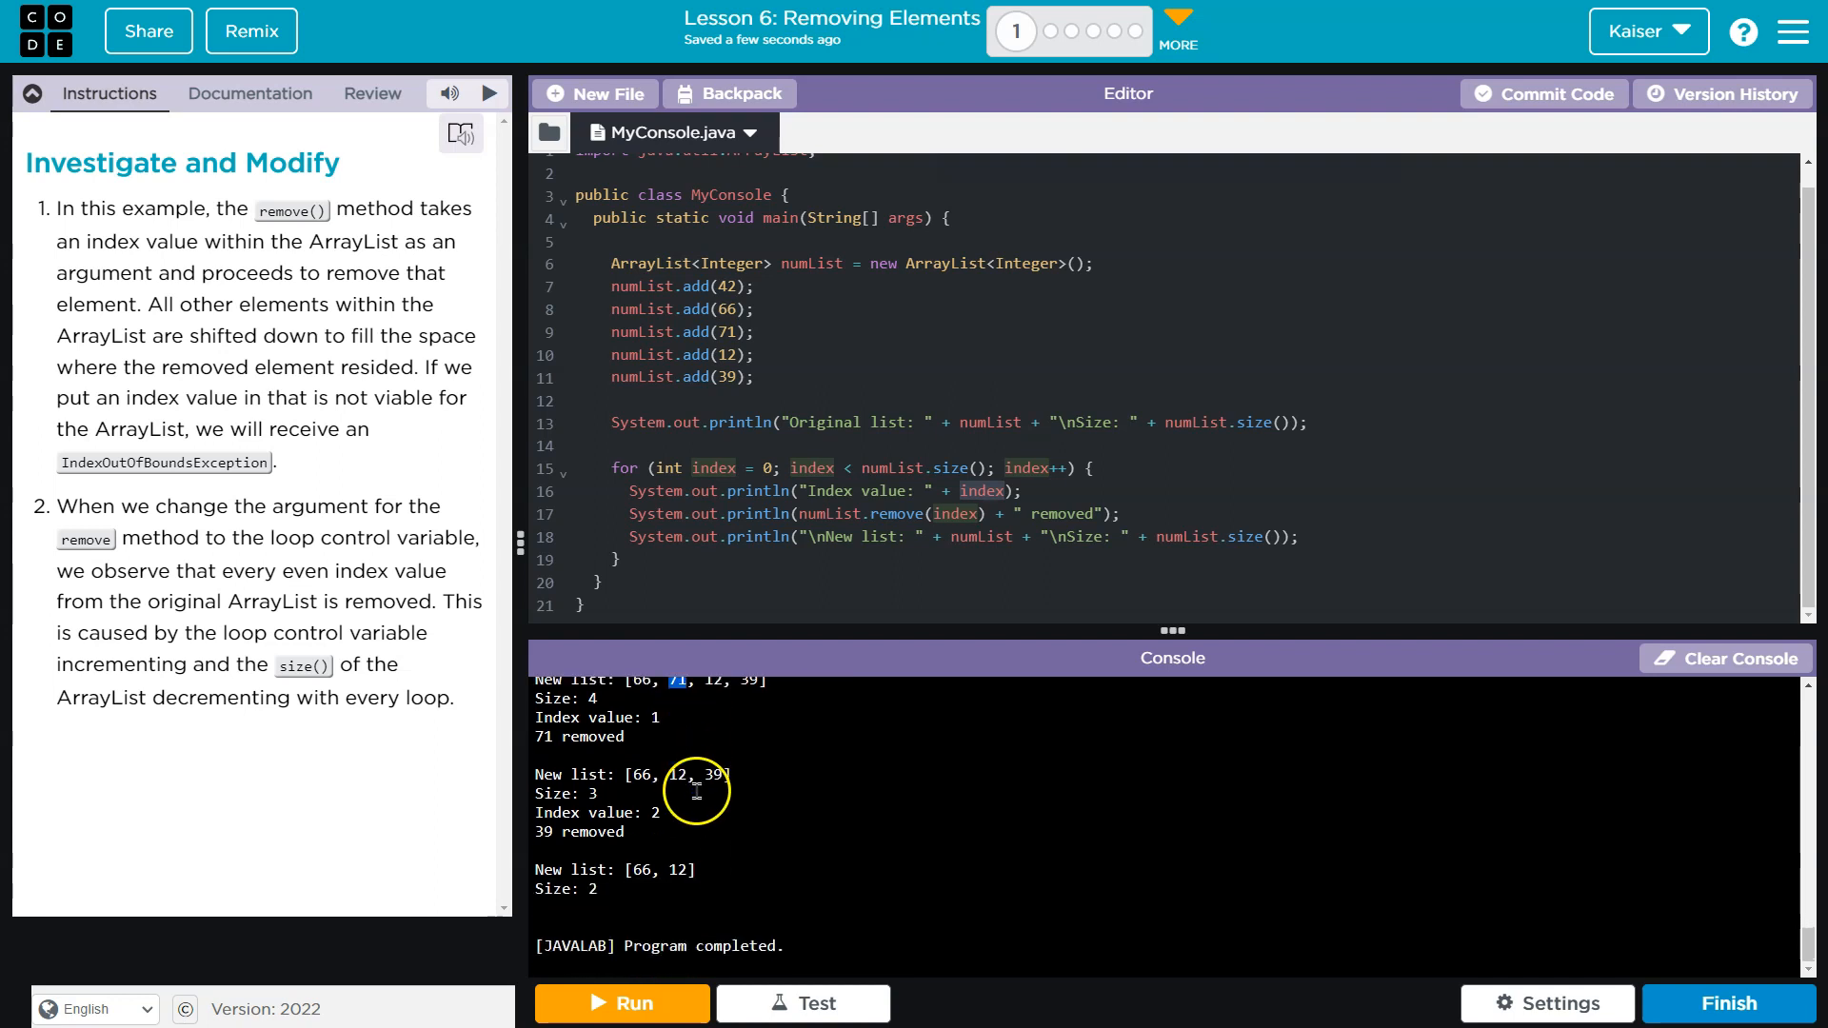
pyautogui.doubleClick(710, 775)
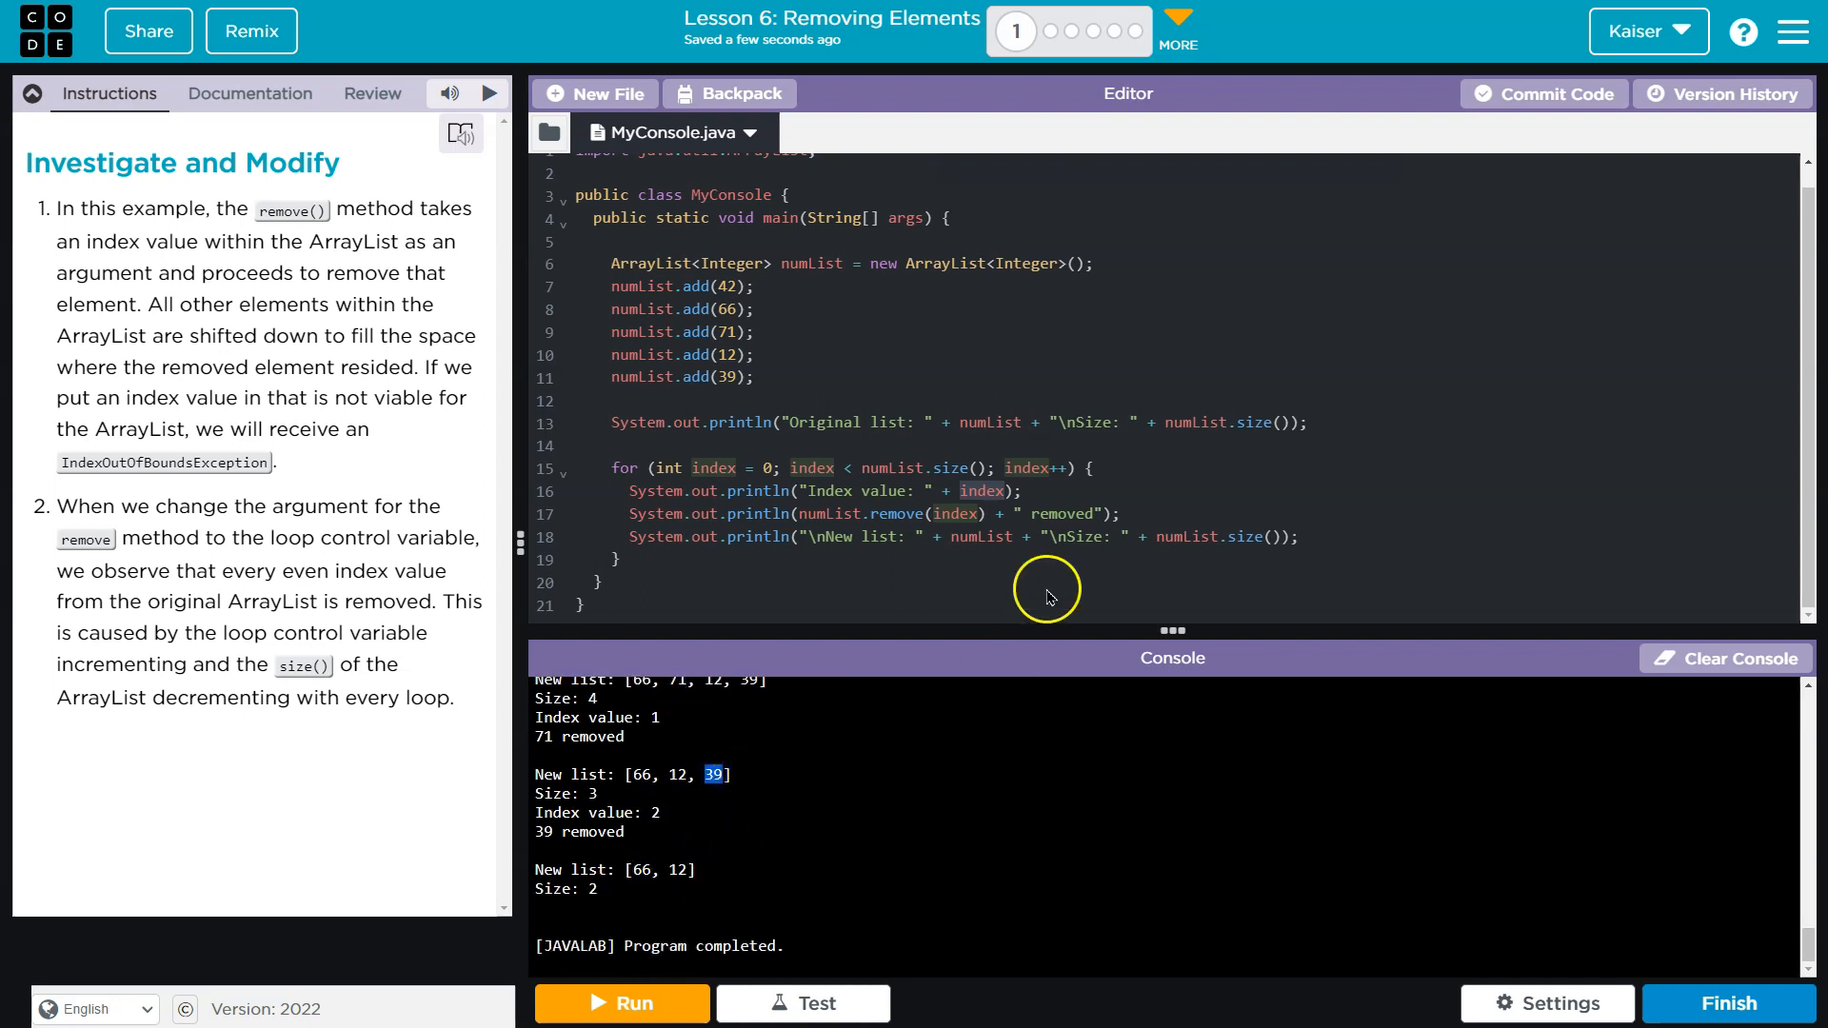
pyautogui.moveTo(1047, 469)
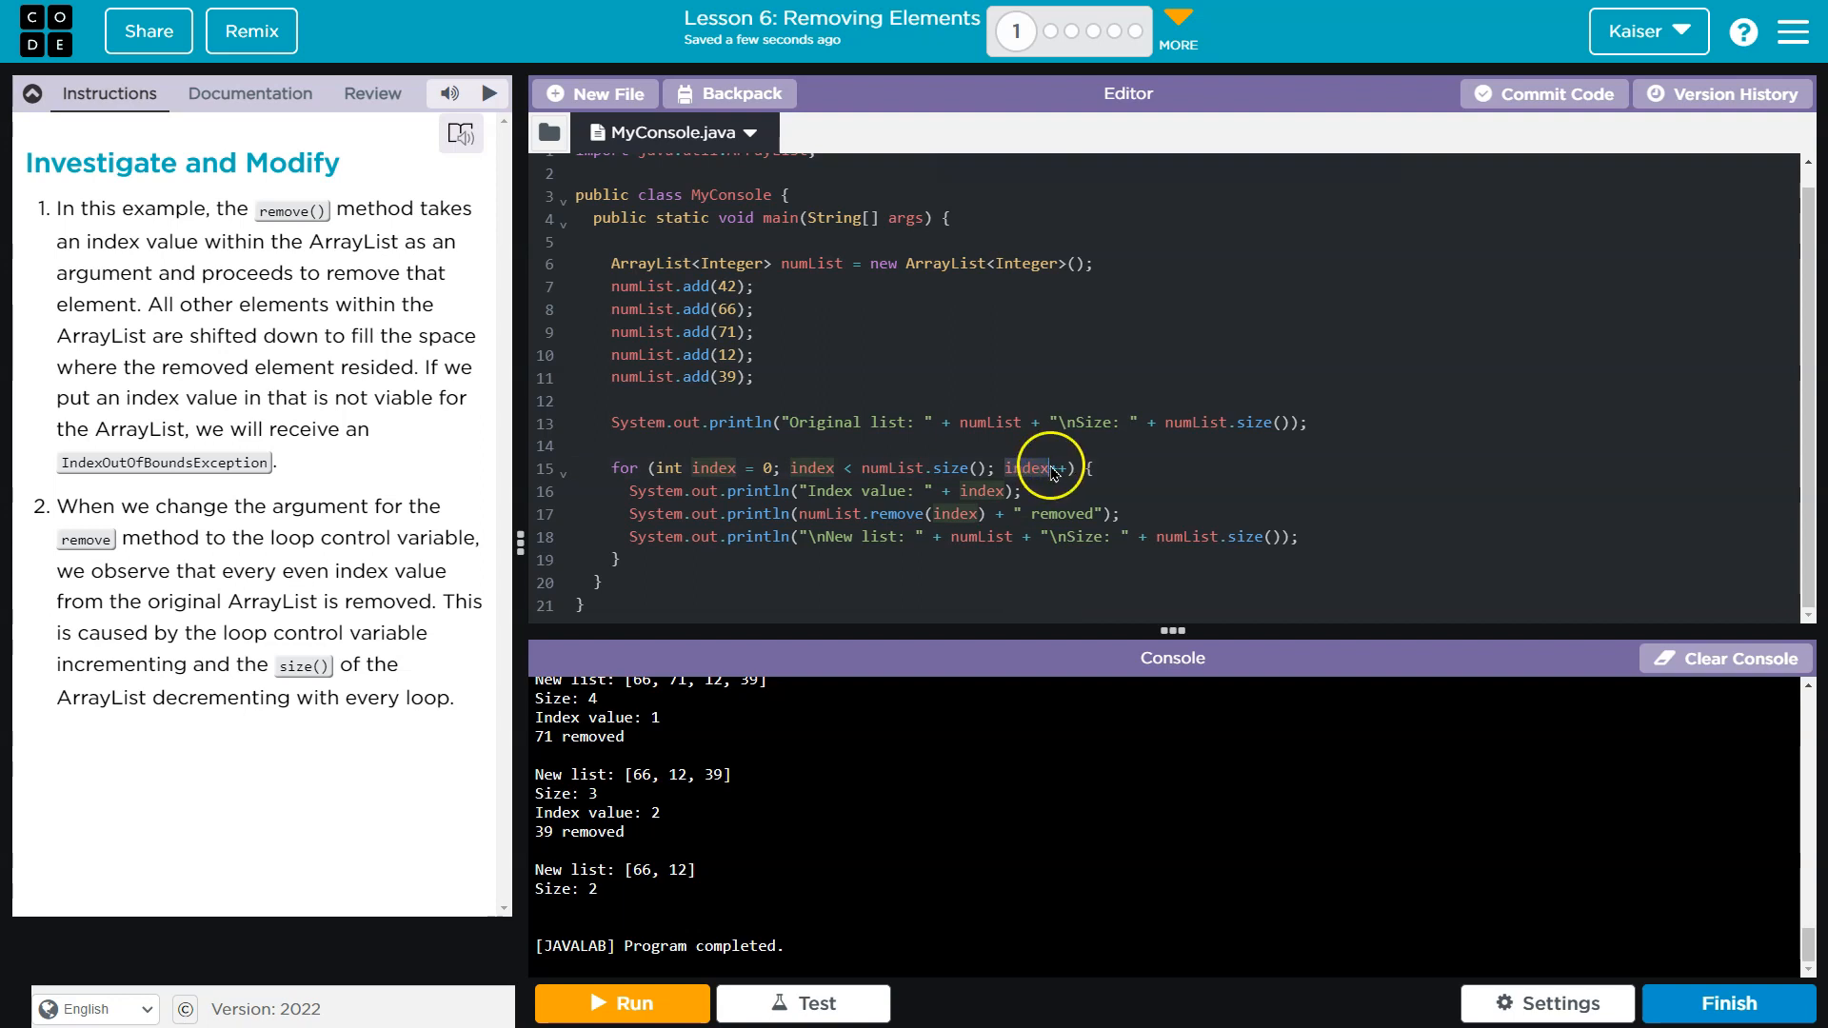
pyautogui.moveTo(838, 771)
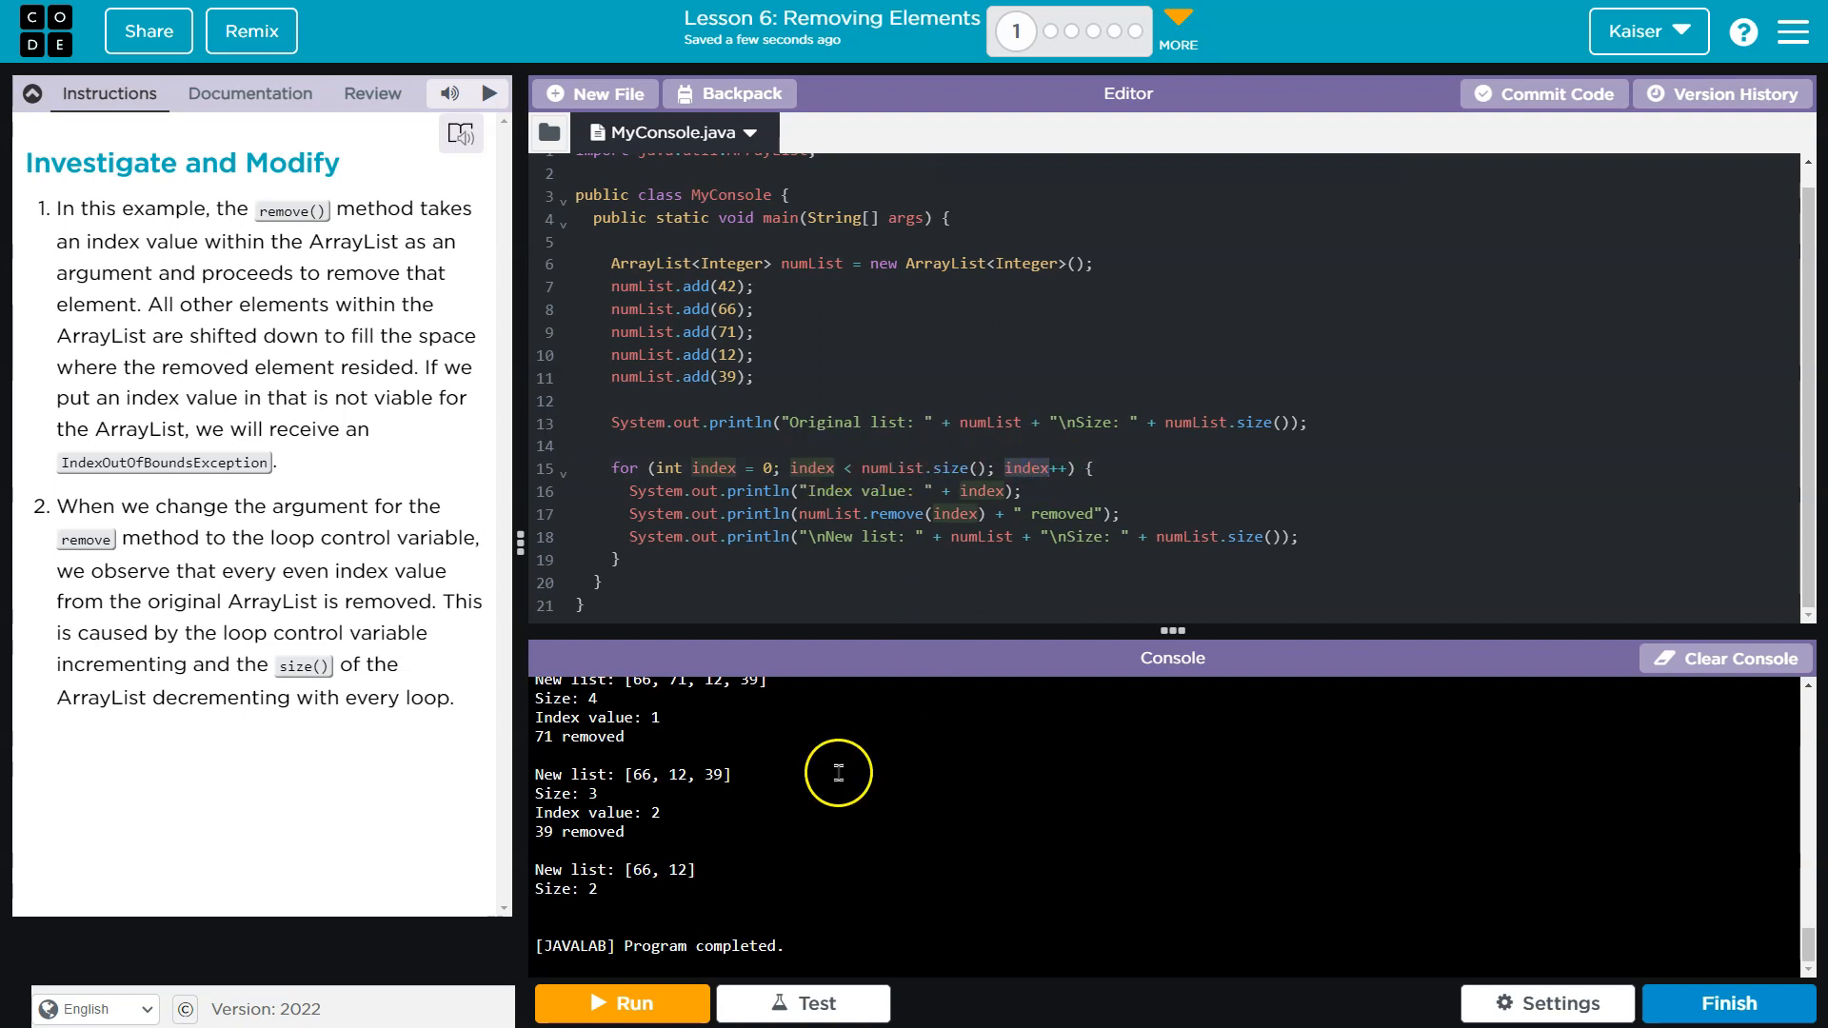
pyautogui.moveTo(605, 895)
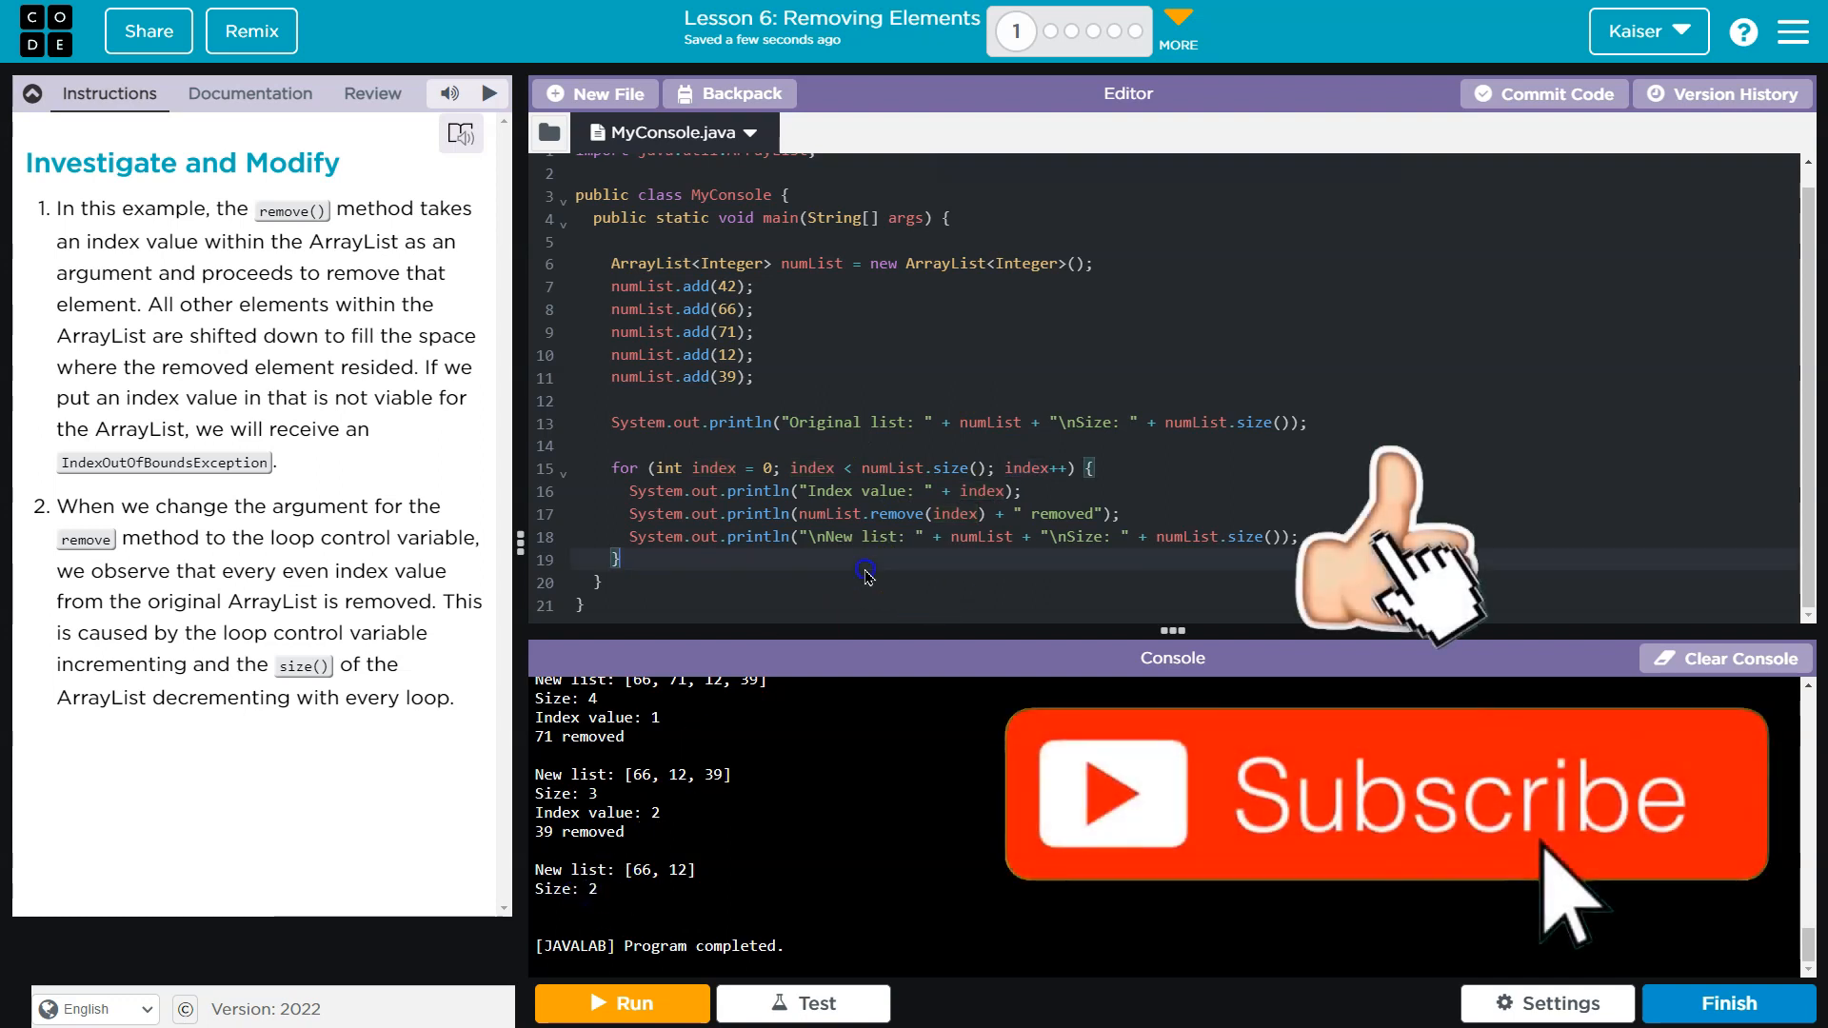
pyautogui.moveTo(244, 408)
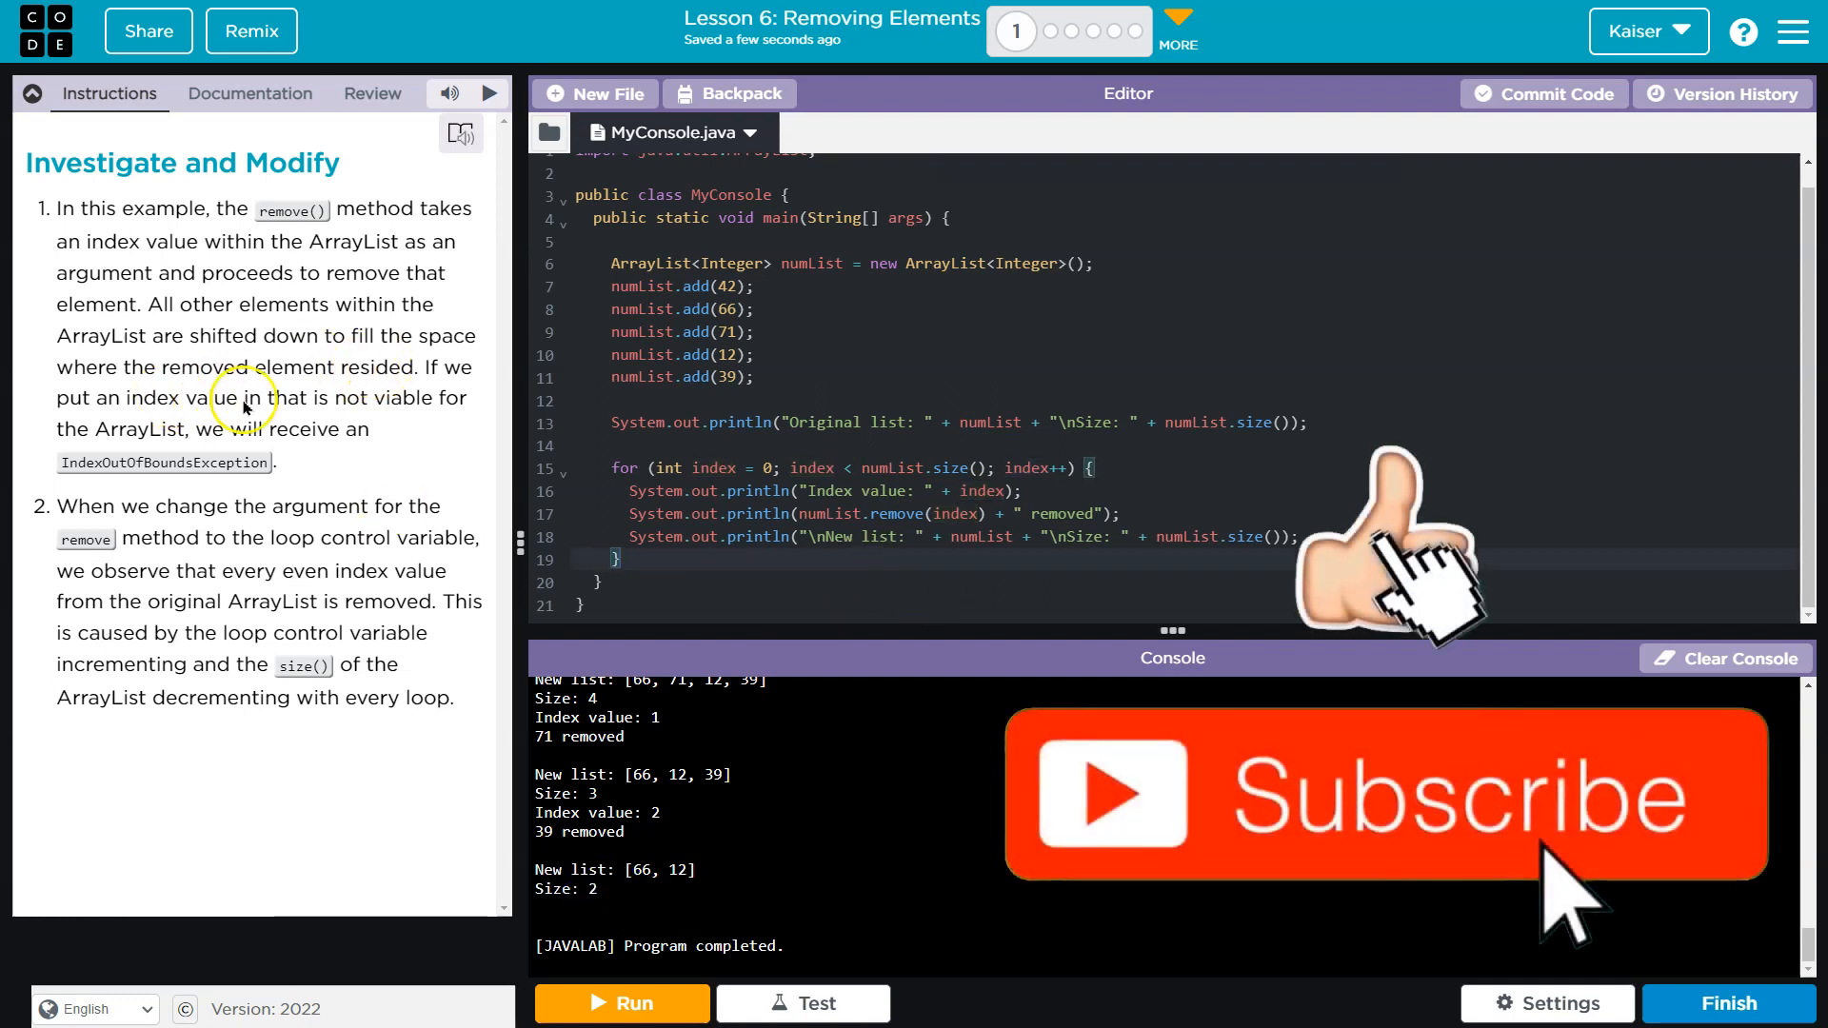
pyautogui.moveTo(694, 499)
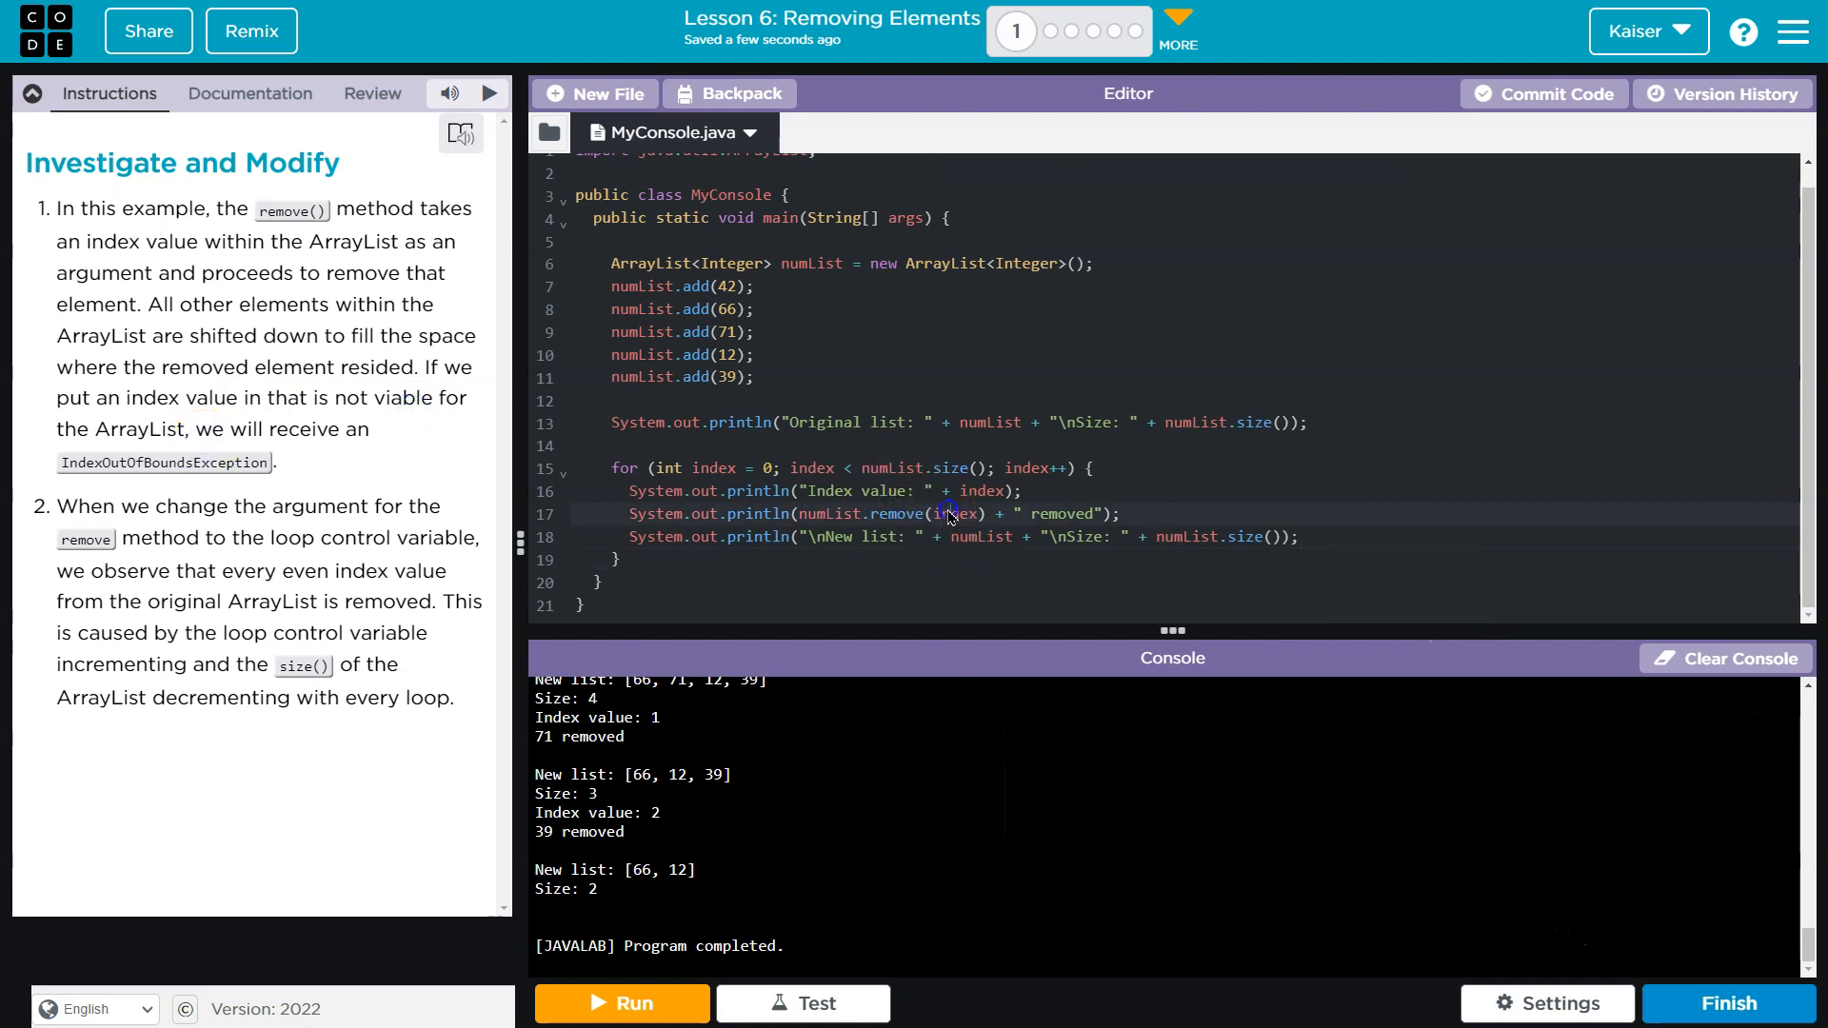
# Step: Call numList.remove(100) and run it to throw IndexOutOfBoundsException for length 5
pyautogui.write('100')
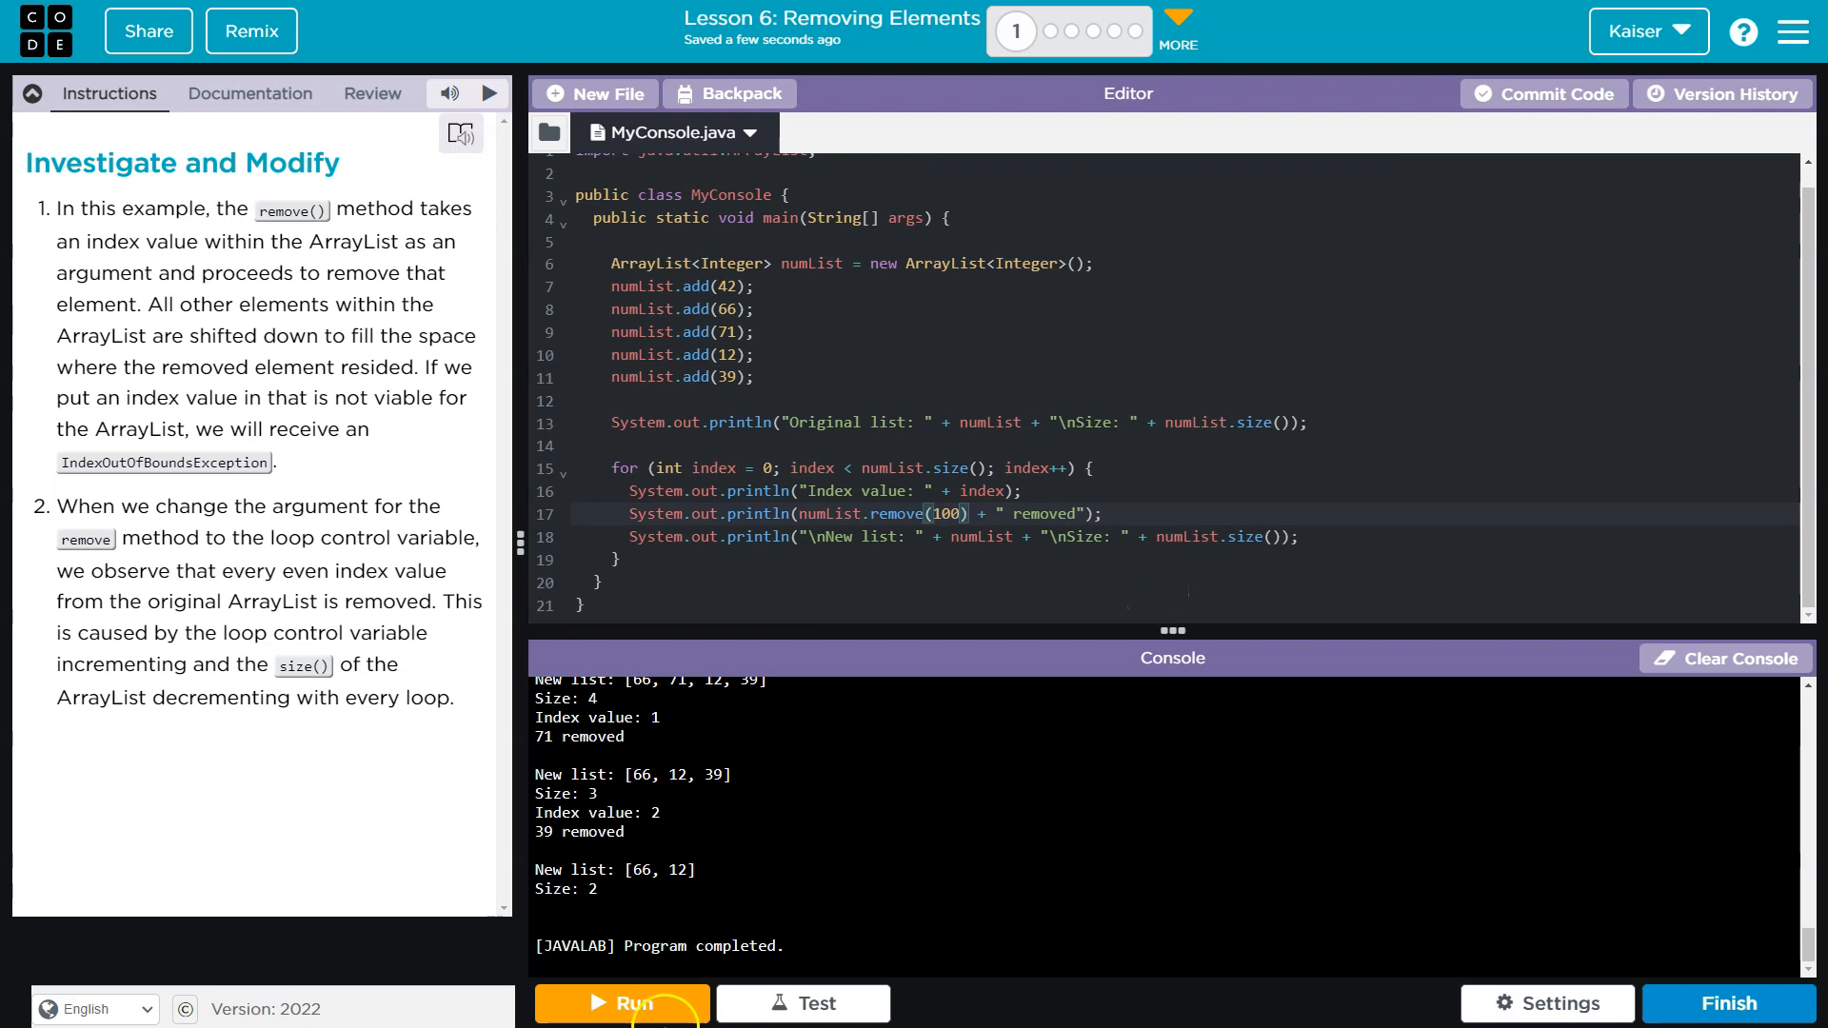
pyautogui.click(620, 1003)
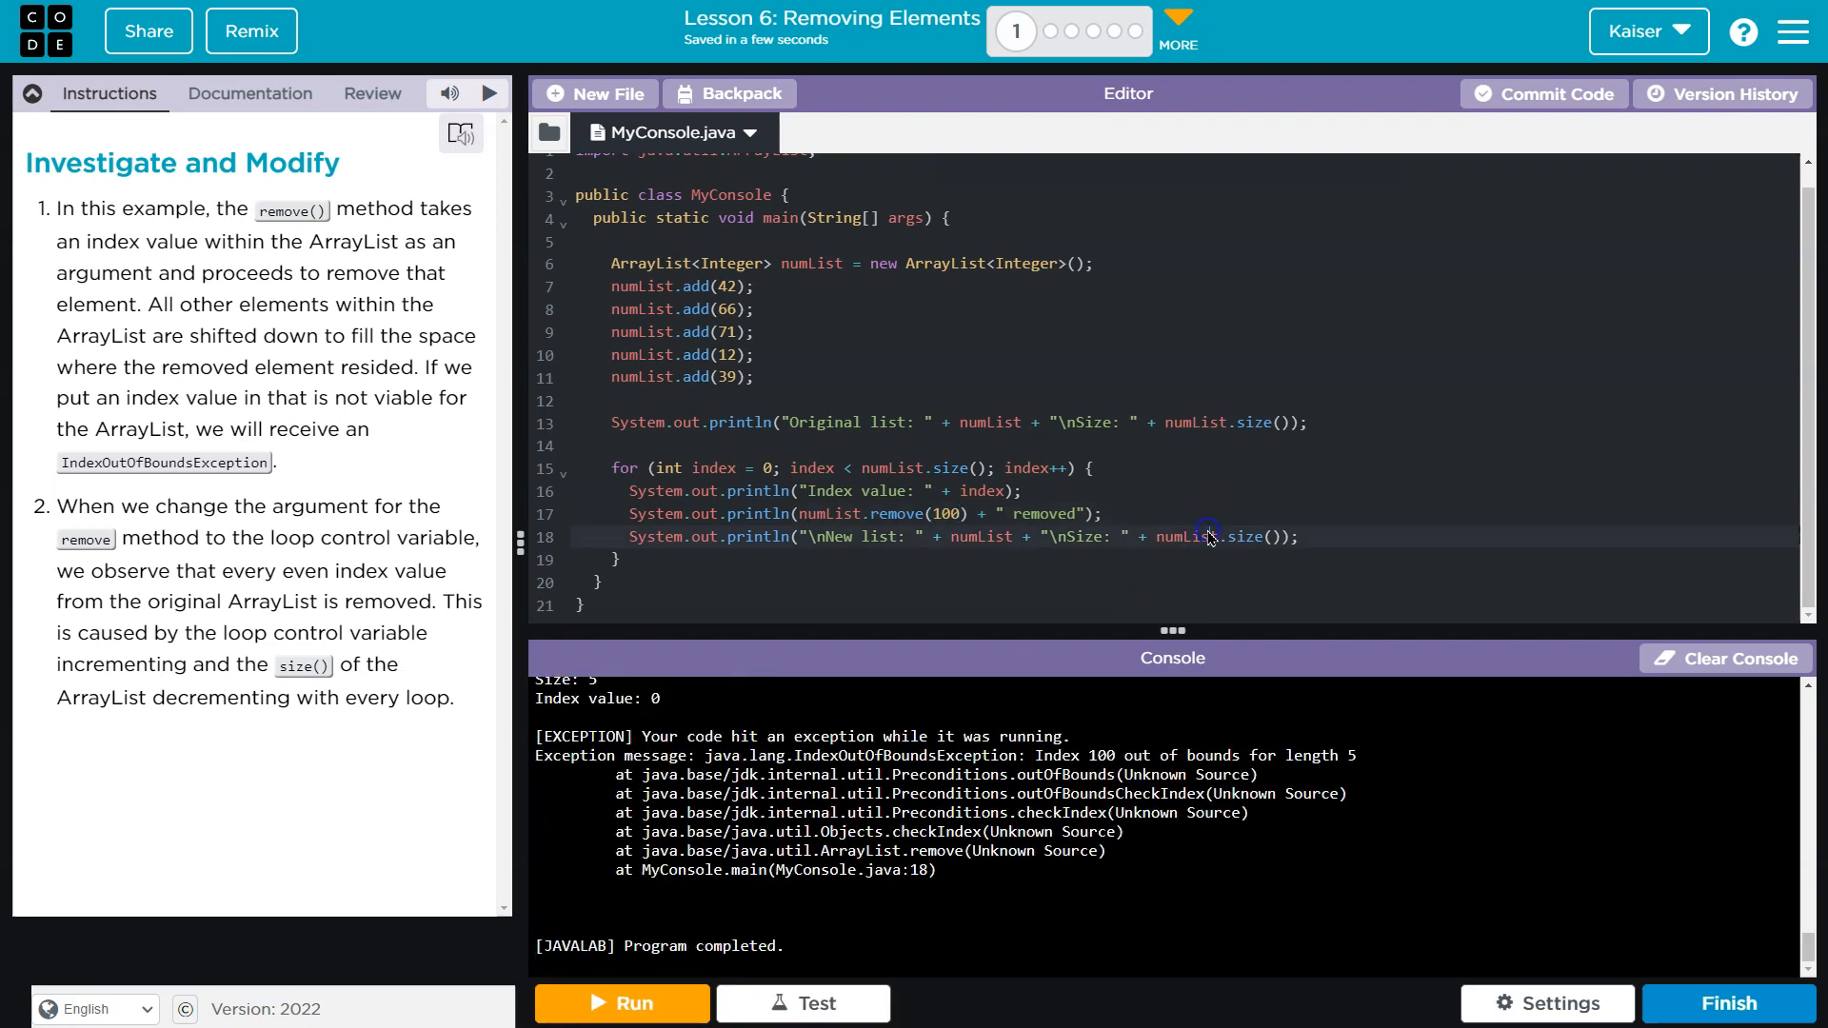
pyautogui.moveTo(1067, 610)
pyautogui.write('index')
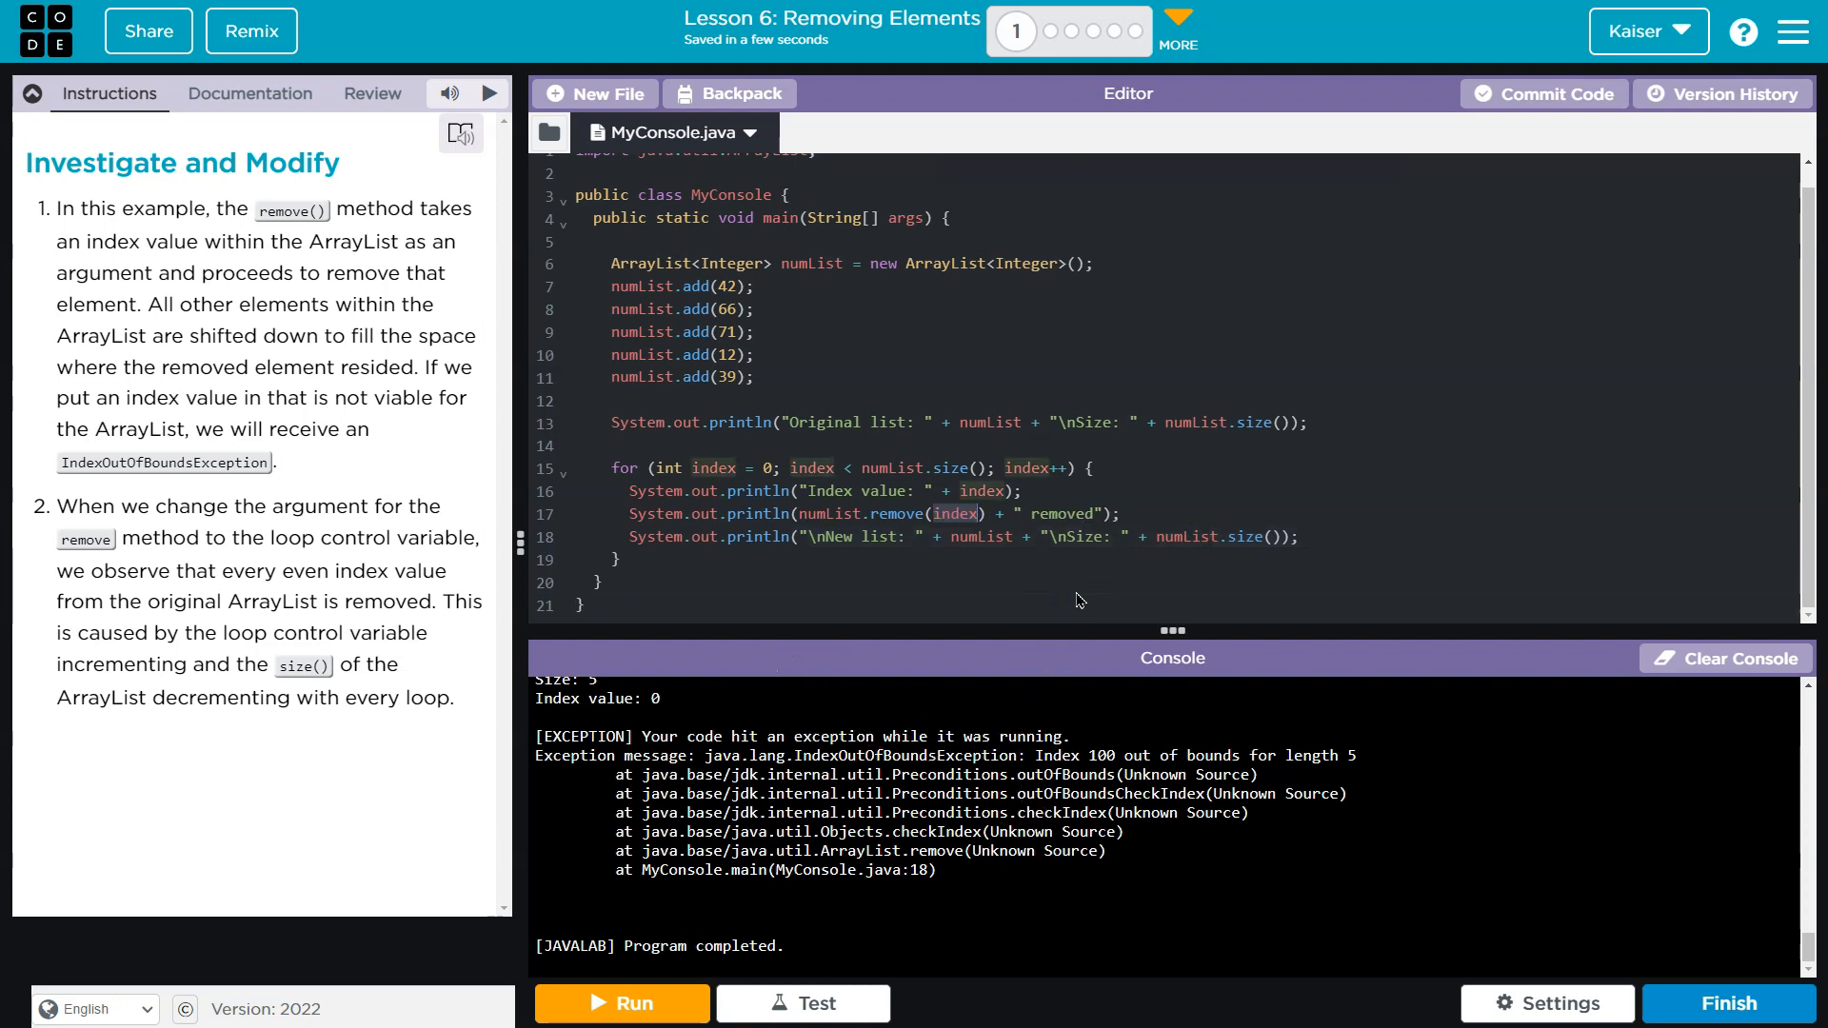
pyautogui.moveTo(1093, 567)
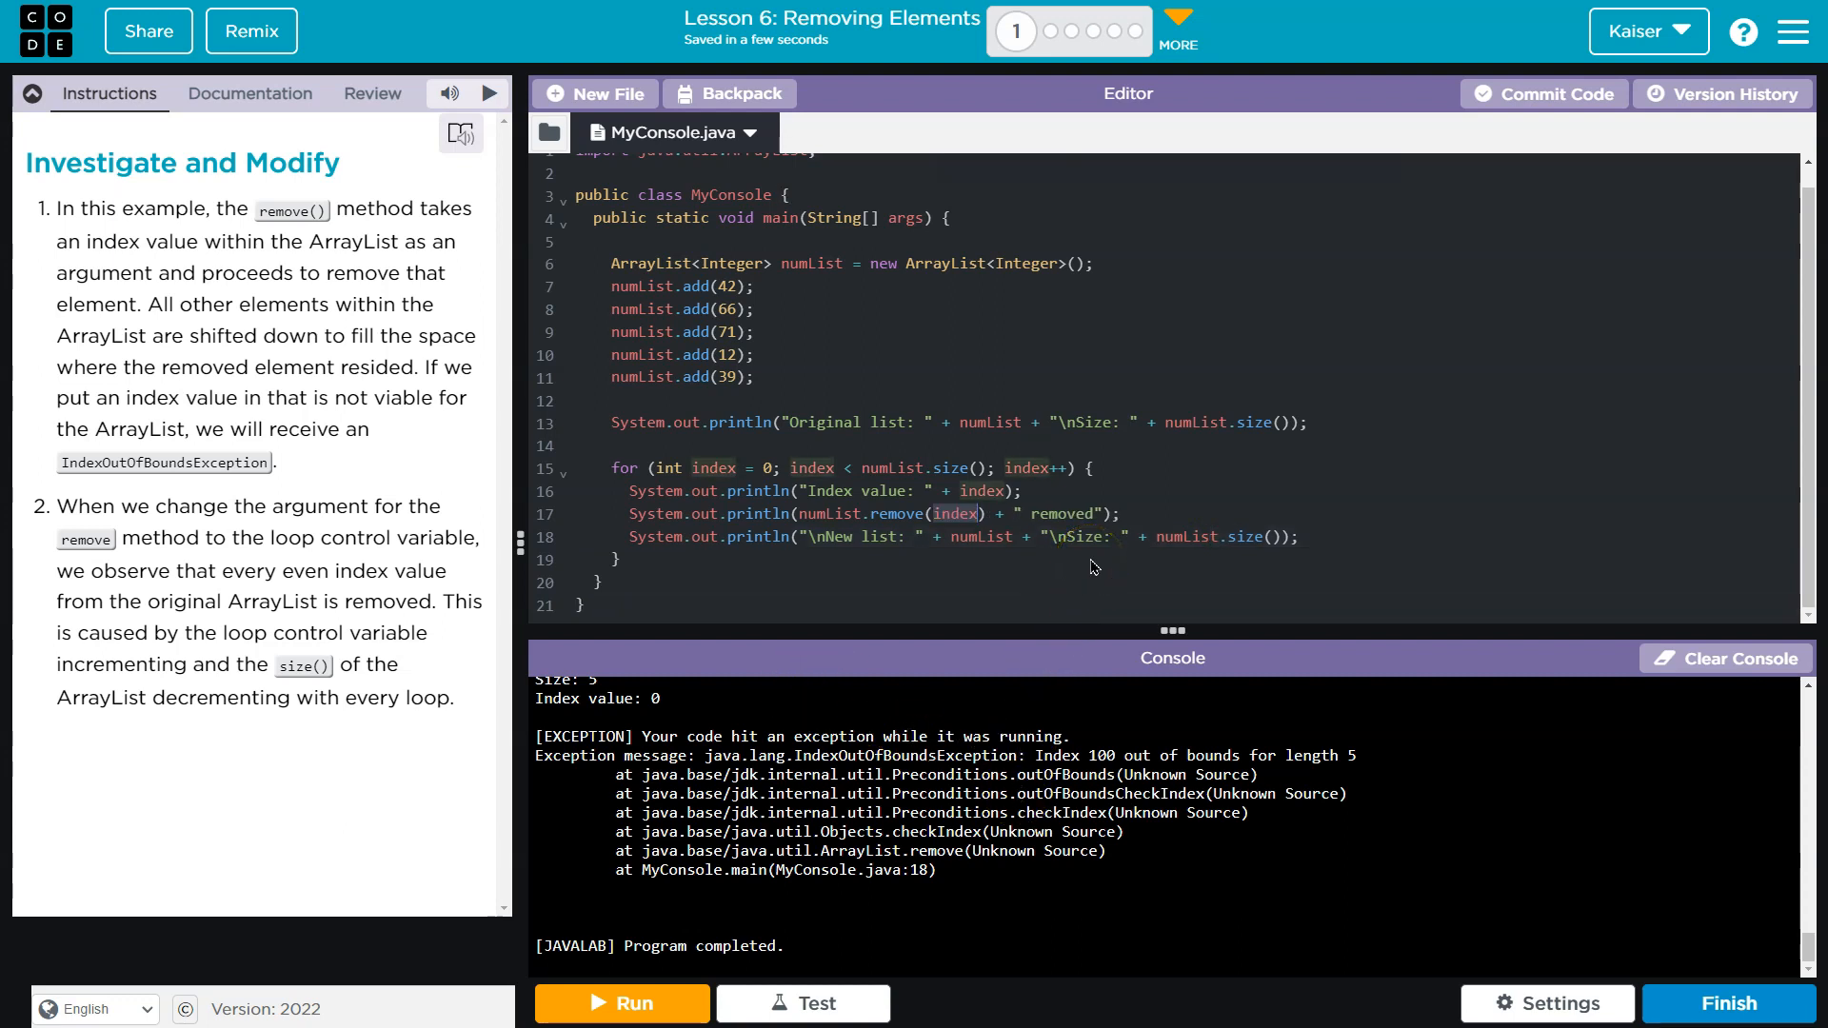